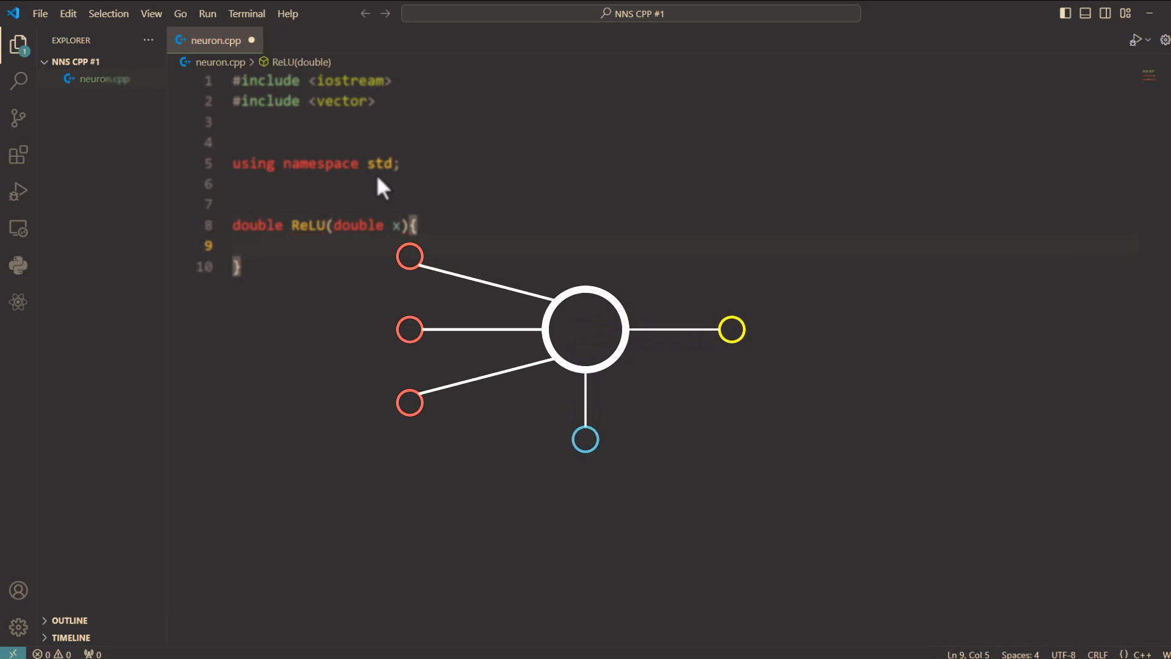
# - Type draft declarations for a weights vector and double bias = 0.7
pyautogui.write('re')
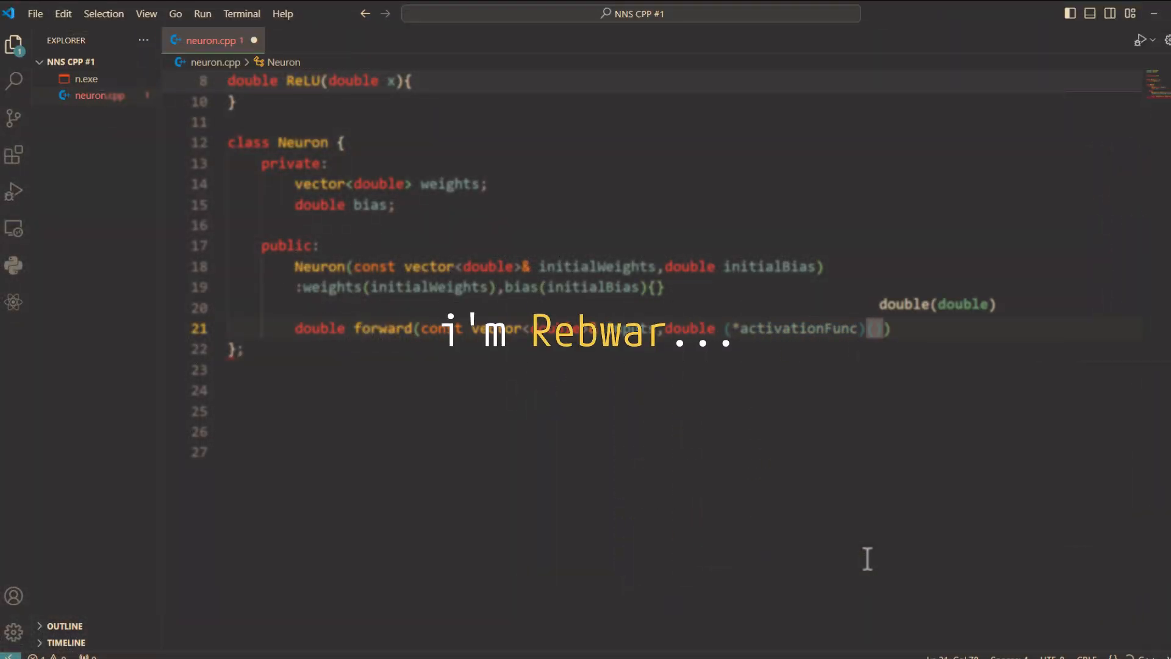
pyautogui.write('double')
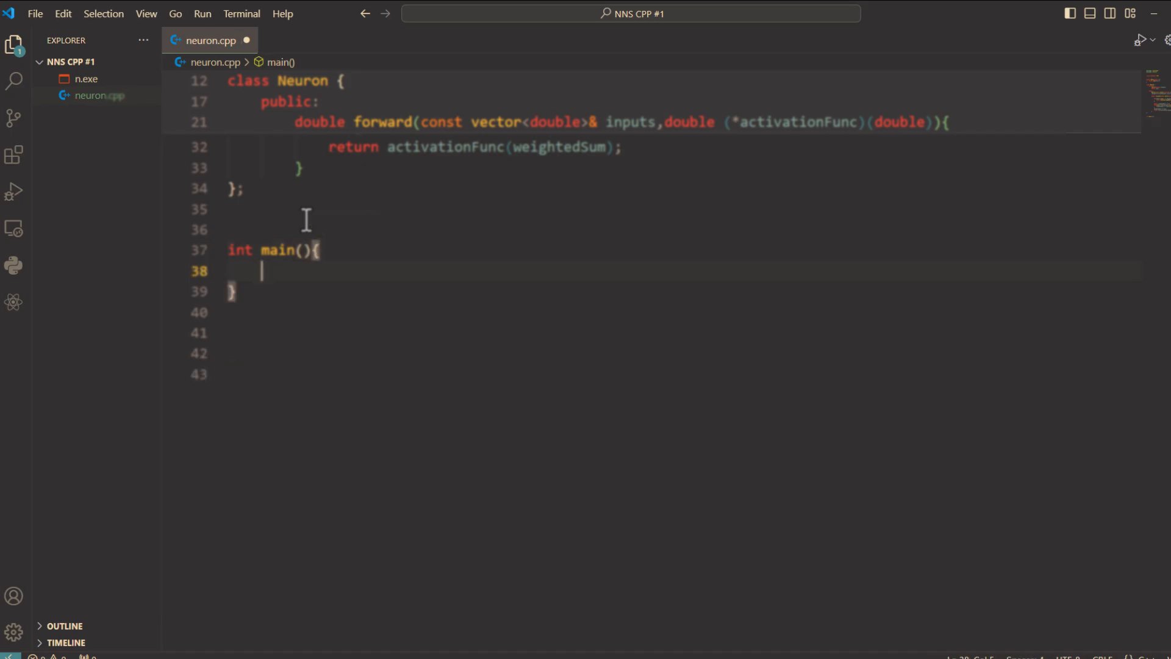
pyautogui.write('vector<double')
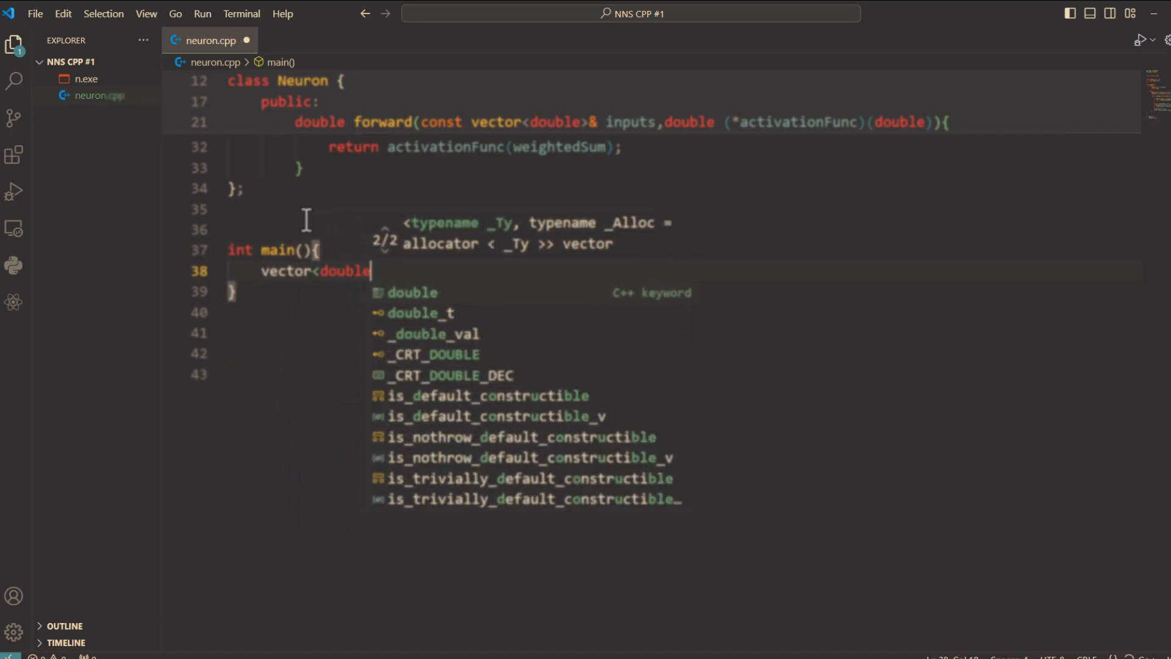
pyautogui.write('> weights = {0')
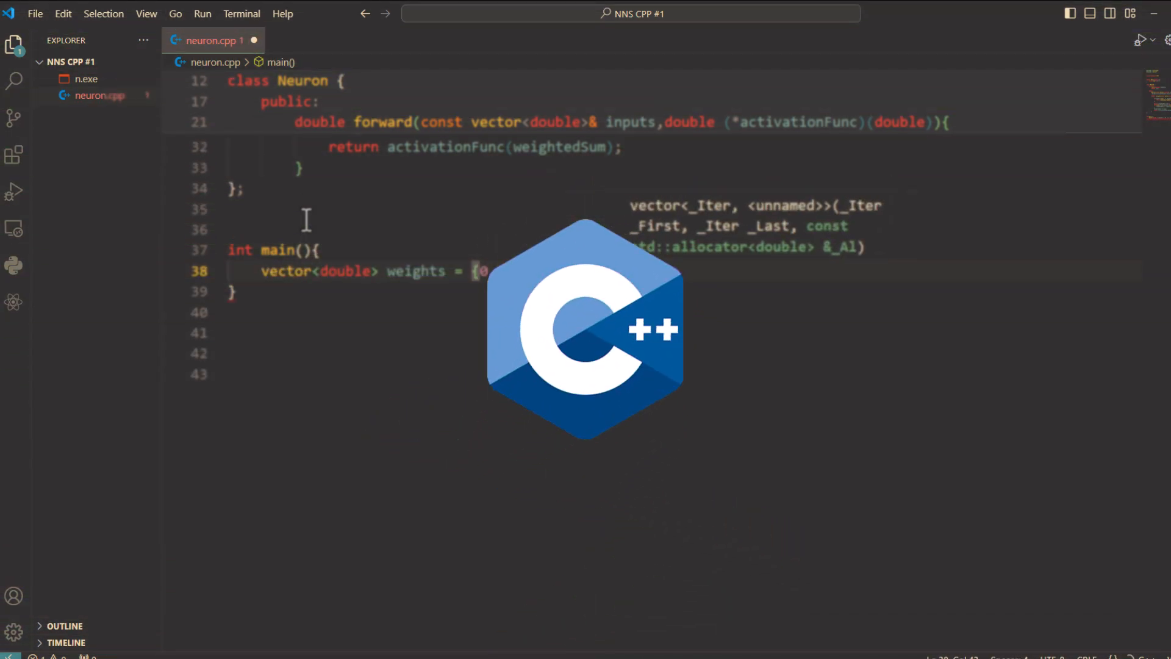
pyautogui.write('double bias = 0.7;')
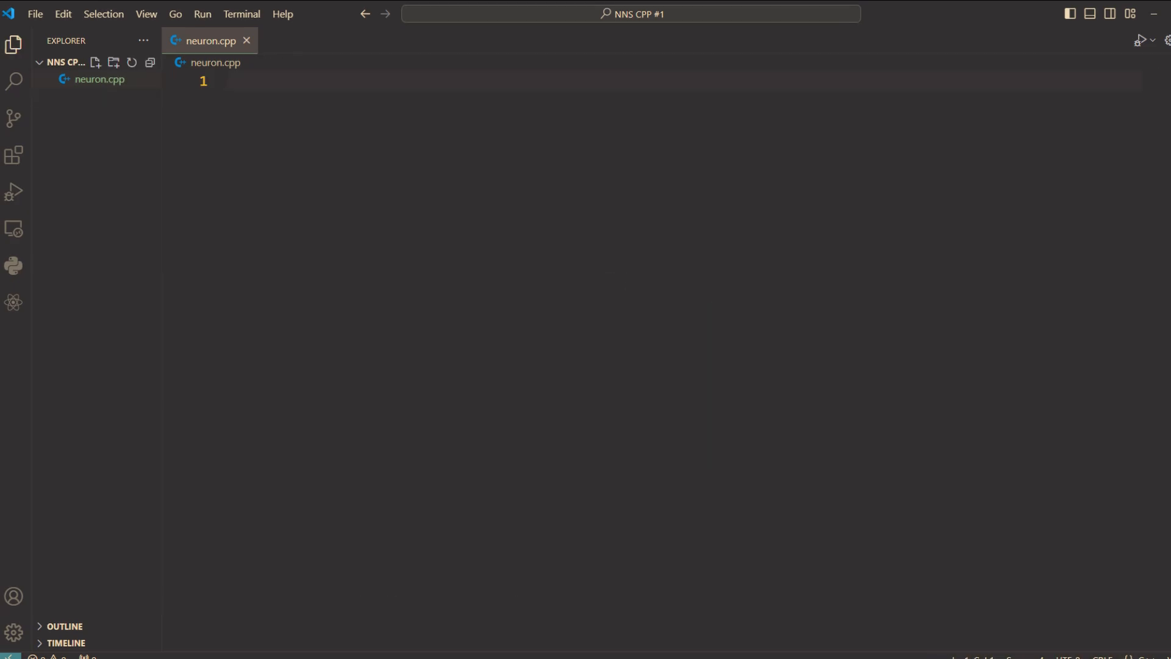
# - Add #include <iostream> and #include <vector> at the top of neuron.cpp
pyautogui.write('#i')
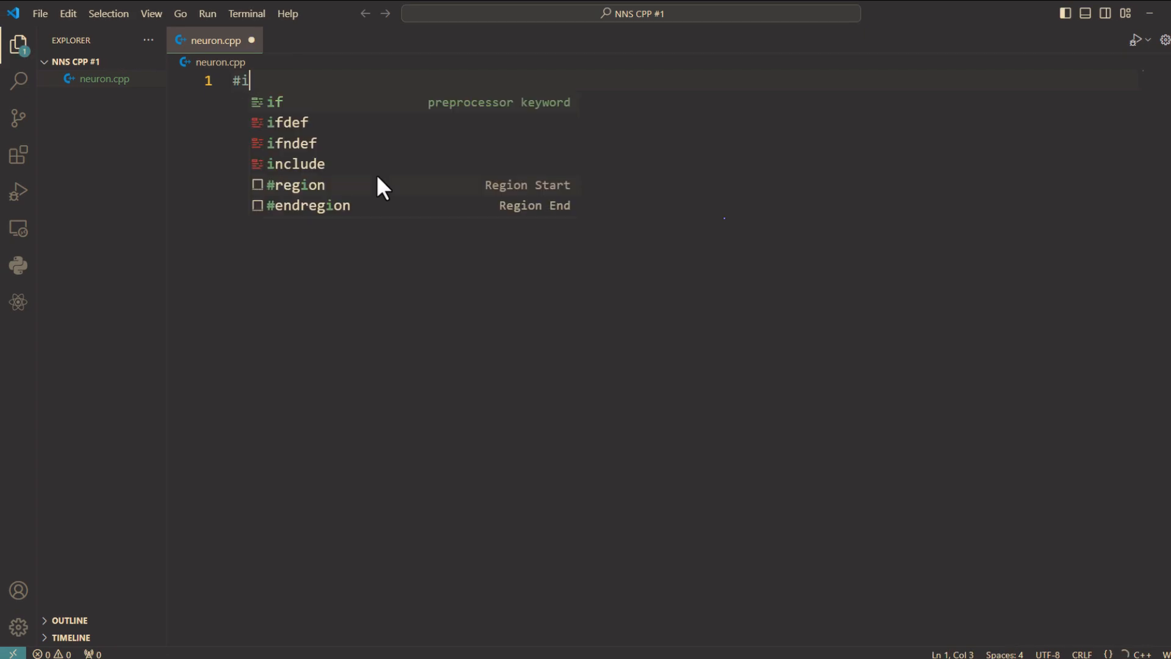
pyautogui.click(296, 163)
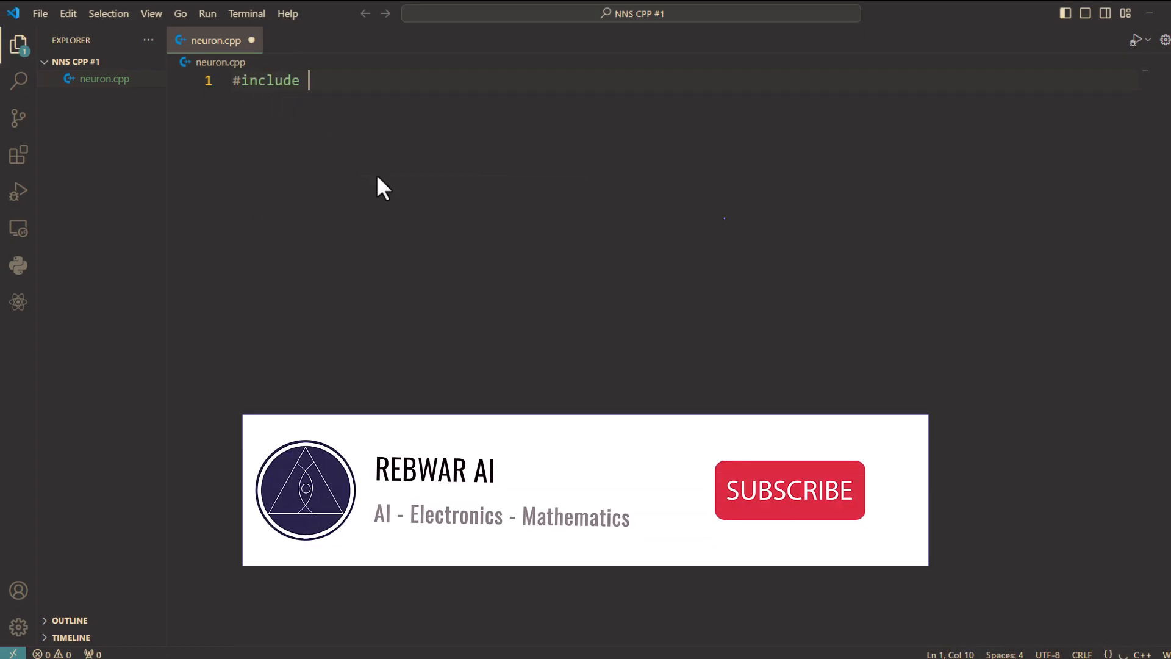
pyautogui.write('<iostream>')
pyautogui.write('#inc')
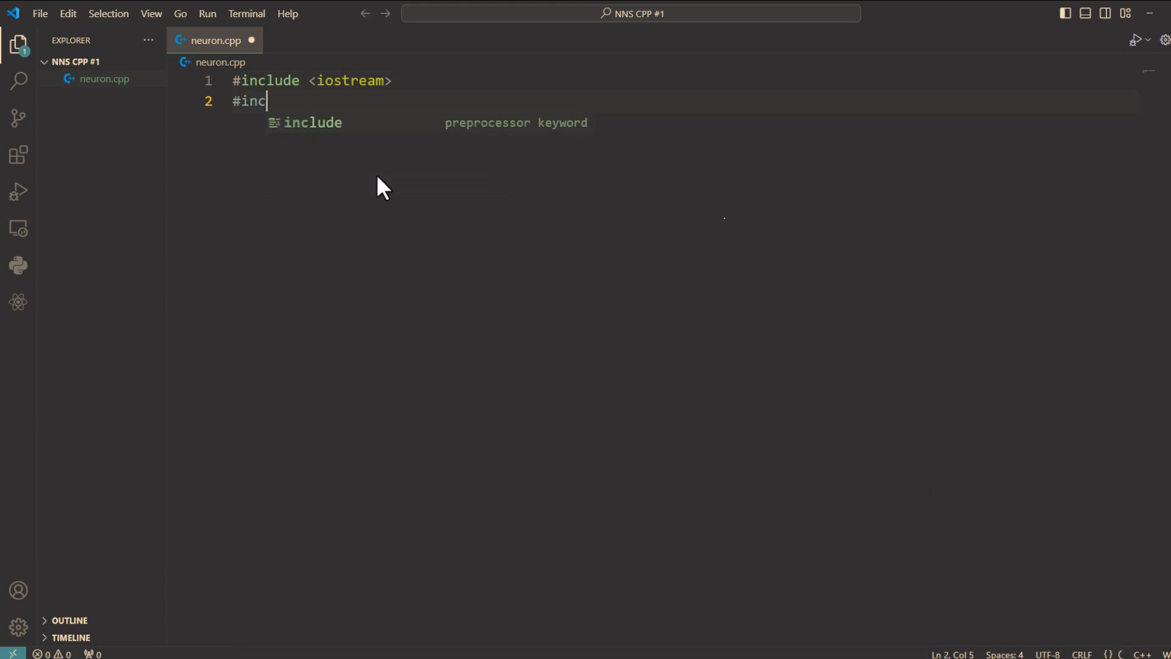
pyautogui.write('lude <vector>')
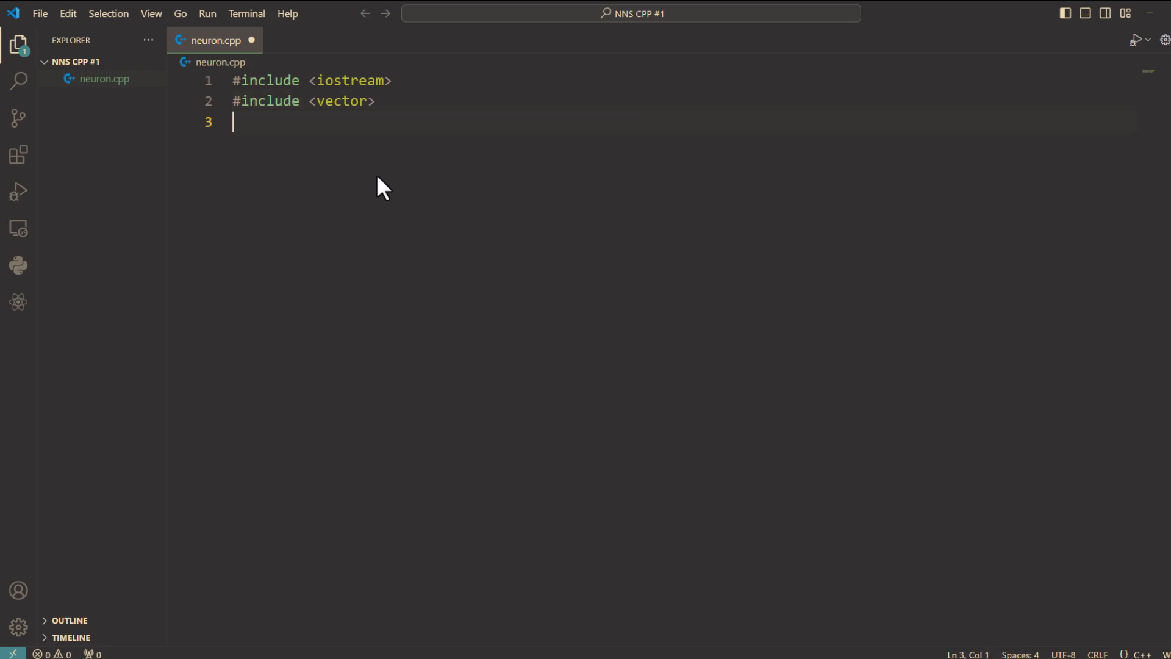
pyautogui.press('Enter')
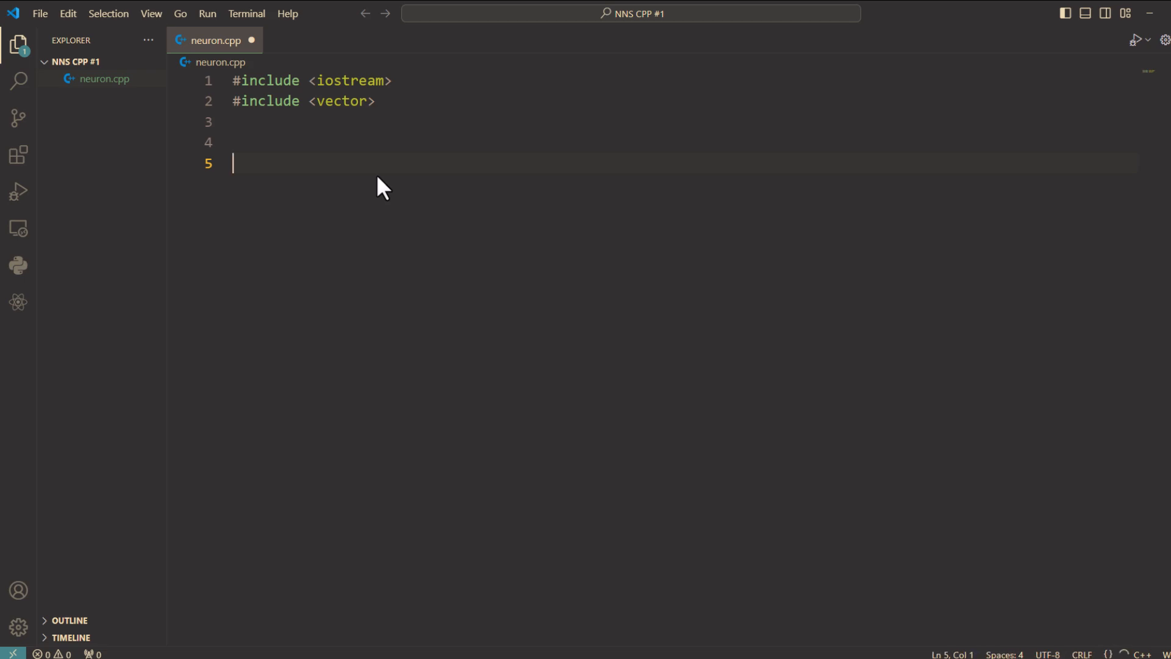
# - Add the line using namespace std; below the includes
pyautogui.write('usin')
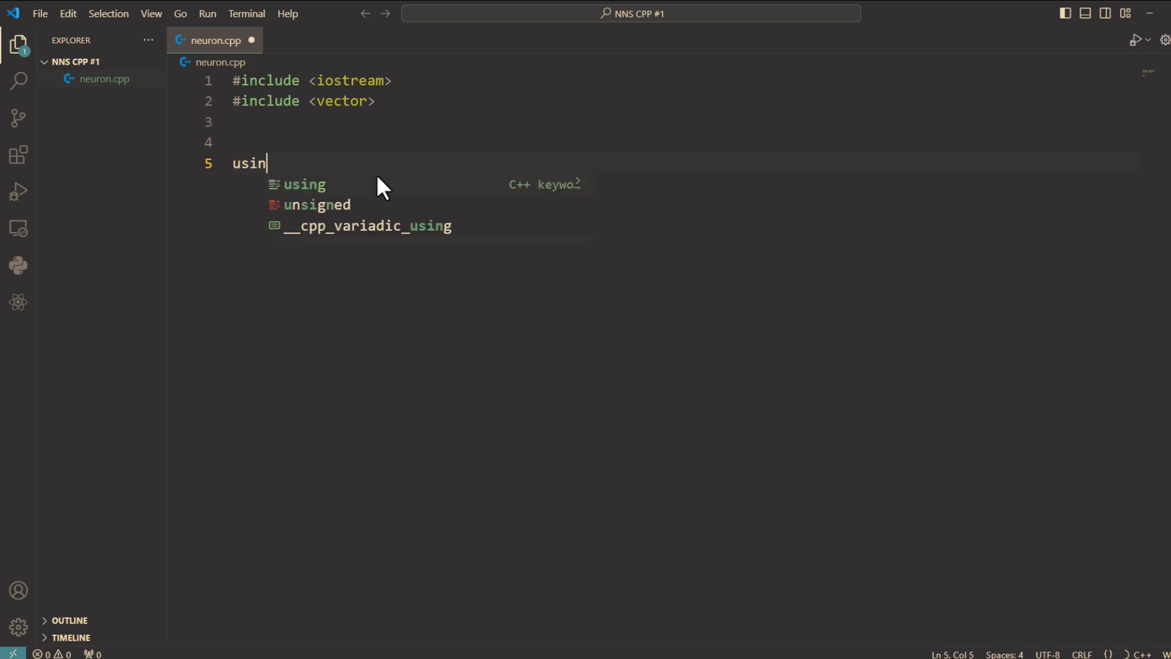
pyautogui.write('g namespace std')
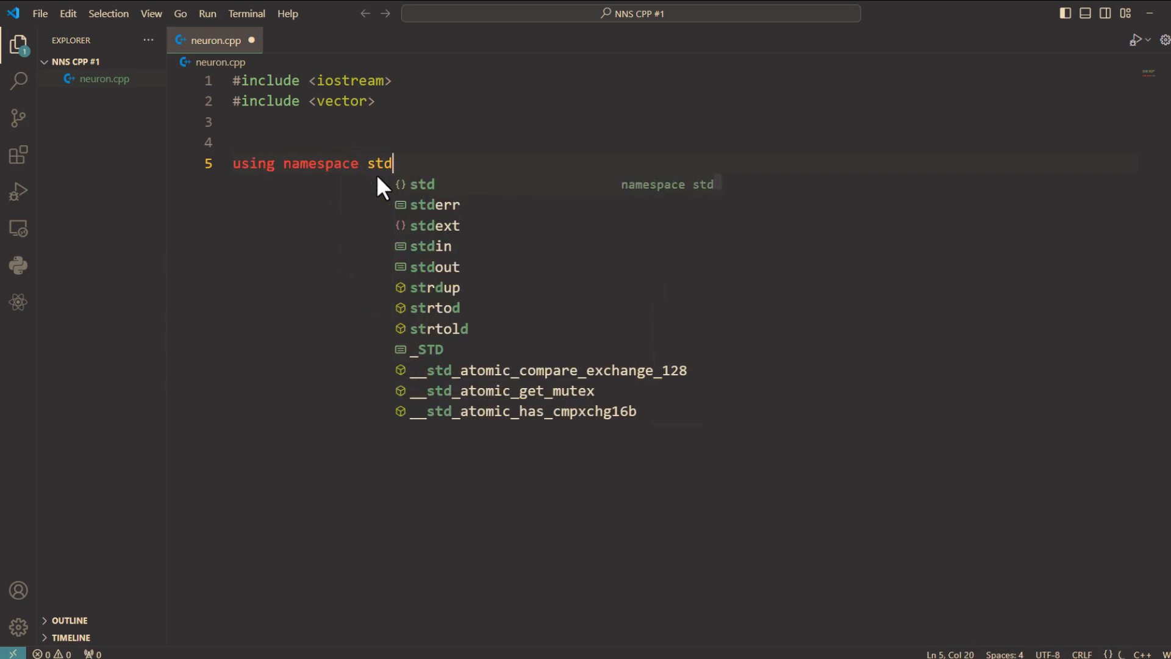
pyautogui.write(';')
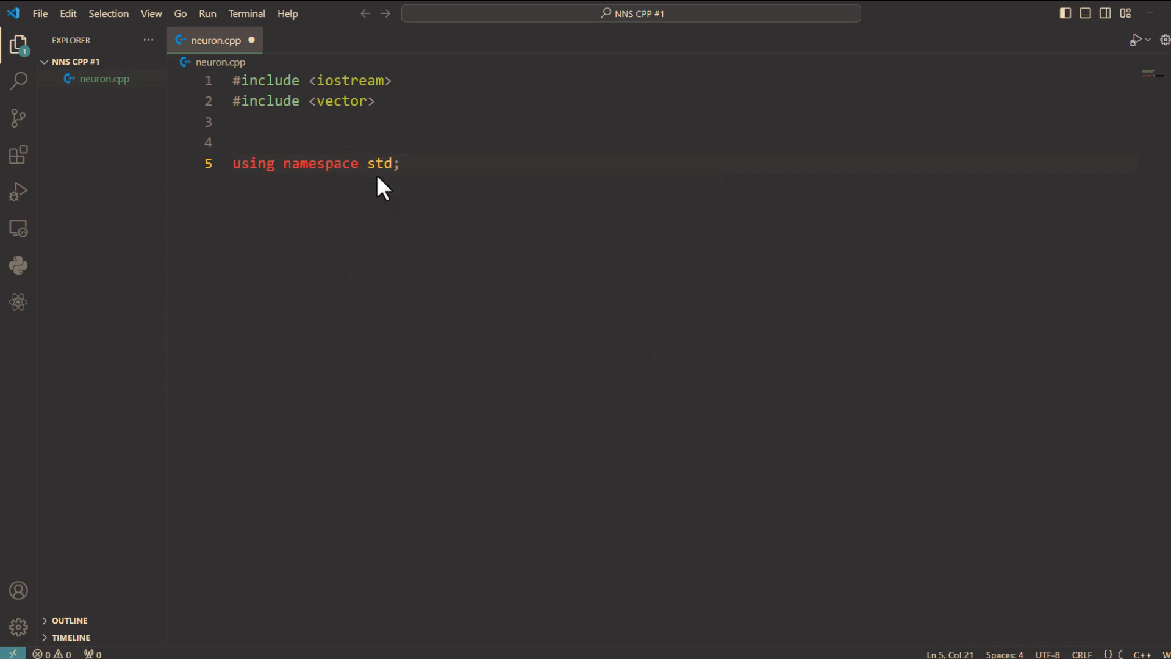
pyautogui.press('Enter')
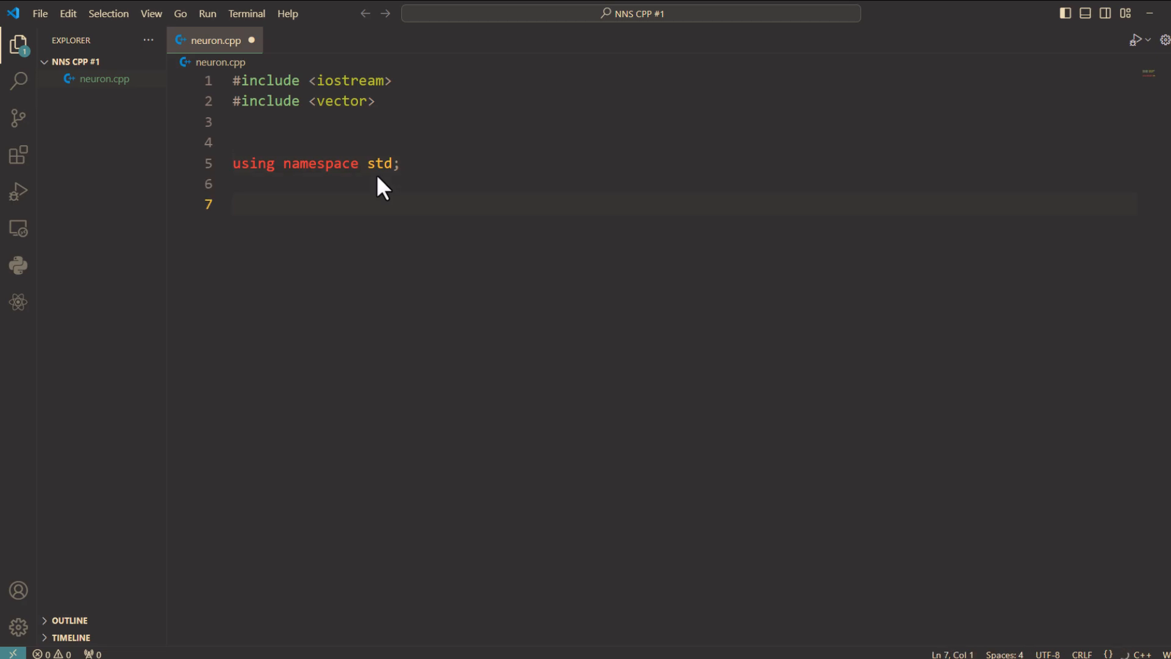
# - Define double ReLU(double x) { return max(0.0, x); } below the namespace line
pyautogui.write('double')
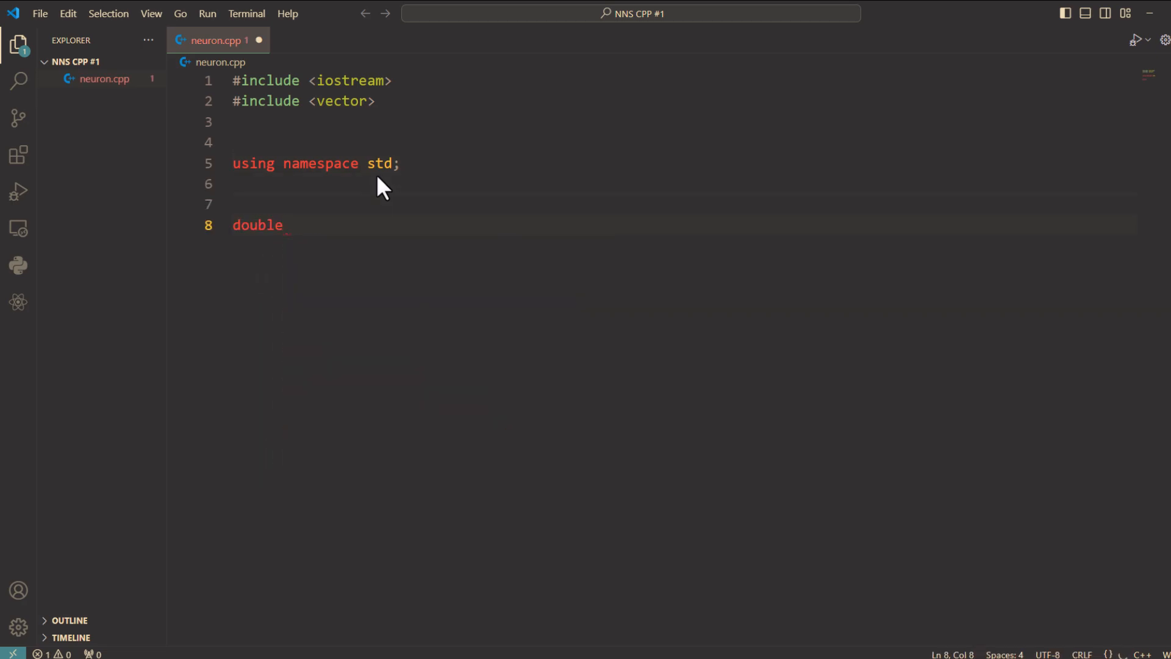
pyautogui.write('ReLU')
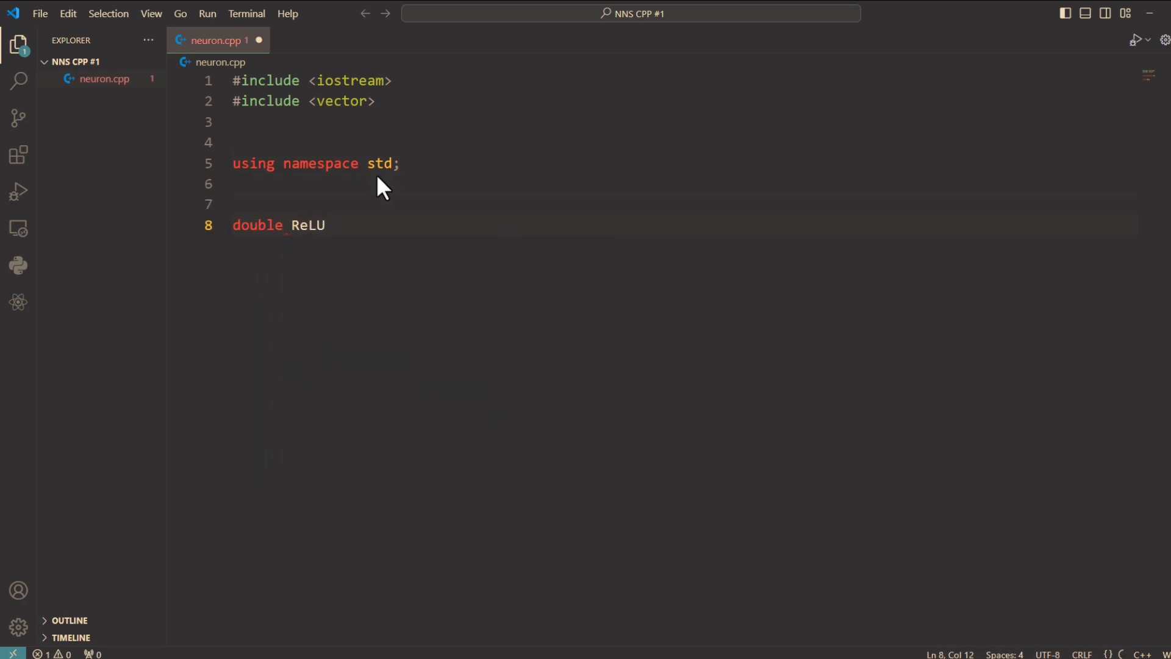
pyautogui.write('(double x')
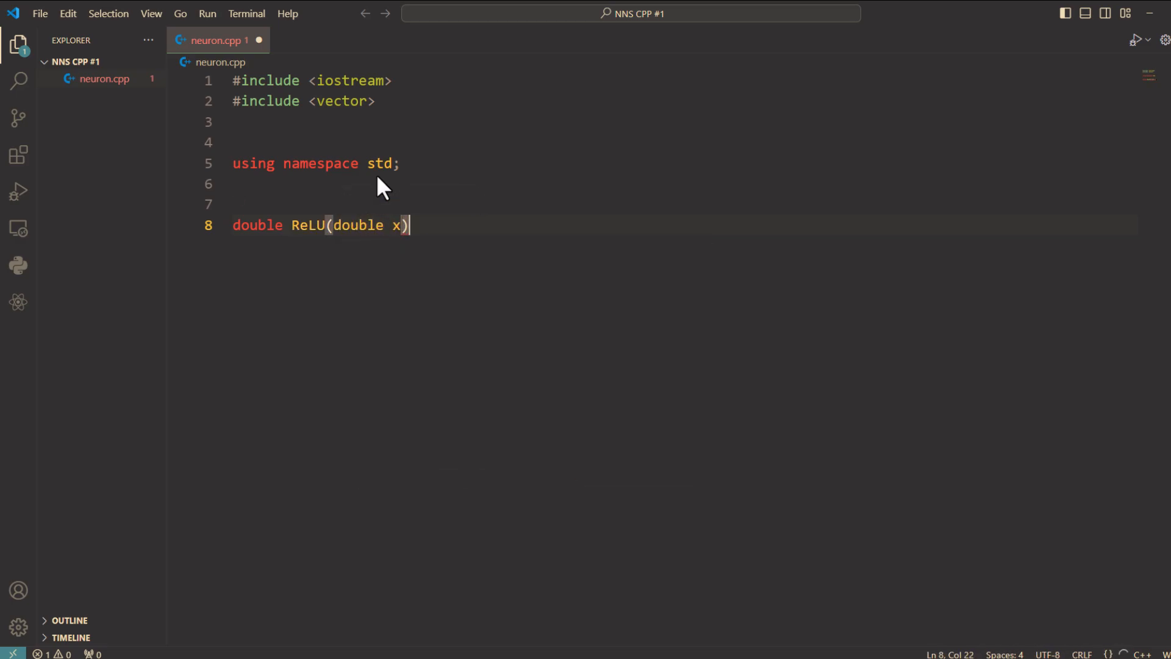
pyautogui.write('{')
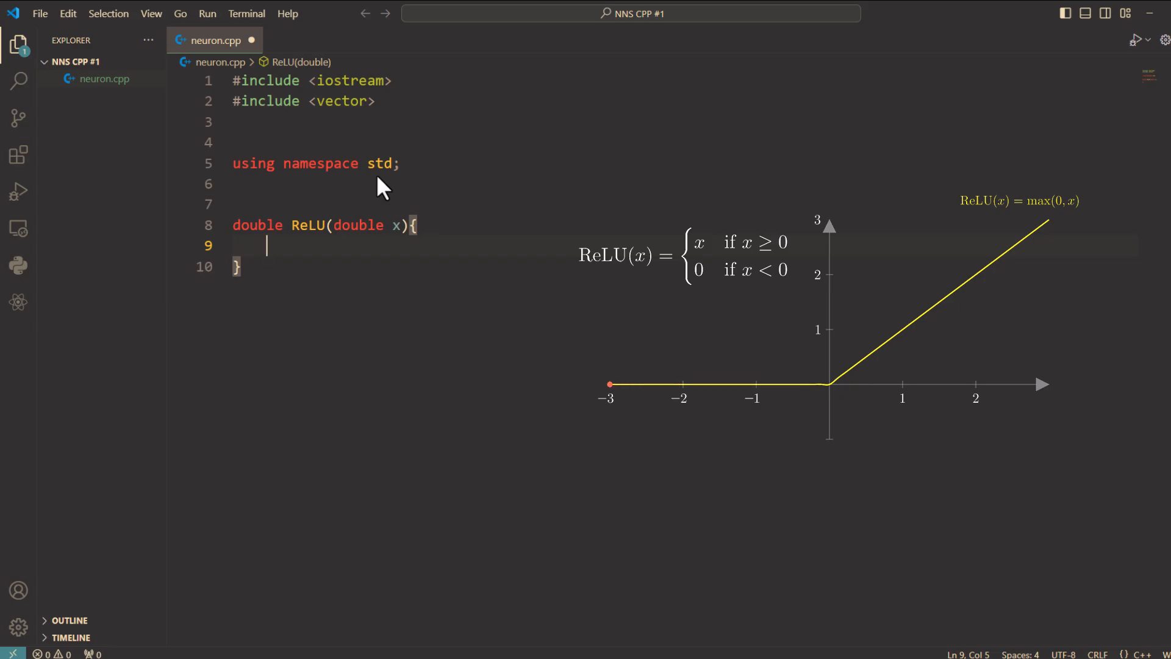
pyautogui.write('return')
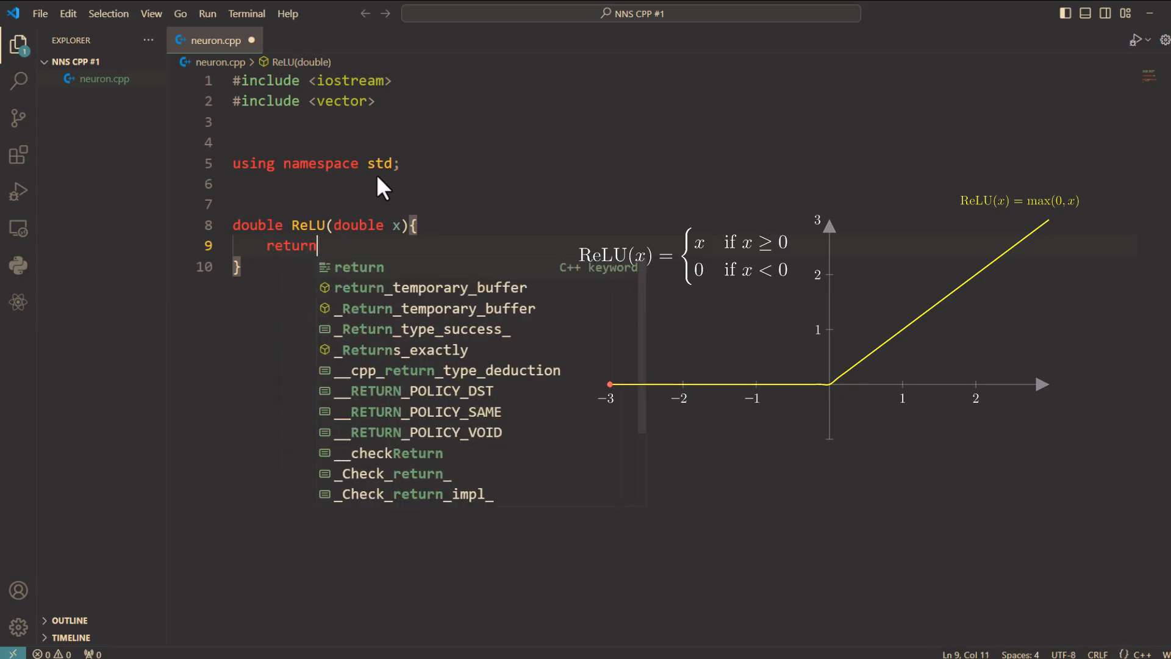
pyautogui.write('max(')
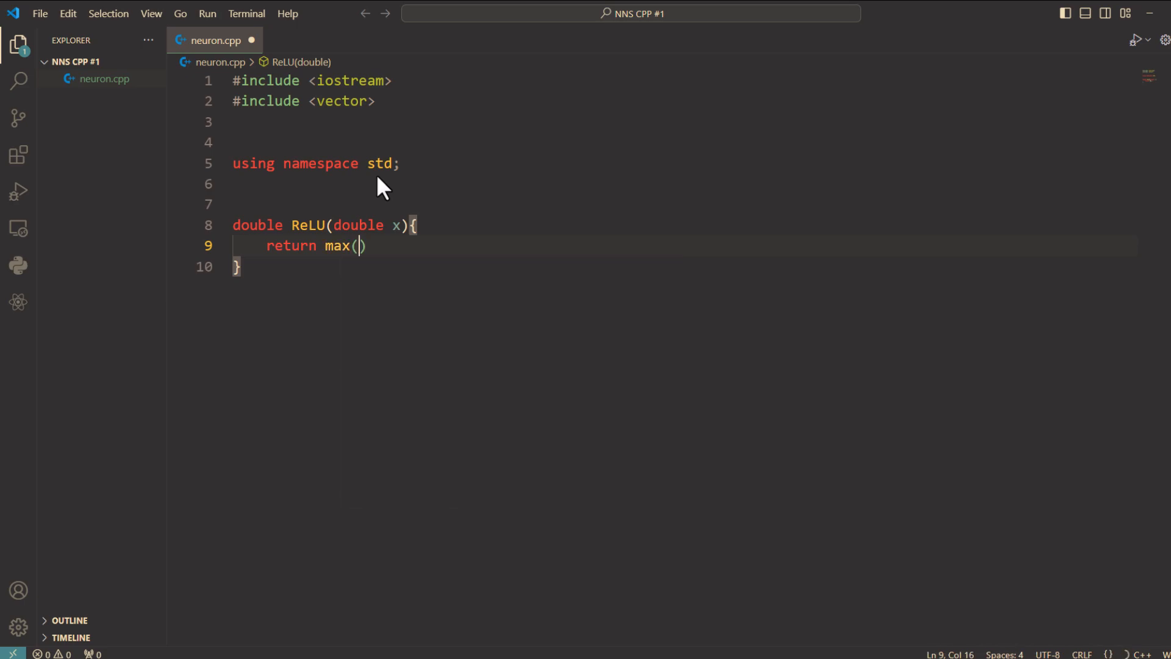
pyautogui.write('0.')
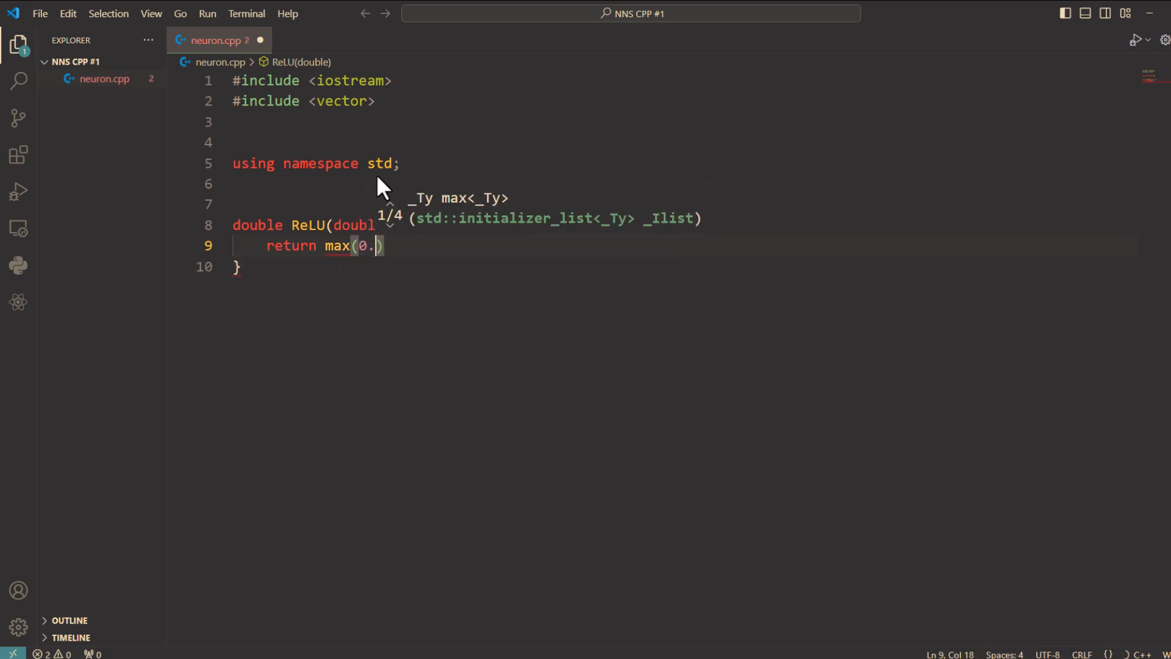
pyautogui.write('0,x')
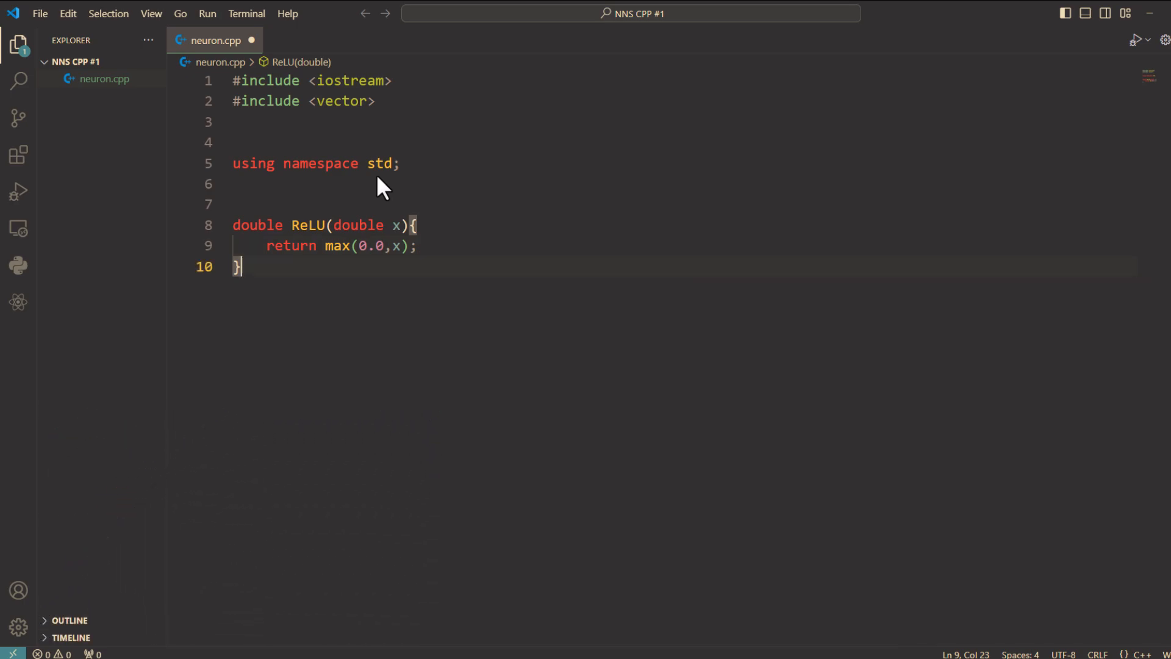
pyautogui.press('Enter')
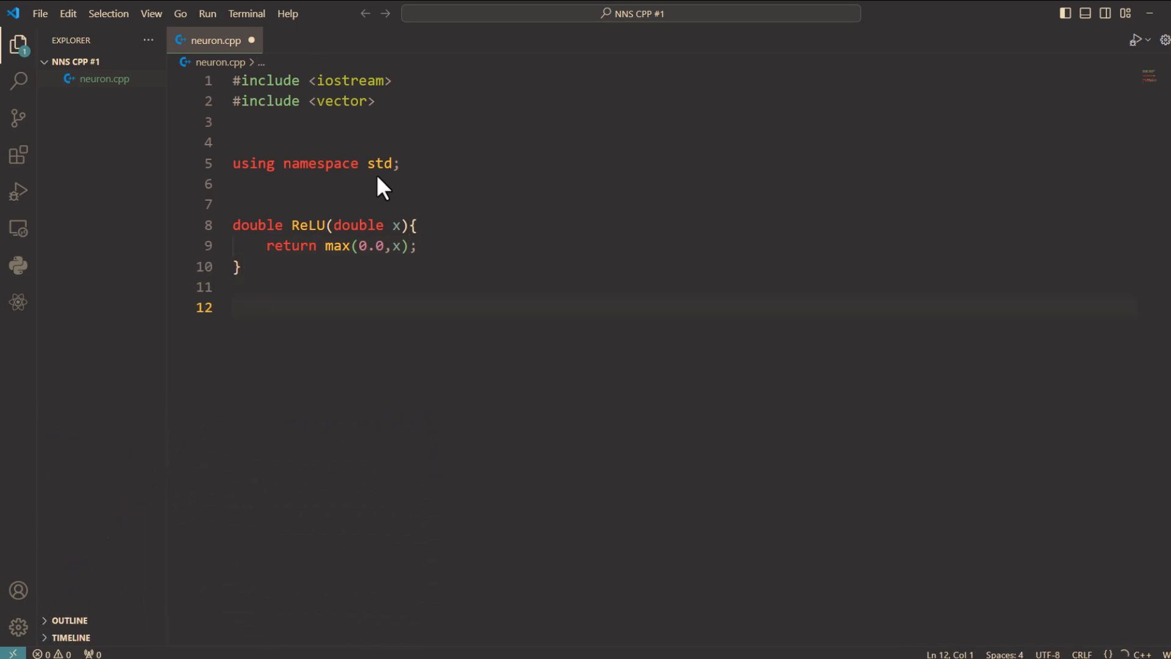
# - Declare class Neuron with private members vector<double> weights and double bias
pyautogui.write('class Neuron {')
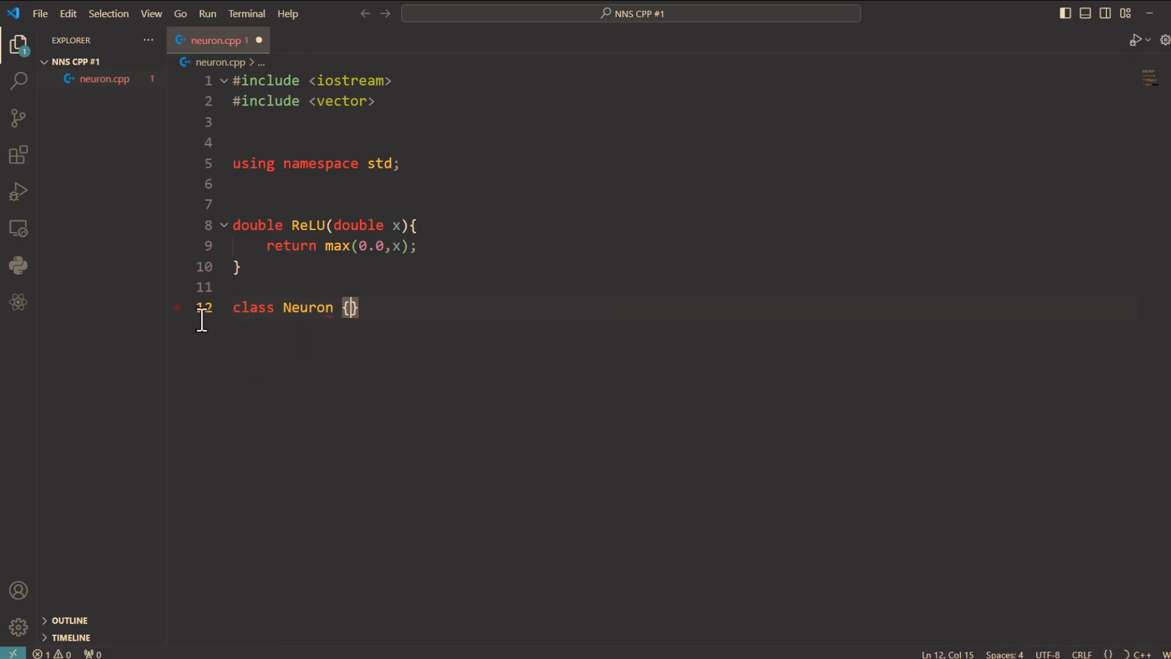
pyautogui.write('private:')
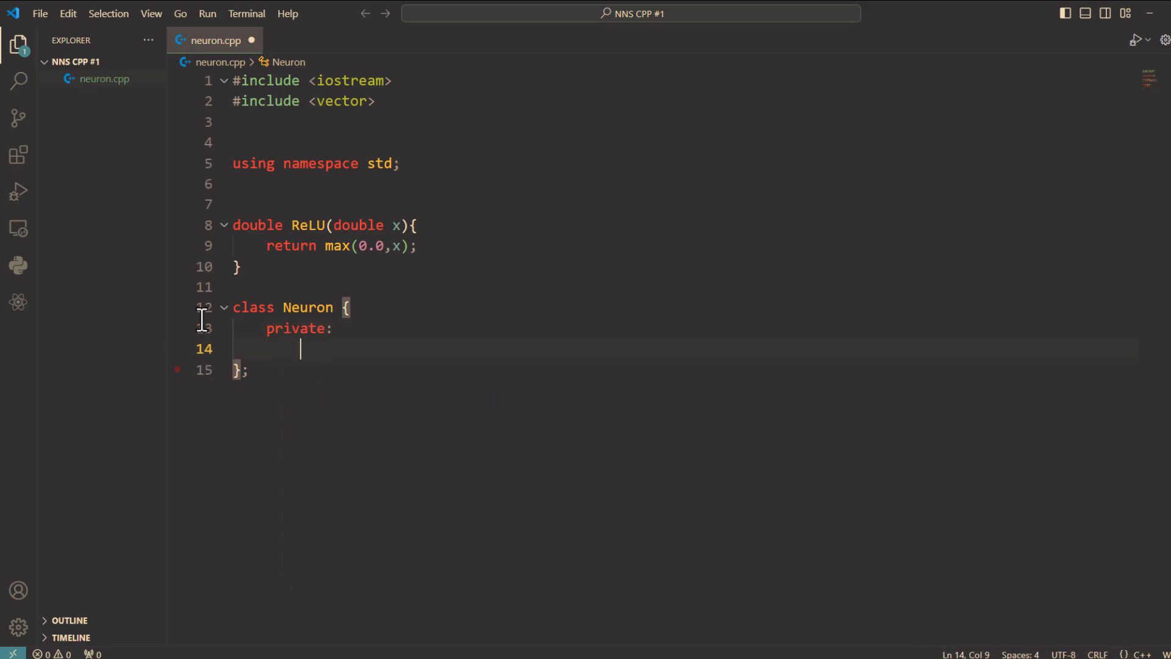
pyautogui.write('vector<do')
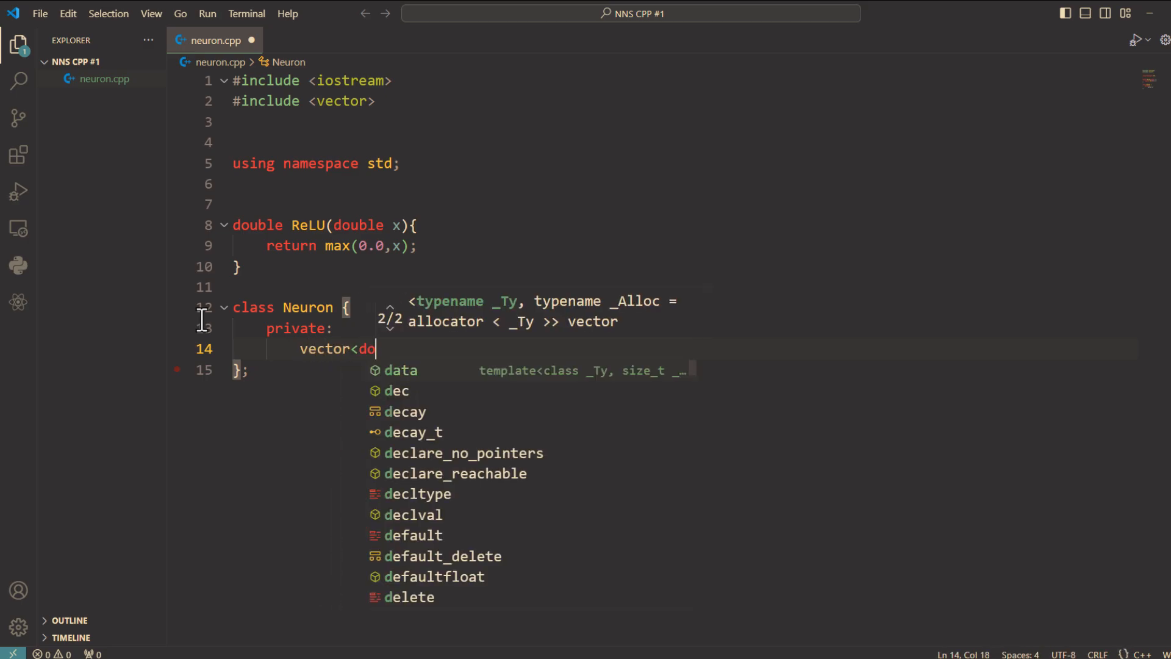
pyautogui.write('uble> weights;')
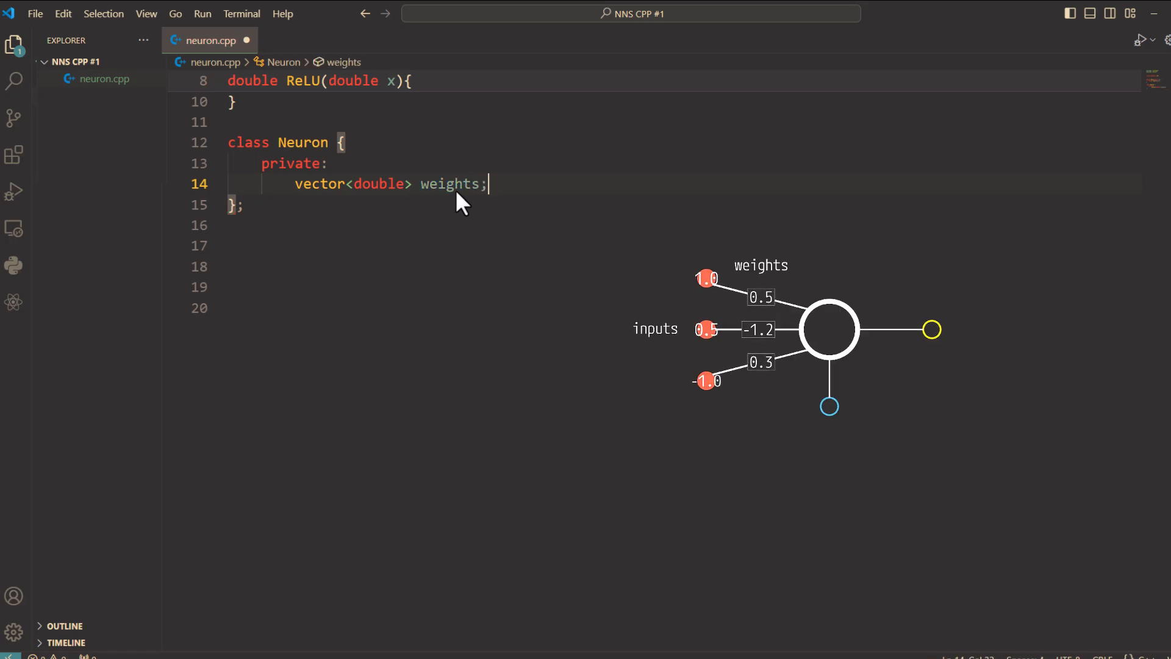
pyautogui.moveTo(774, 139)
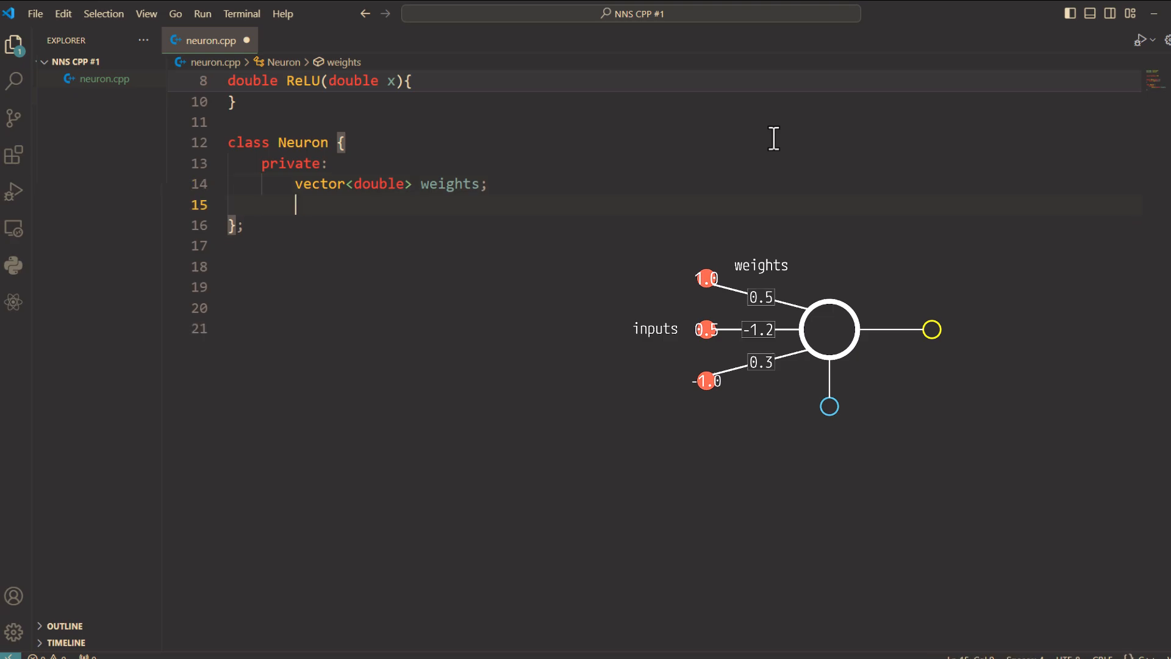
pyautogui.write('double')
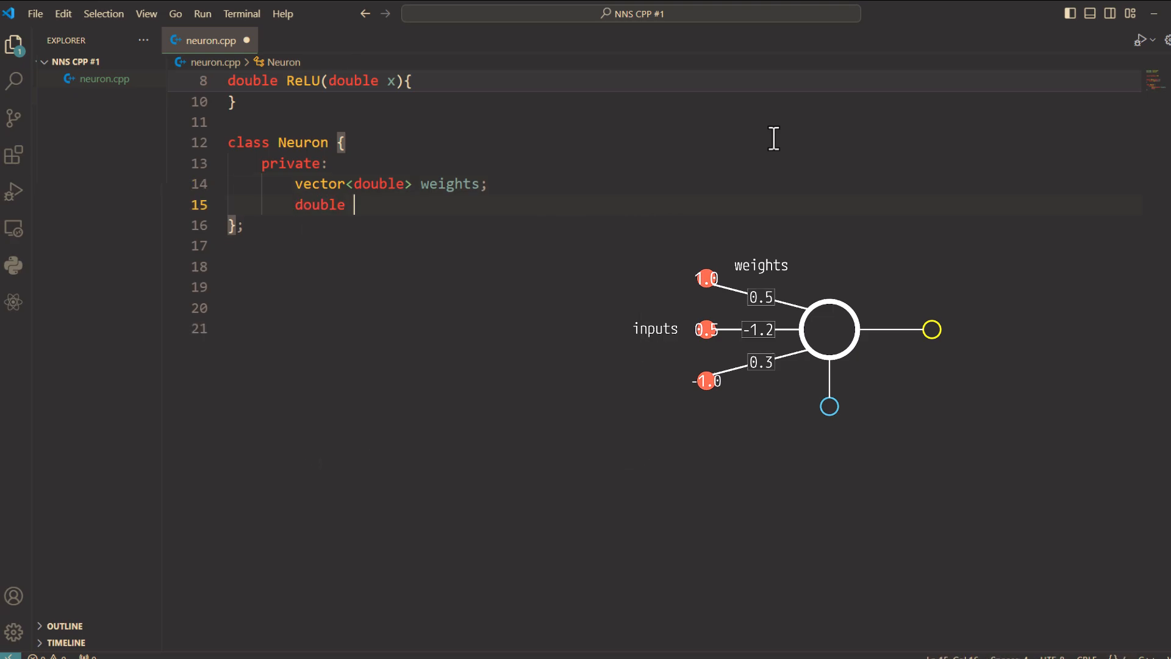
pyautogui.write('bias;')
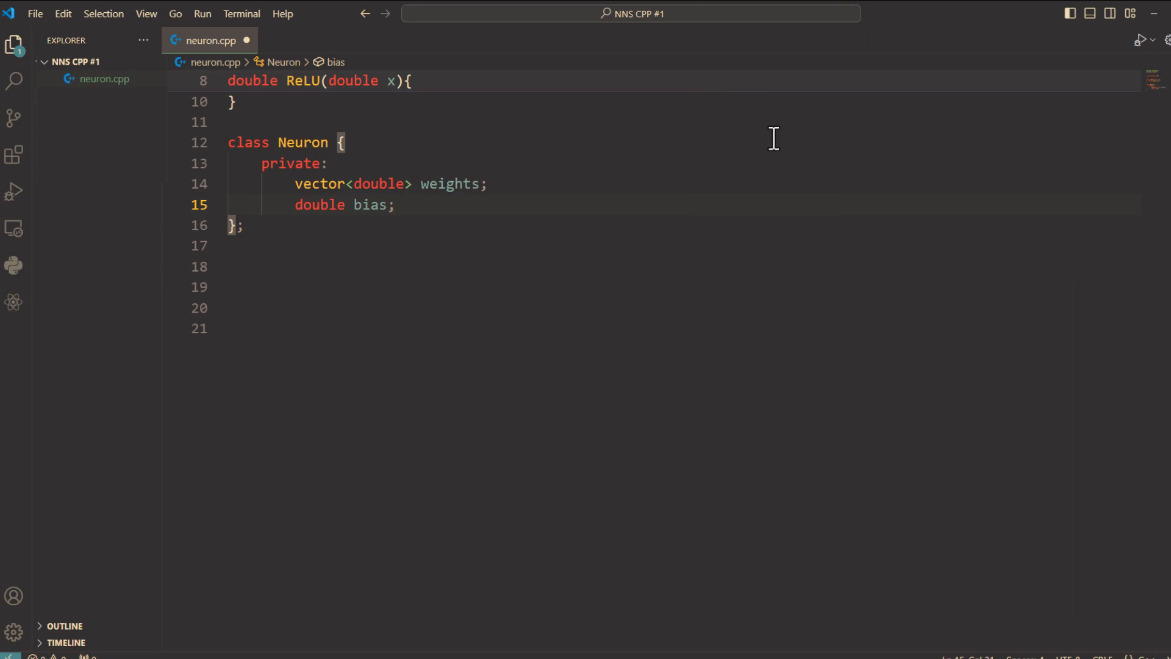
# - Add public: and a Neuron constructor taking const vector<double>& initialWeights and double initialBias
pyautogui.write('p')
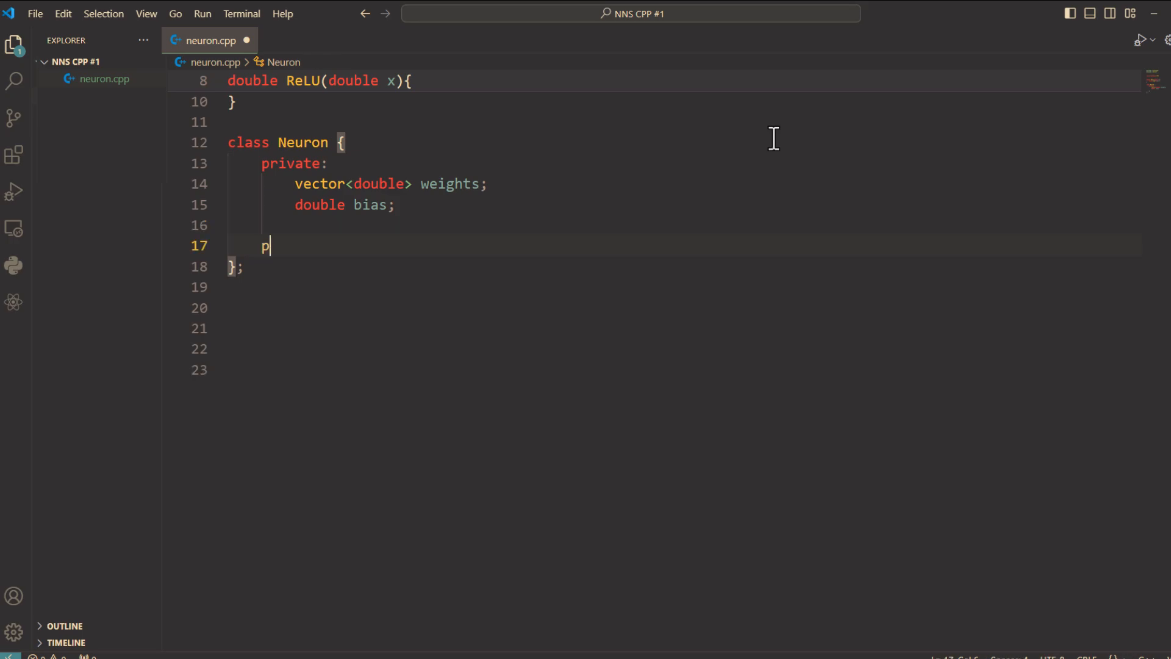
pyautogui.write('ublic:')
pyautogui.write('N')
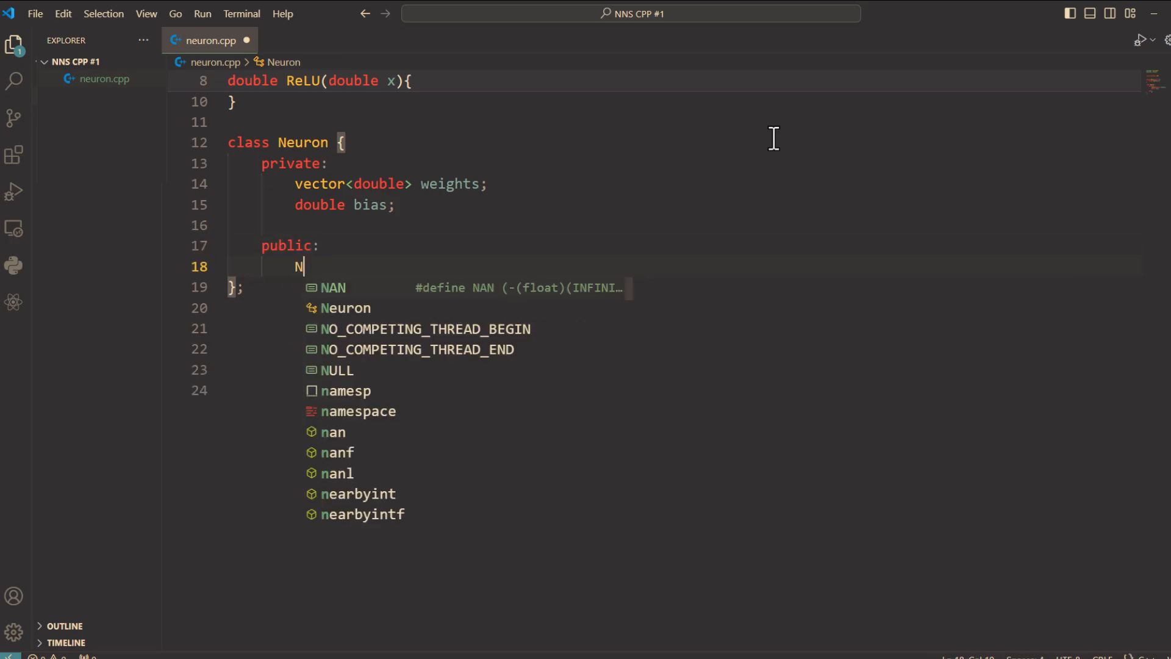
pyautogui.write('euron')
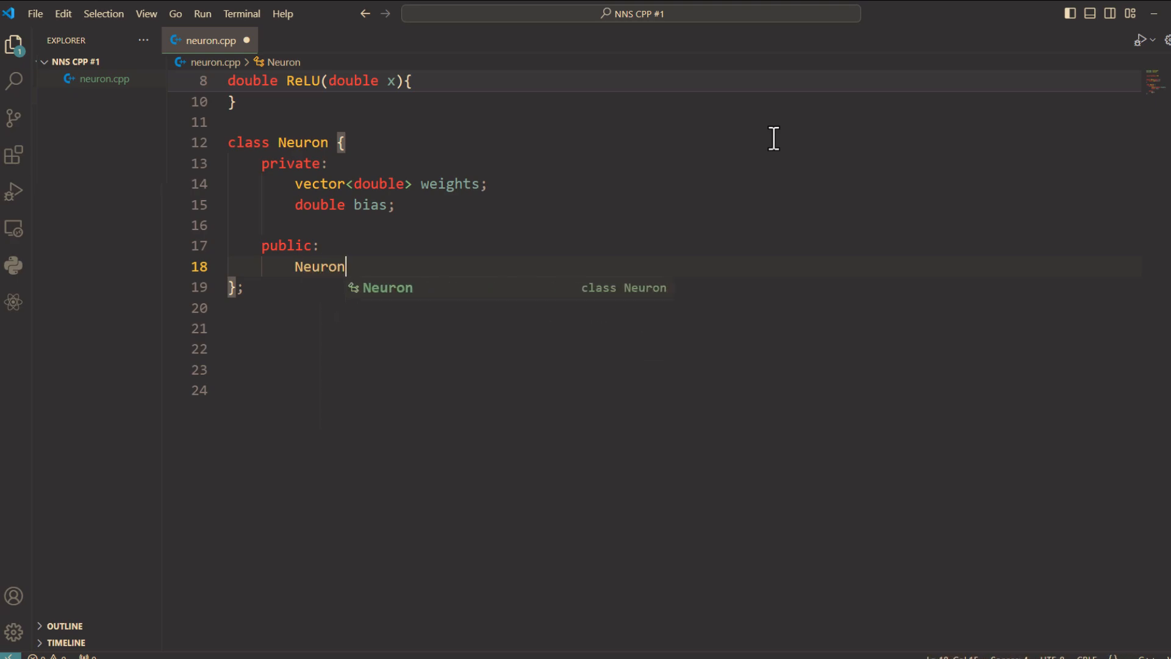
pyautogui.write('()')
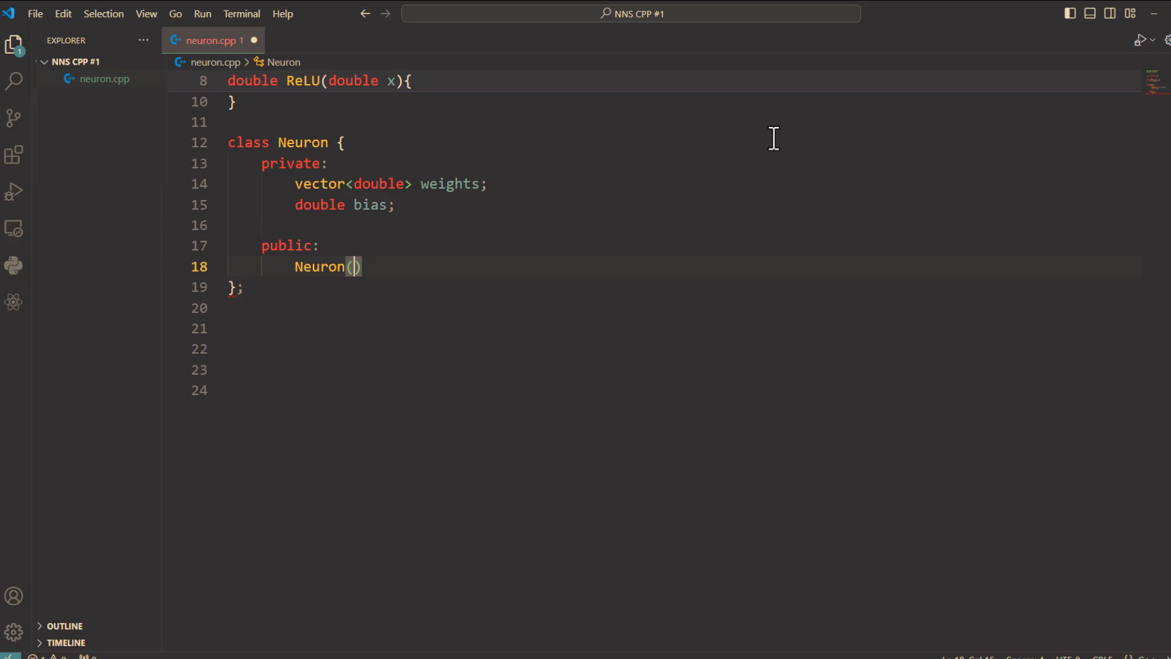
pyautogui.write('const')
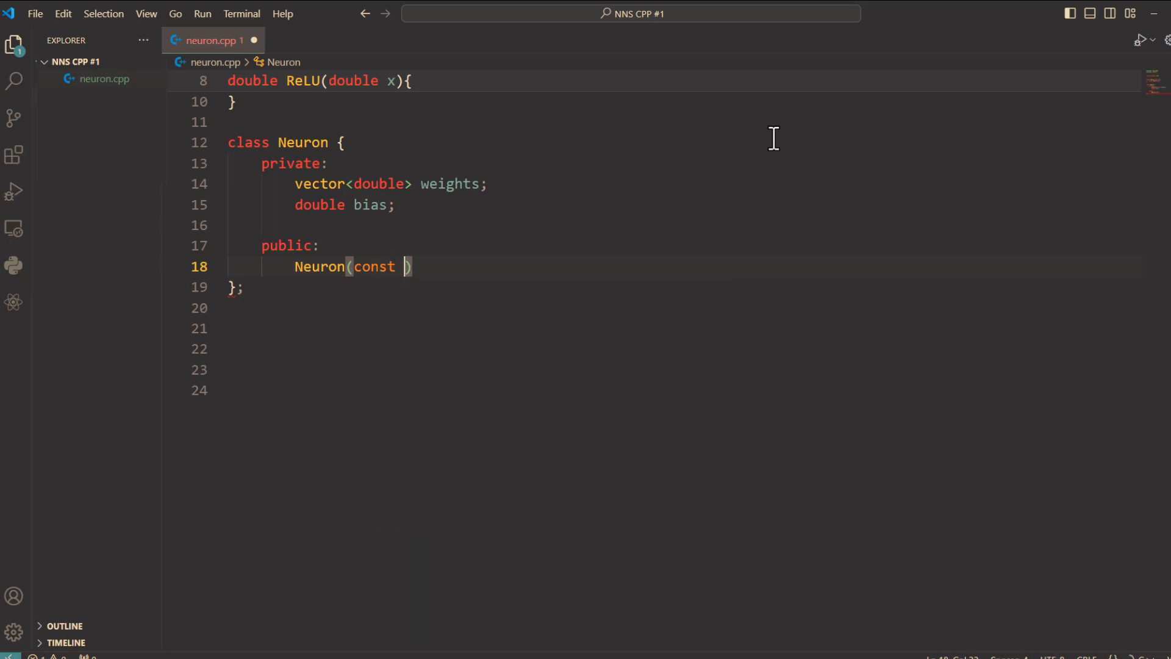
pyautogui.write('vector')
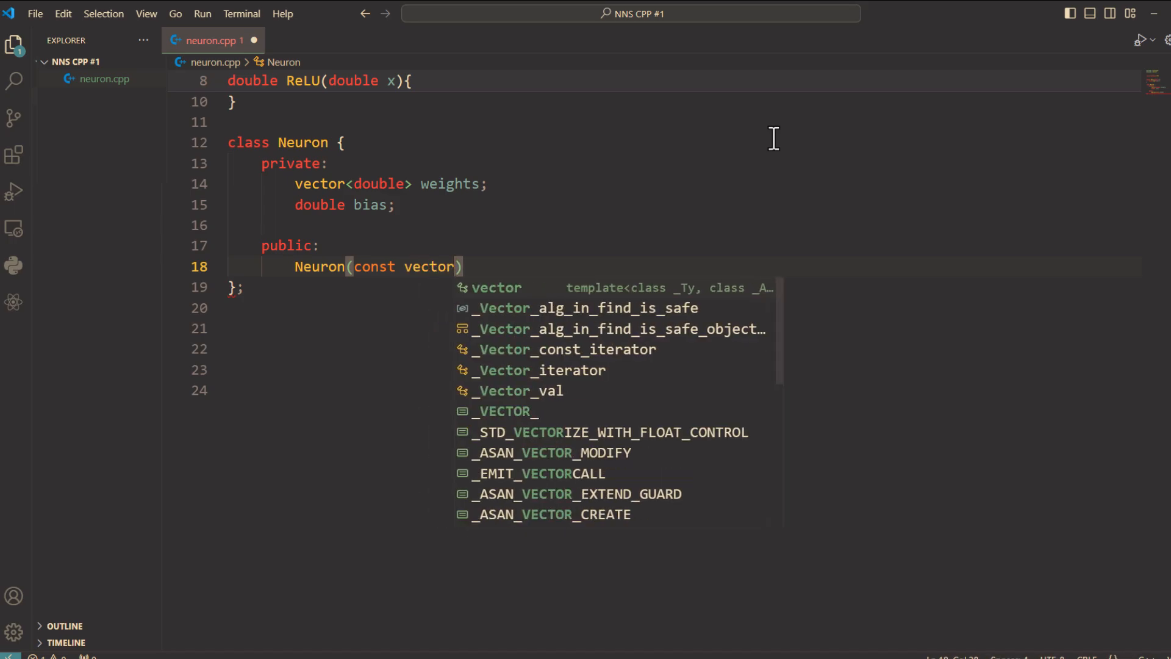
pyautogui.write('<double')
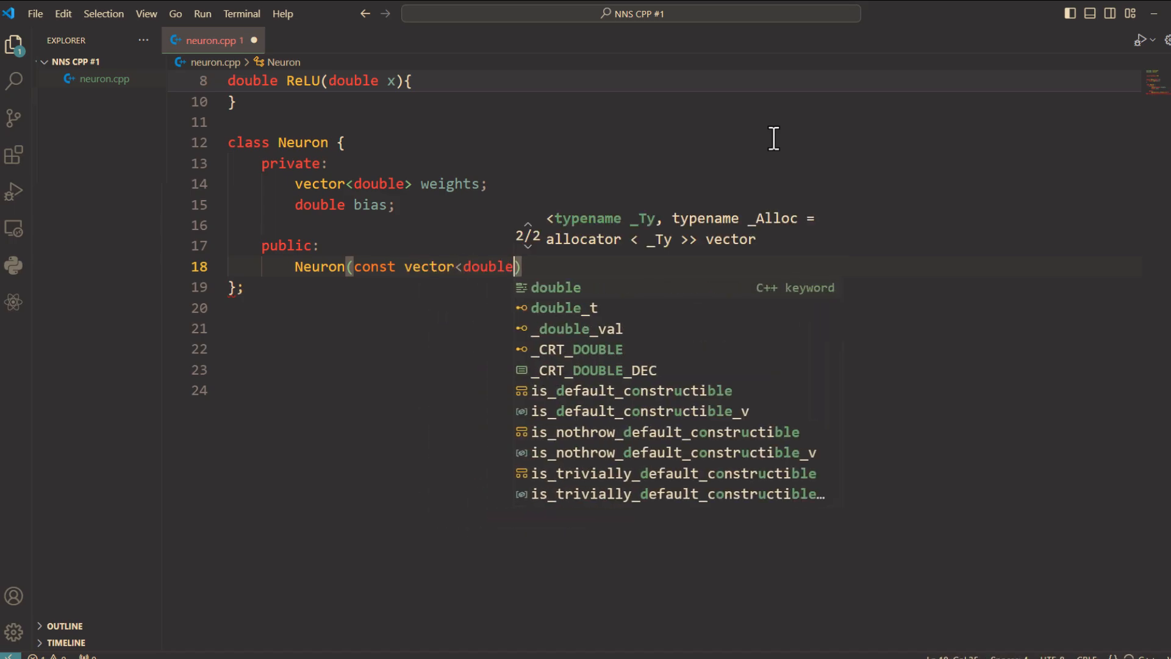
pyautogui.write('& initial')
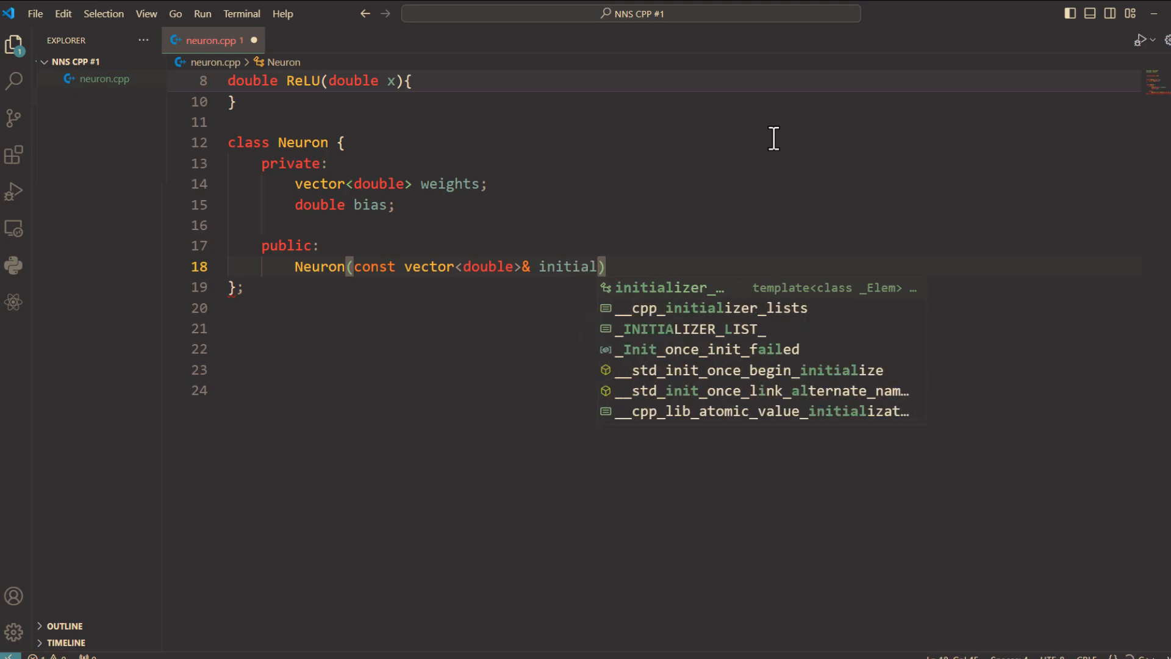
pyautogui.write('Weights')
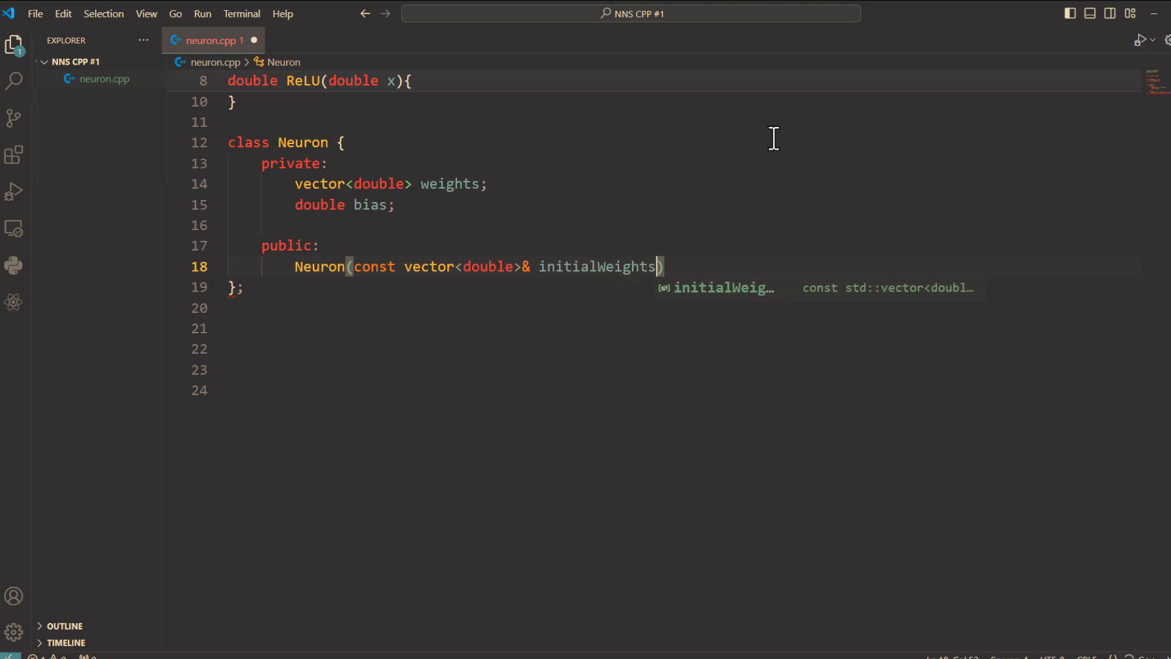
pyautogui.write(',')
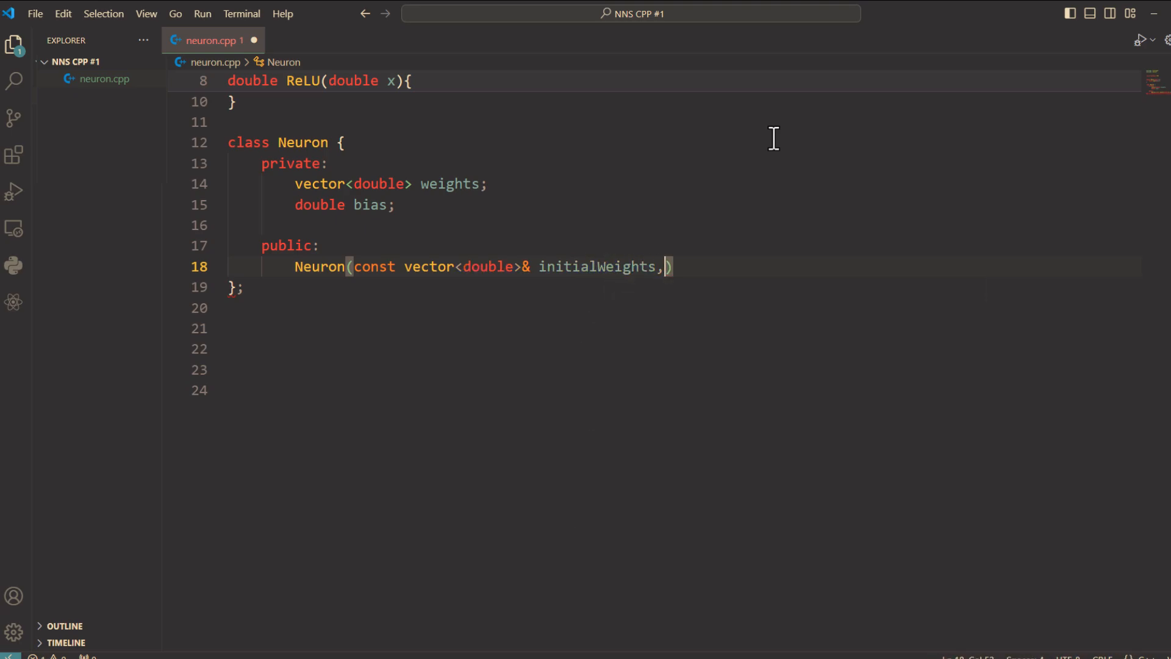
pyautogui.write('double initial')
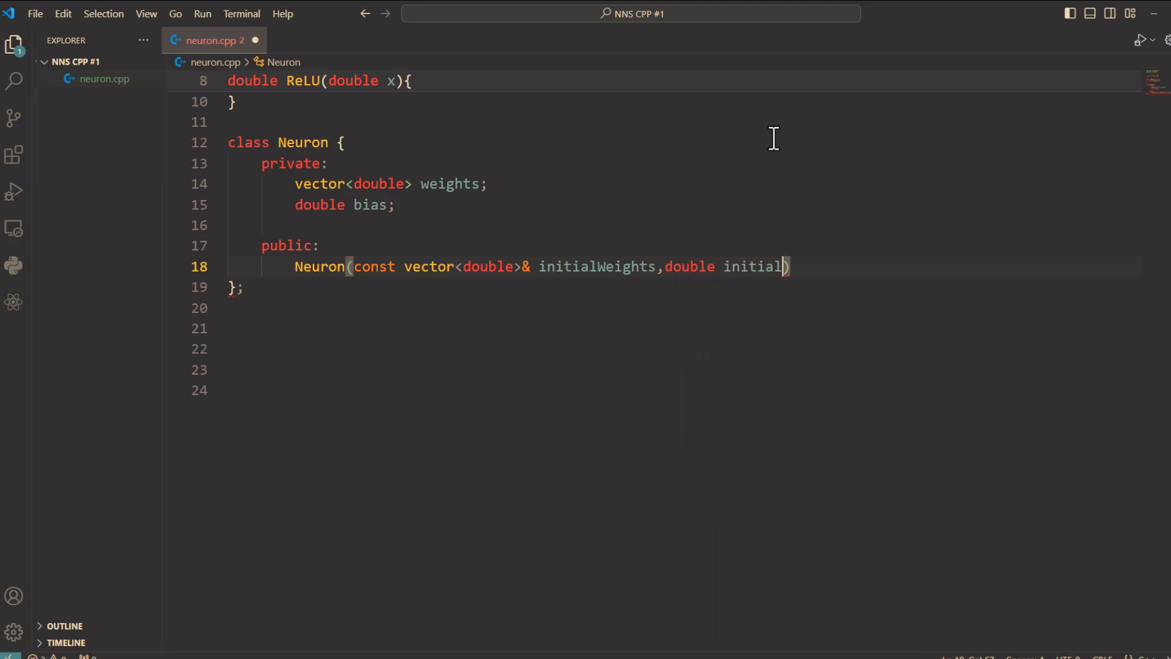
pyautogui.write('Bias')
pyautogui.write(':')
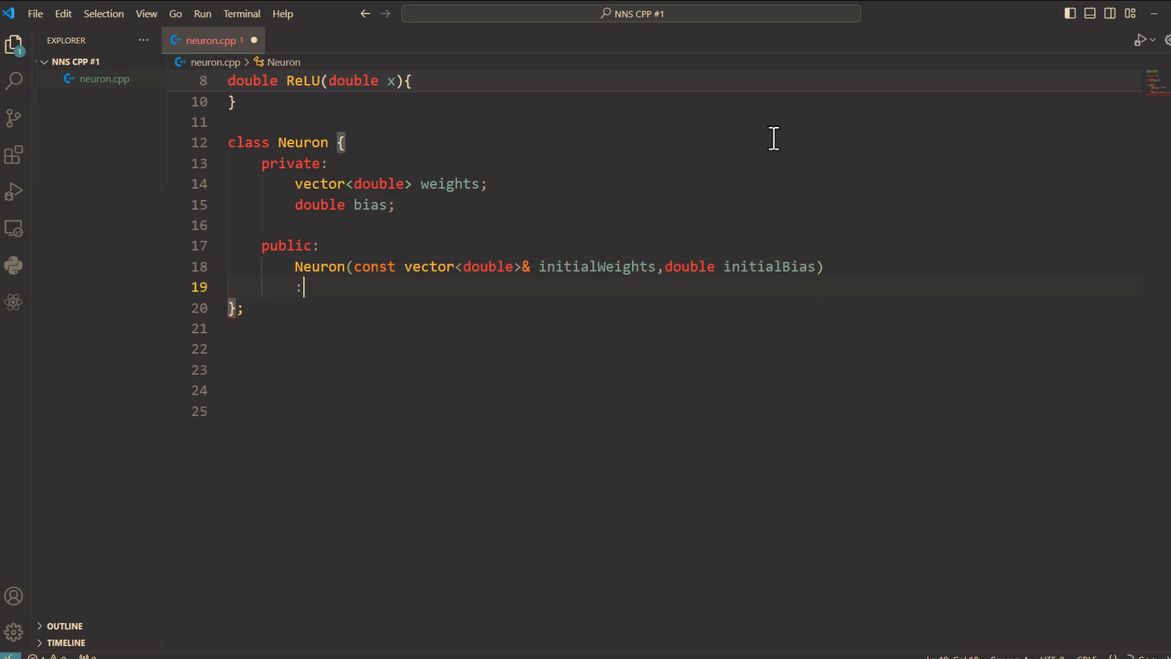
# - Initialize weights(initialWeights) and bias(initialBias) with an empty constructor body
pyautogui.write('weights')
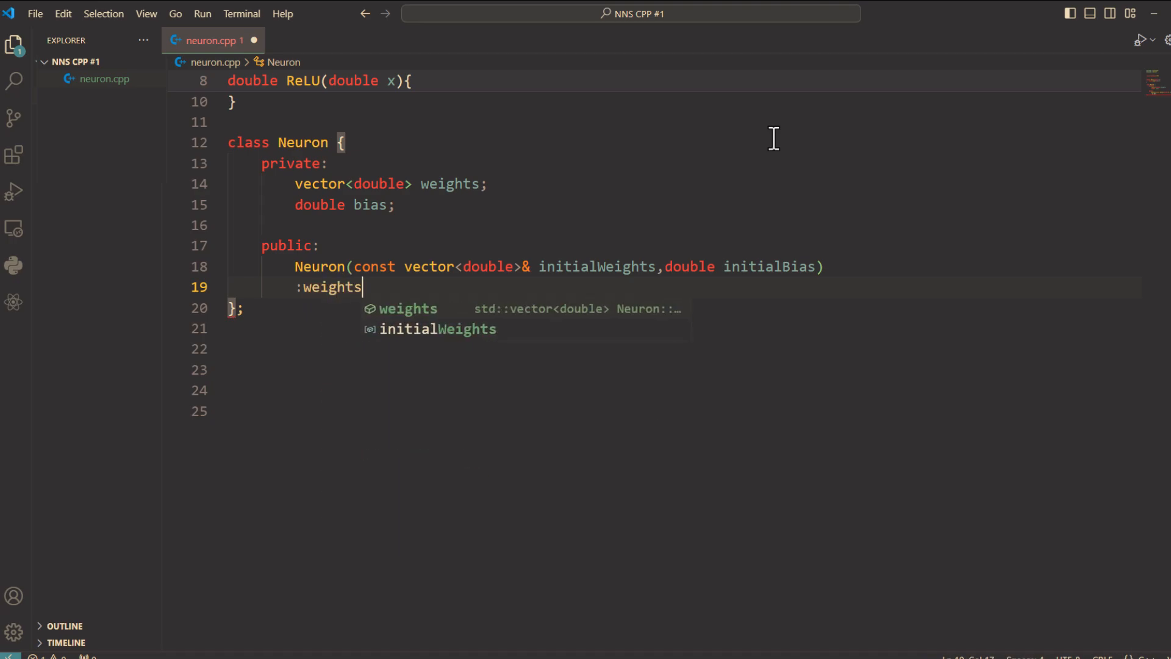
pyautogui.write('(initialWeights),b')
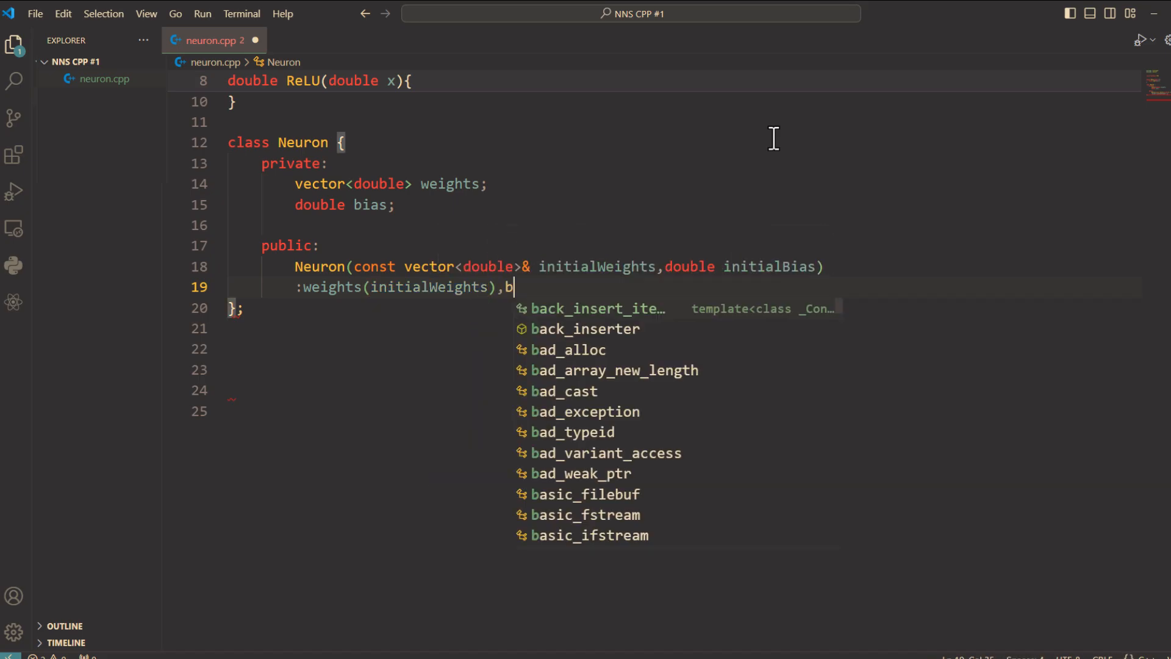
pyautogui.write('ias(')
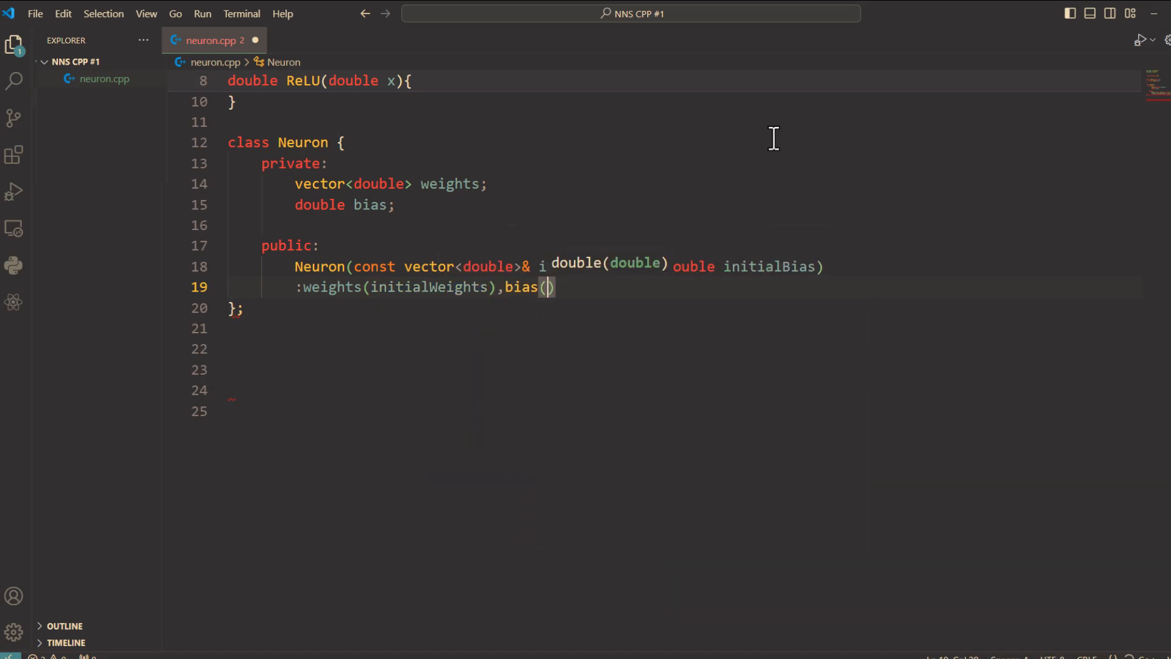
pyautogui.write('initialBias')
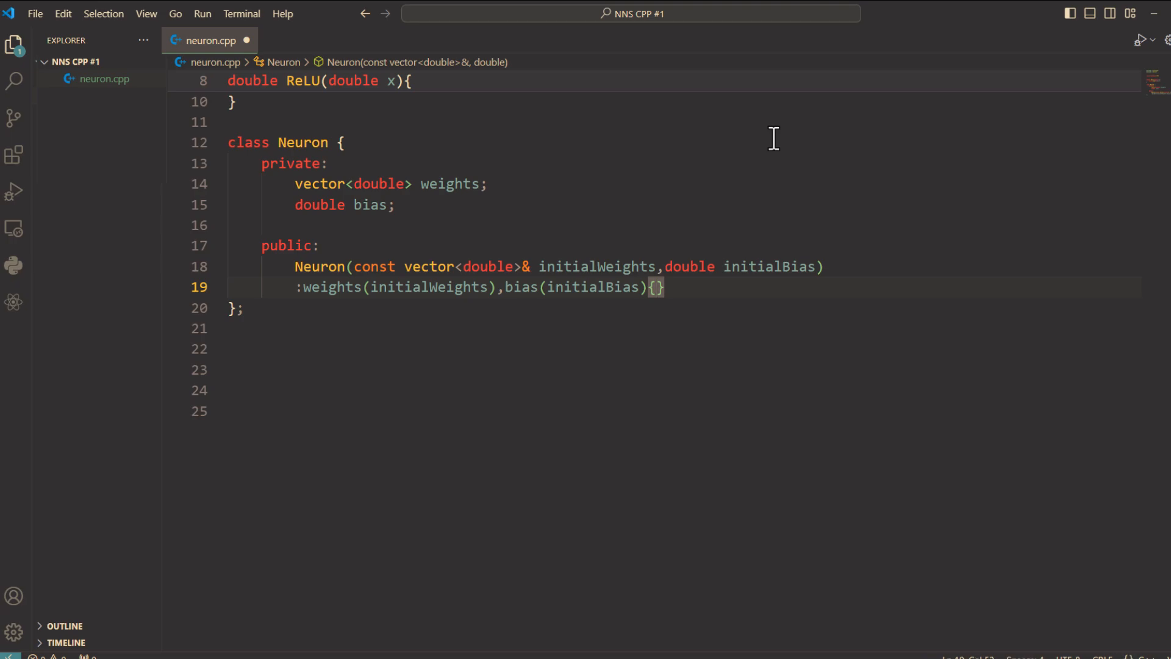
pyautogui.click(656, 287)
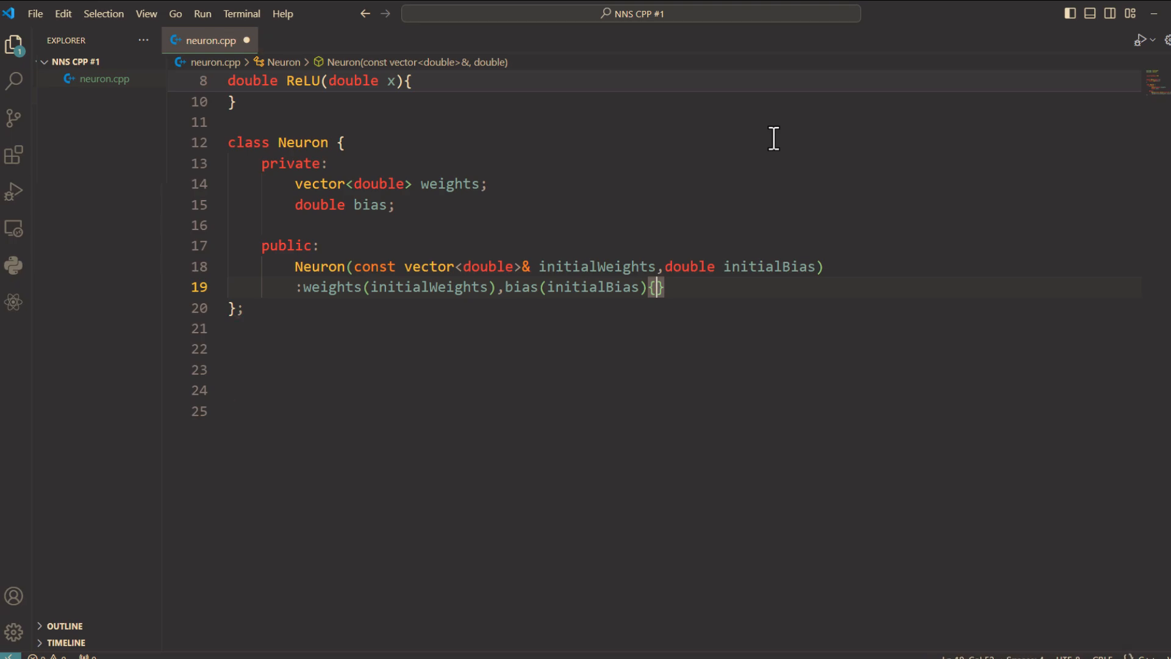
pyautogui.moveTo(866, 558)
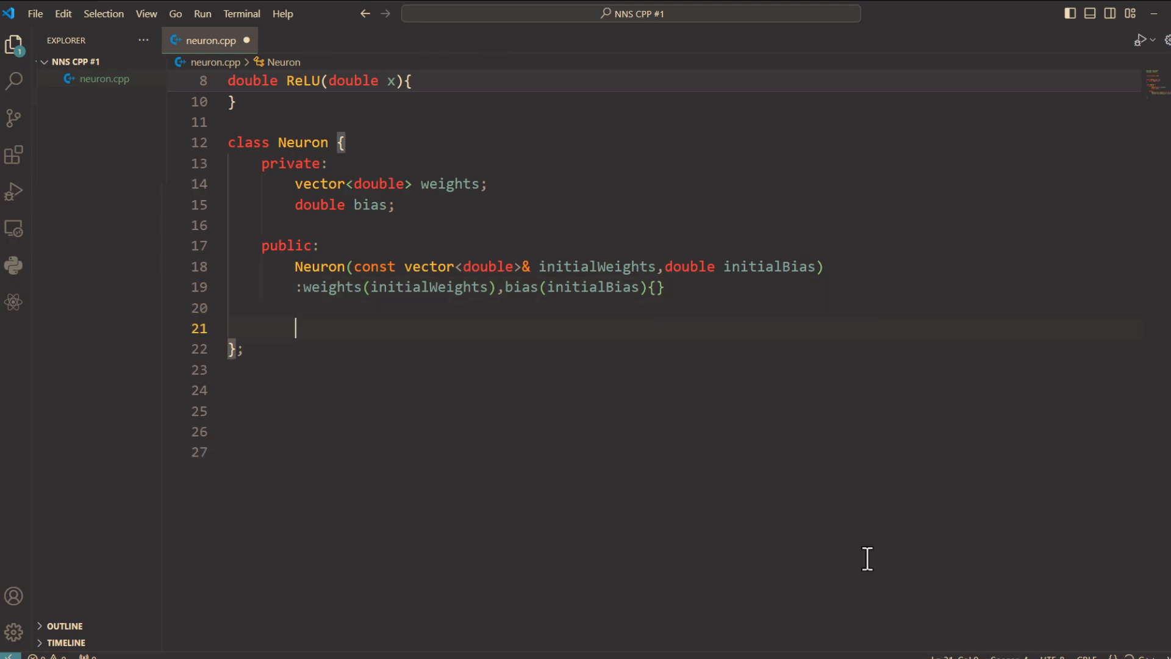
# - Declare double forward(const vector<double>& inputs, double (*activationFunc)(double)) and start its body
pyautogui.write('double')
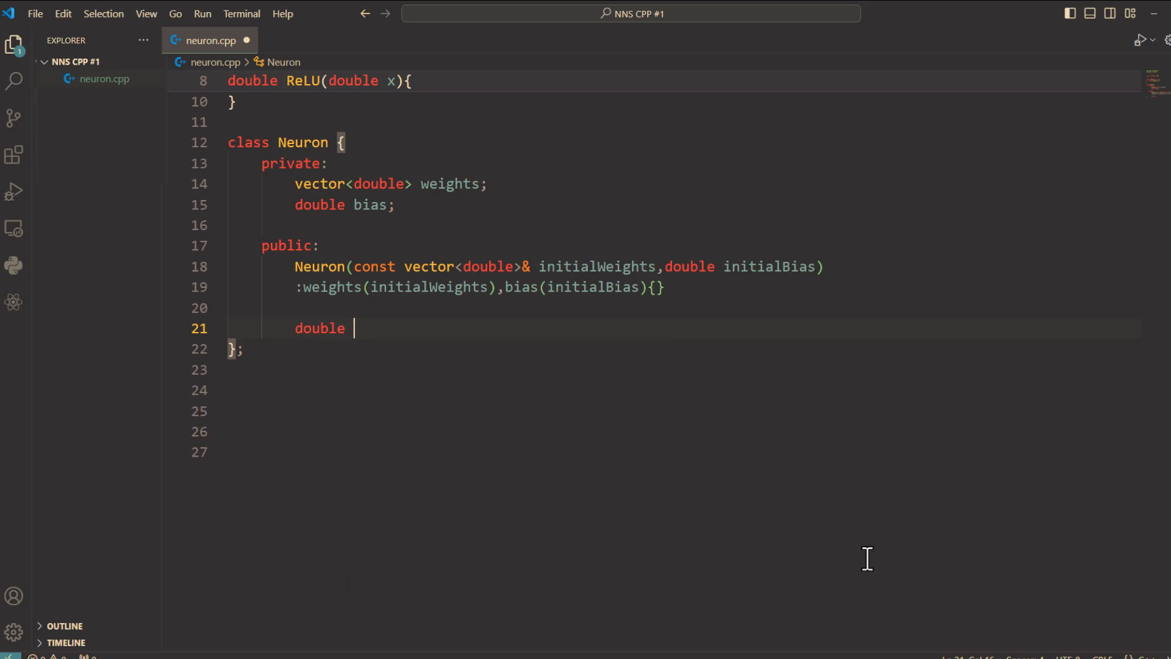
pyautogui.write('forward')
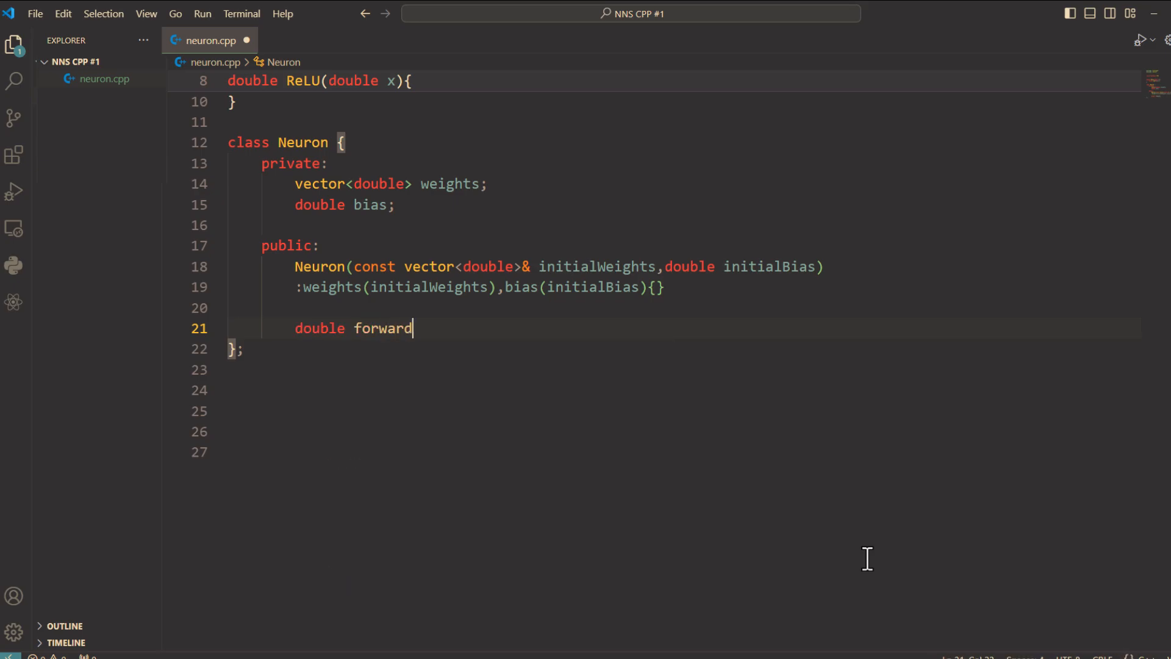
pyautogui.write('(')
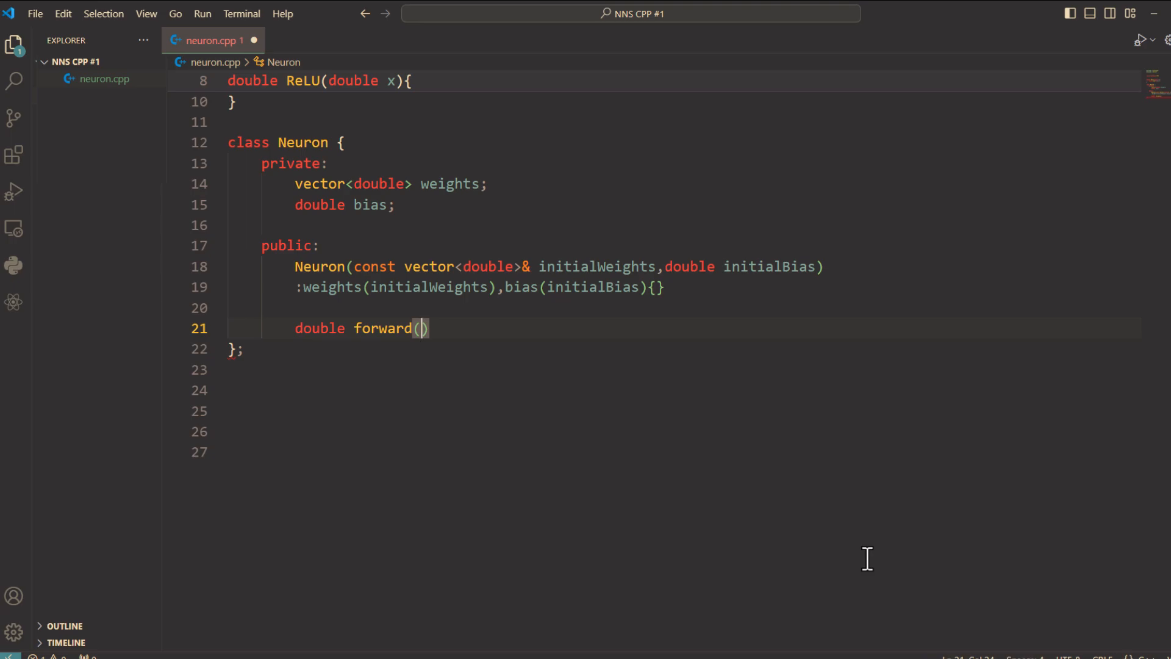
pyautogui.write('const v')
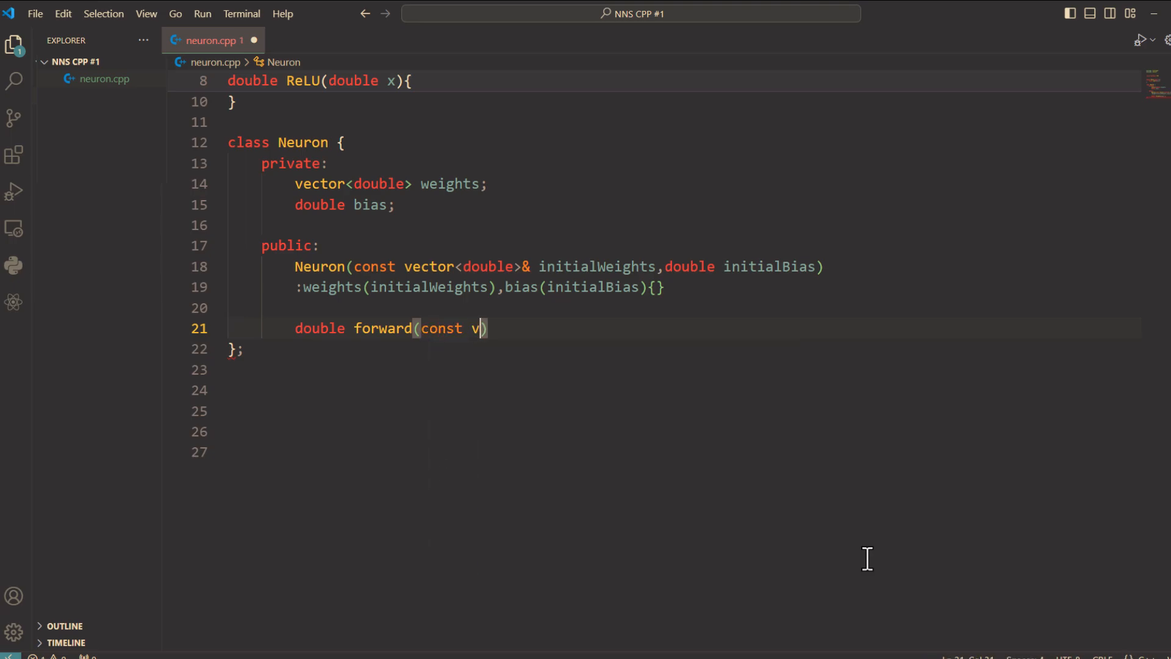
pyautogui.write('ector<')
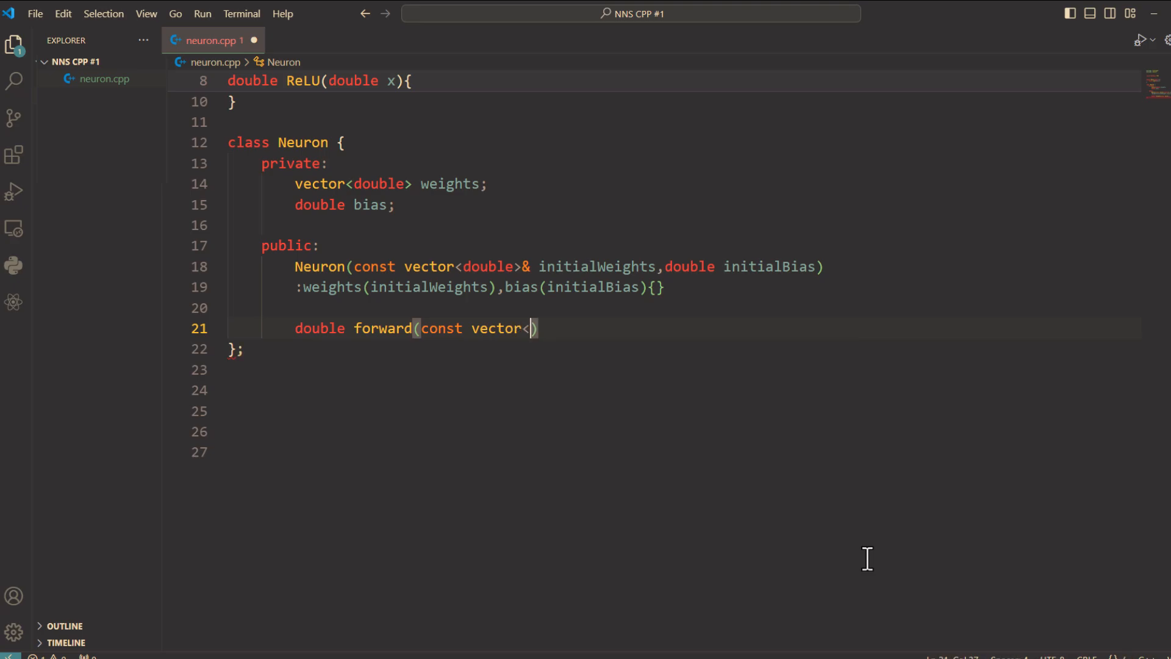
pyautogui.write('double')
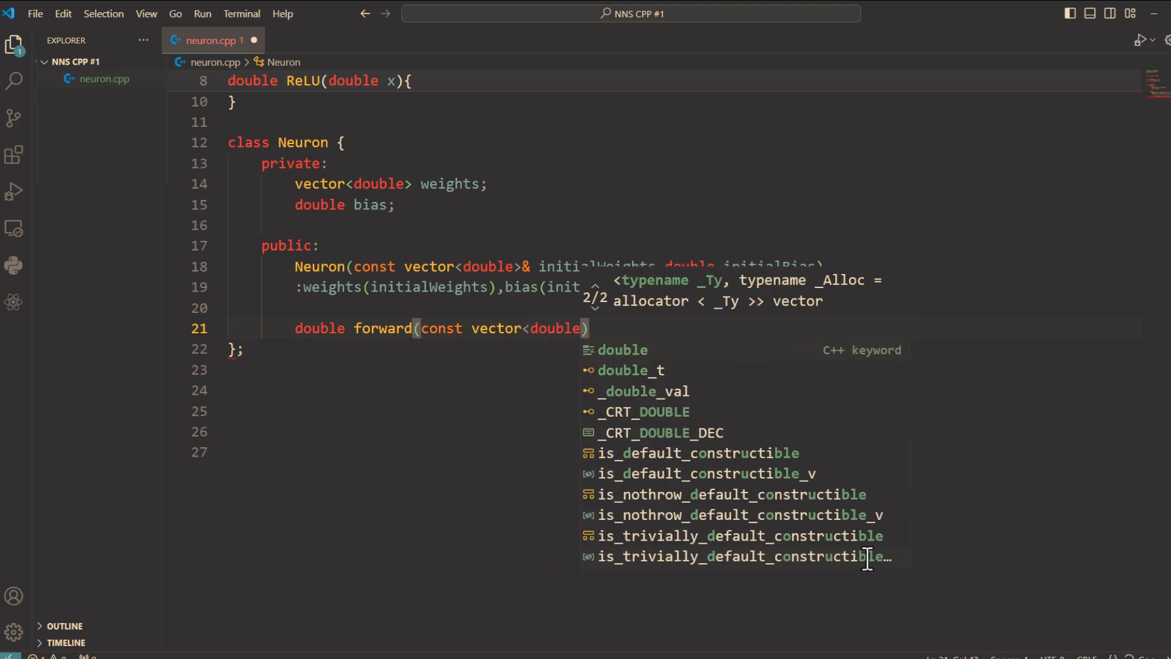
pyautogui.write('& inp')
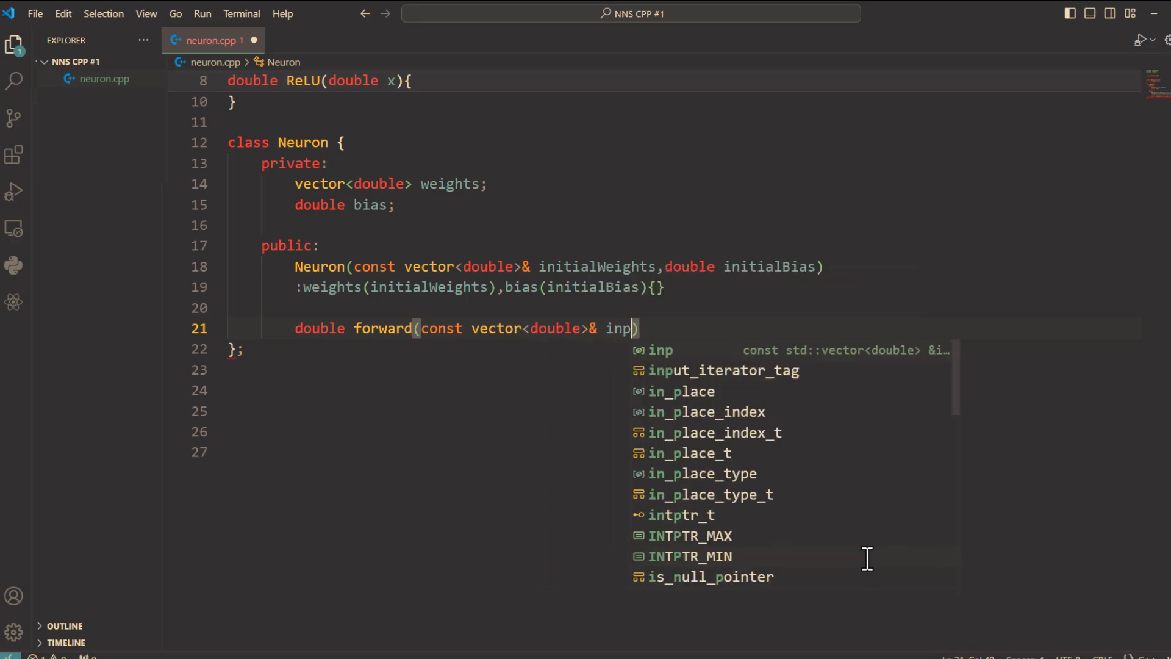
pyautogui.write('uts,')
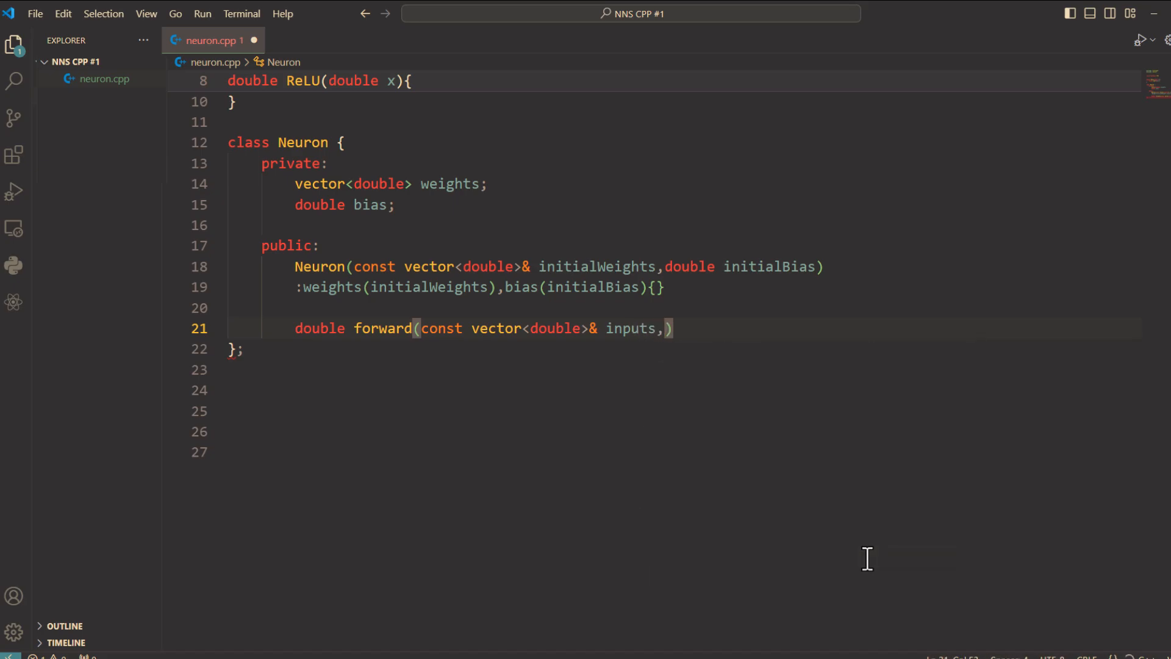
pyautogui.write('double')
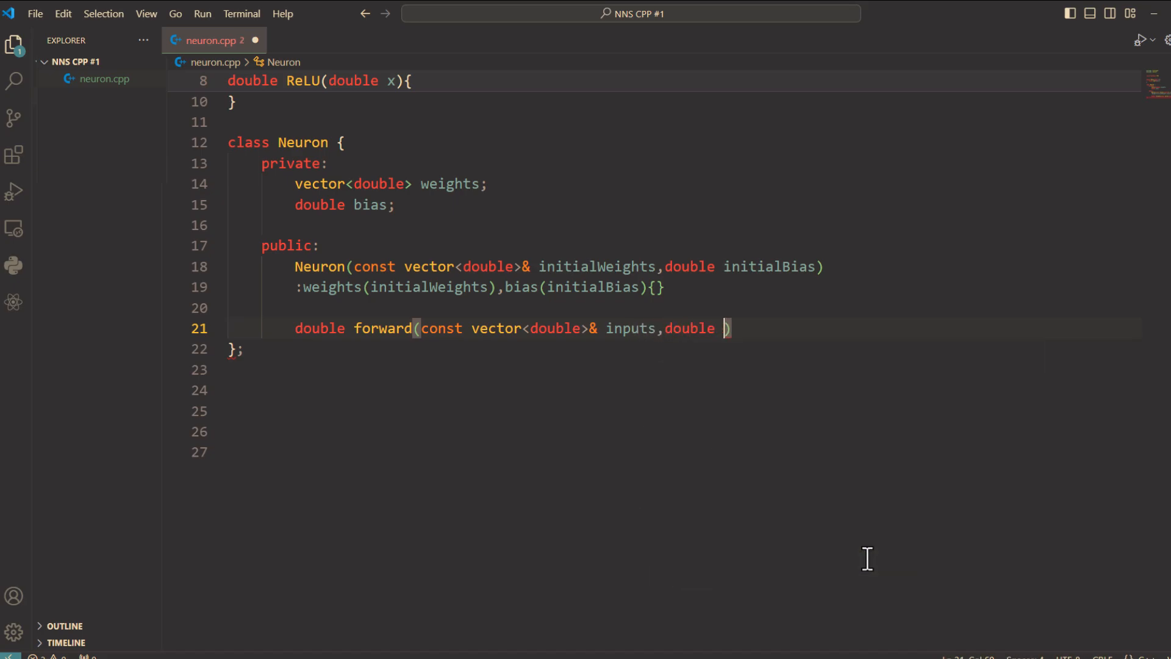
pyautogui.write('(*activationFunc')
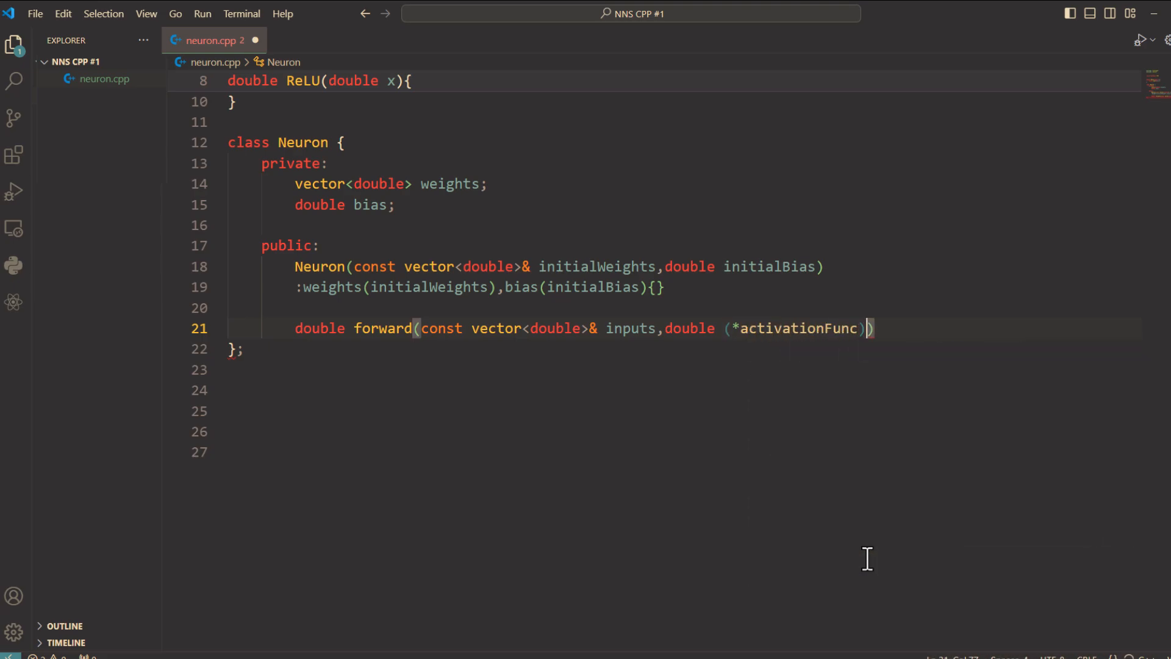
pyautogui.write('double')
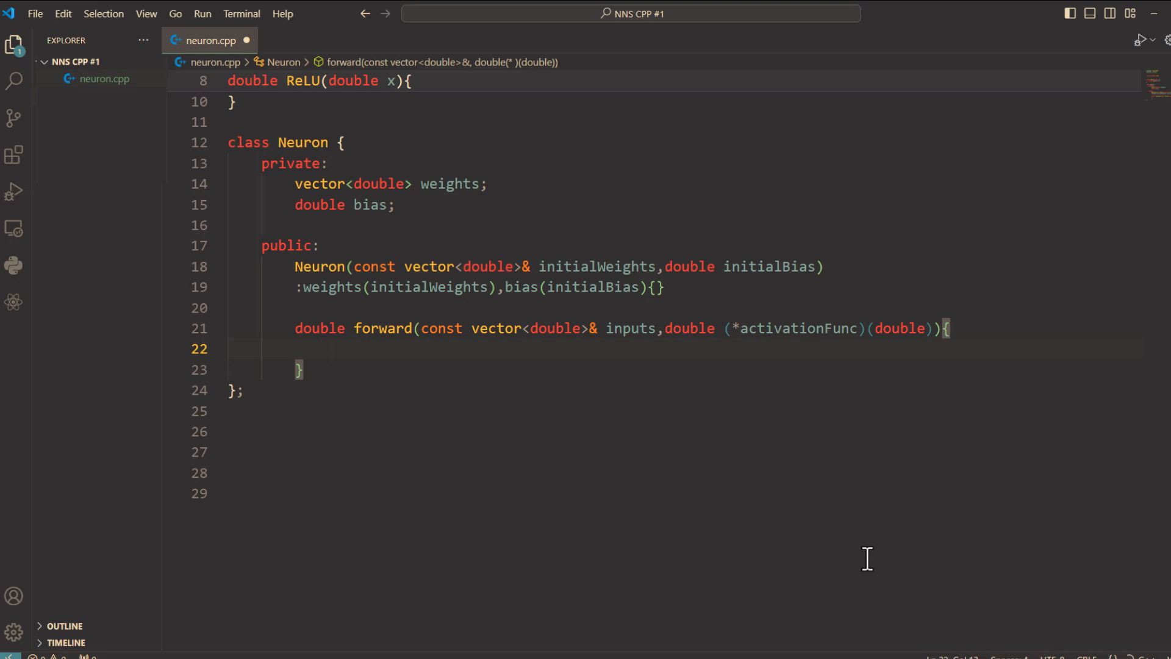
pyautogui.write('if(')
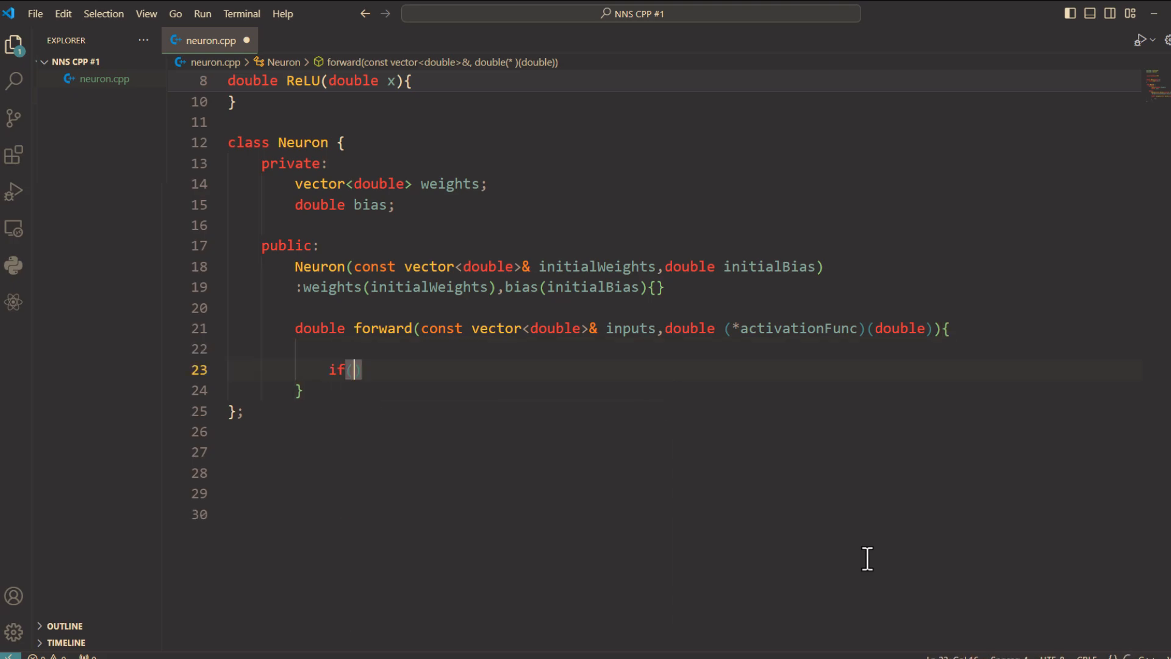
# - Throw invalid_argument("Inputs size must match weights size.") if inputs.size() != weights.size()
pyautogui.write('inputs.')
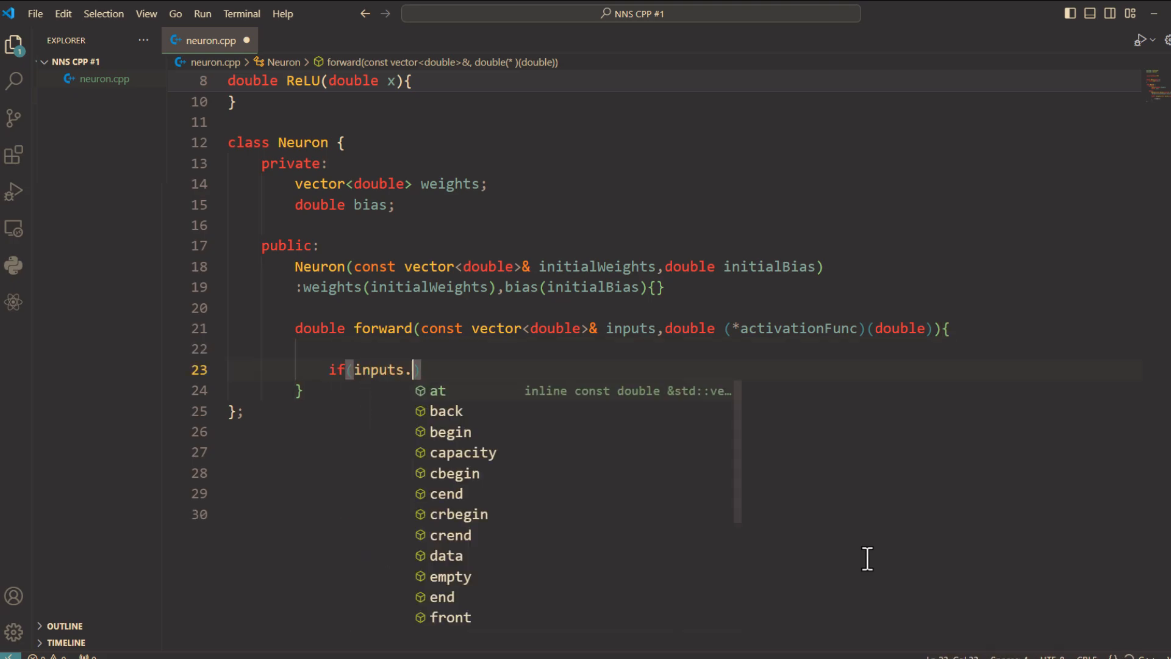
pyautogui.write('size()')
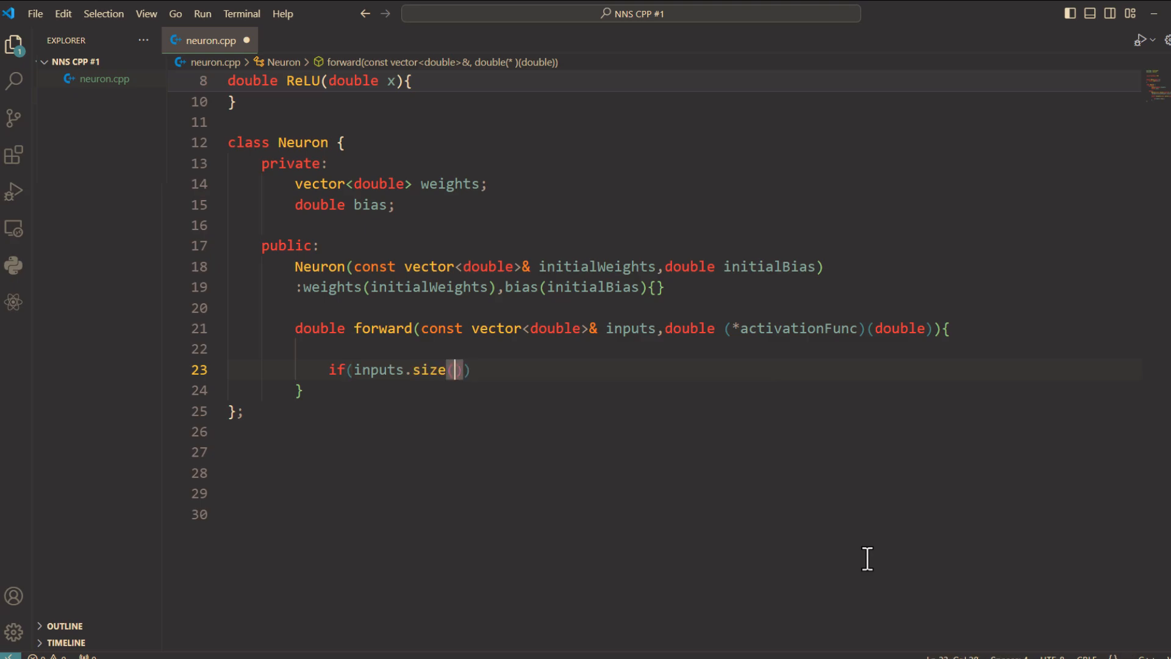
pyautogui.write('() !=')
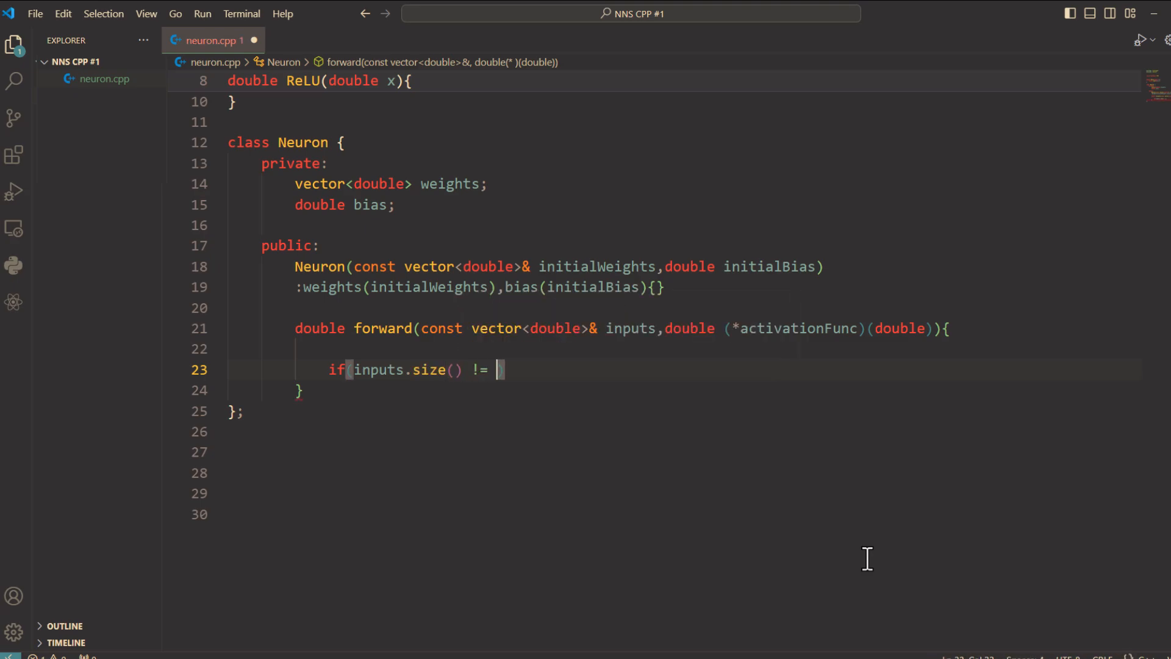
pyautogui.write('weights.size(')
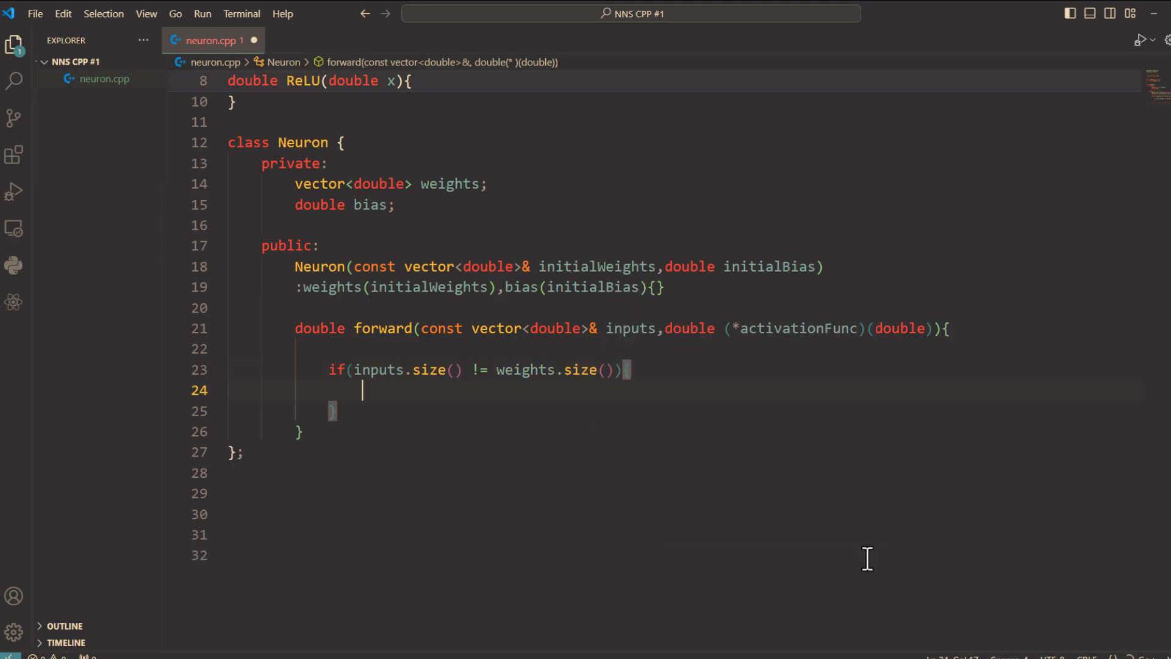
pyautogui.write('throw')
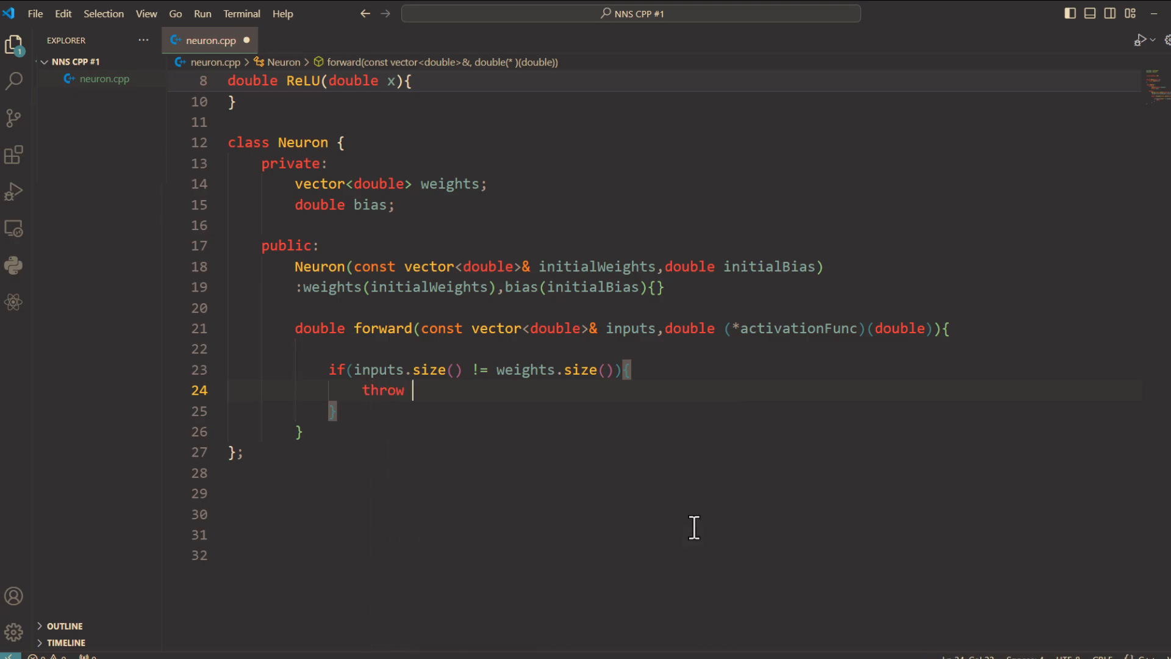
pyautogui.write('invalid_argument')
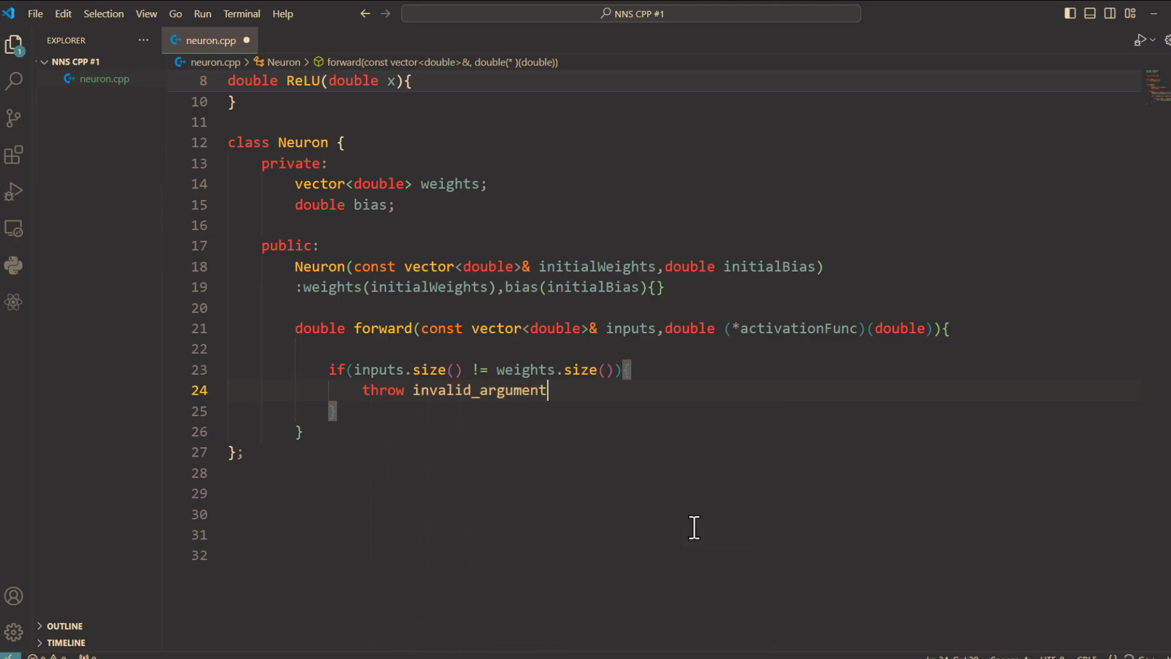
pyautogui.write('("I"')
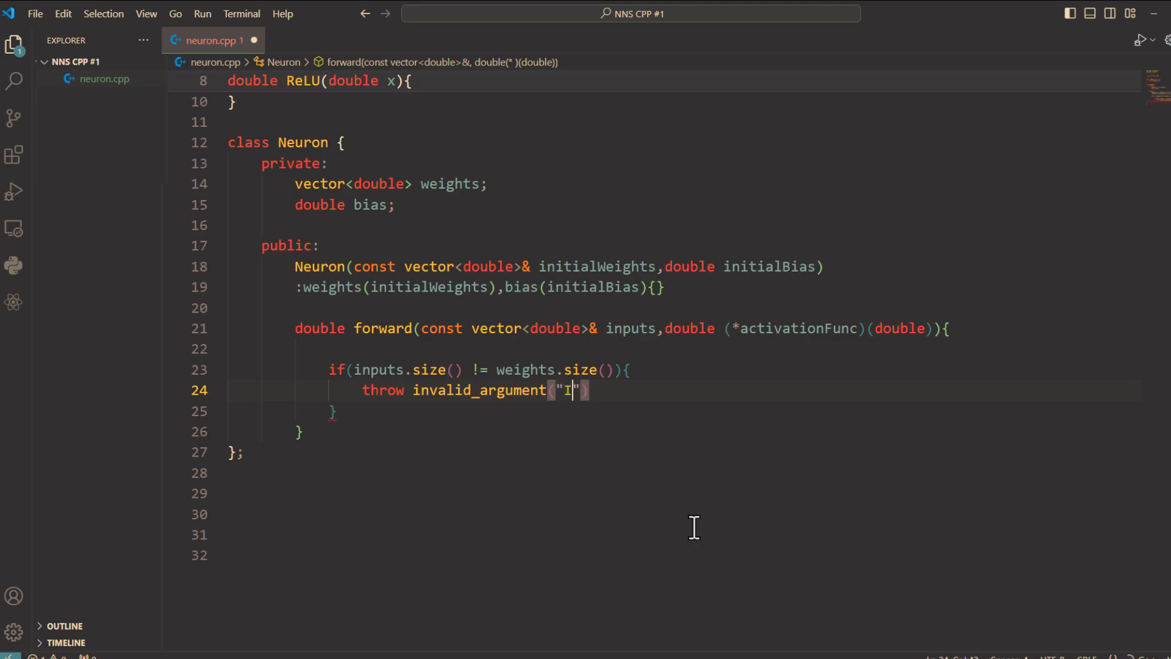
pyautogui.write('nputs size')
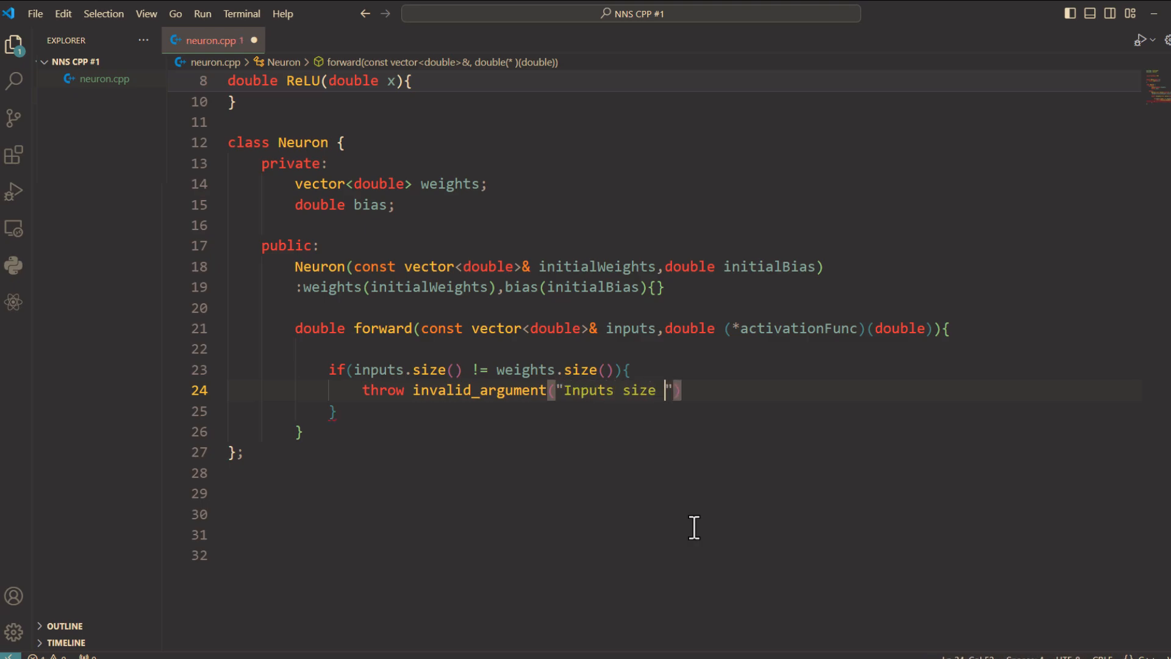
pyautogui.write('must match')
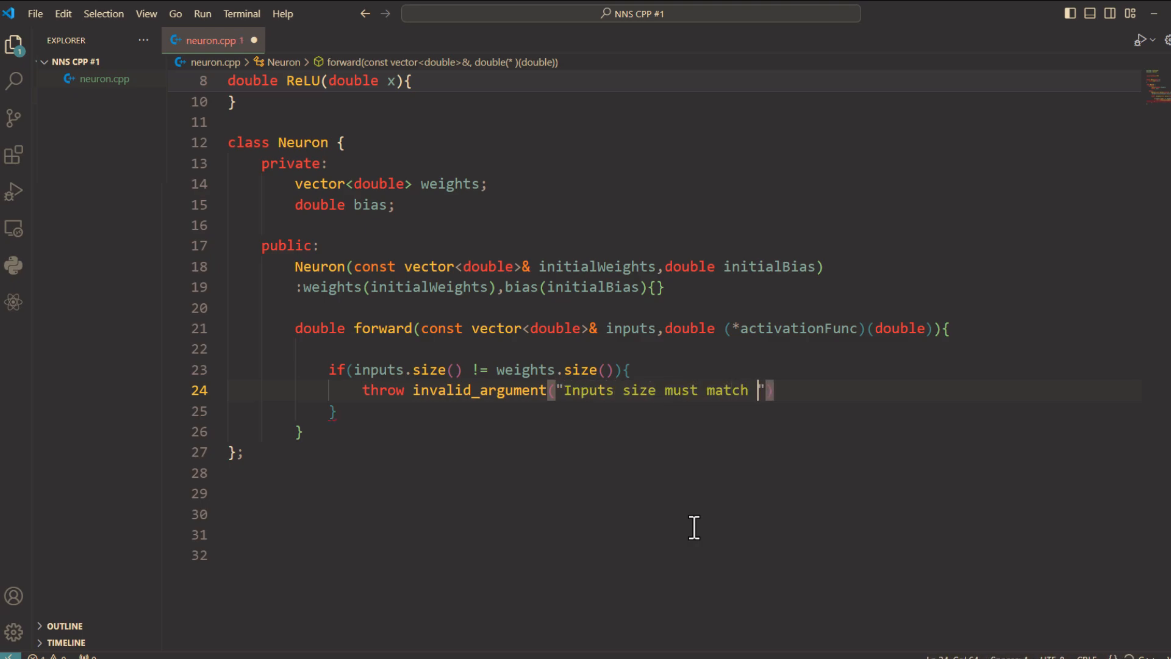
pyautogui.write('weights')
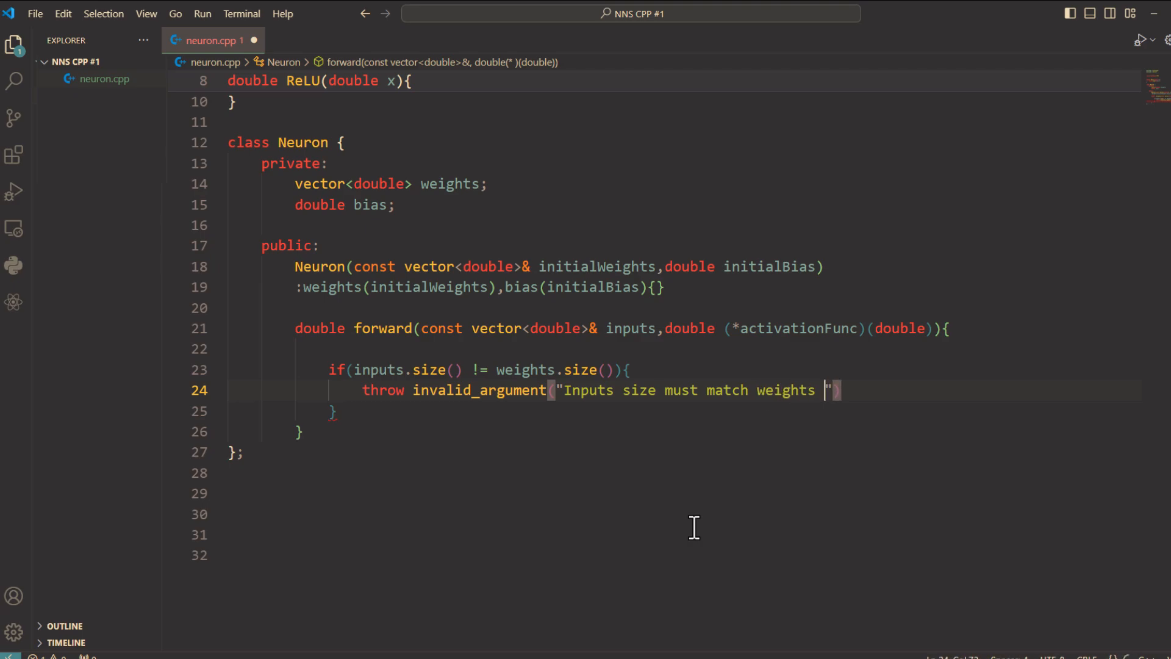
pyautogui.write('size.')
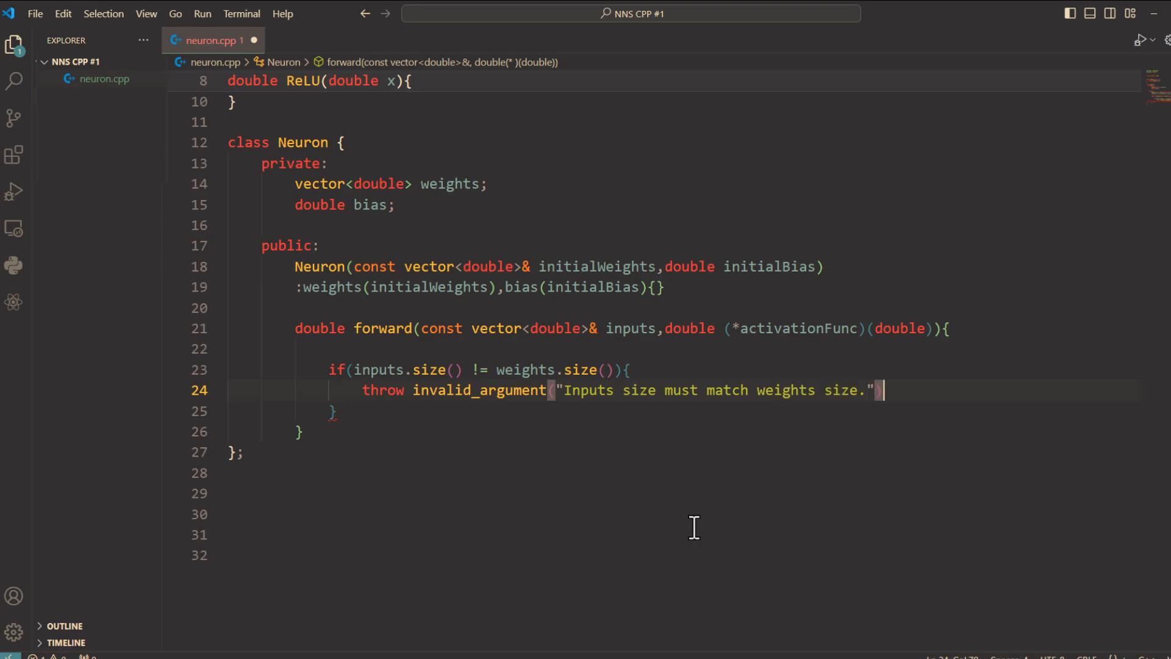
pyautogui.write(');')
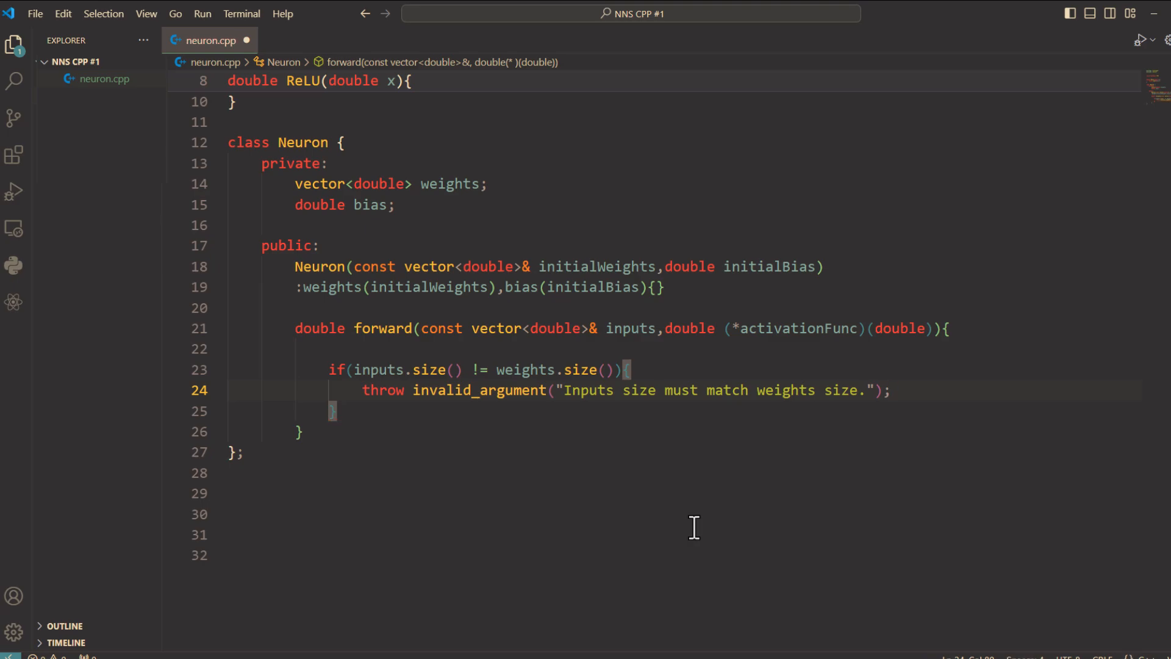
# - Add double weightedSum = 0.0; and double-click the variable name to check it
pyautogui.write('double weighte')
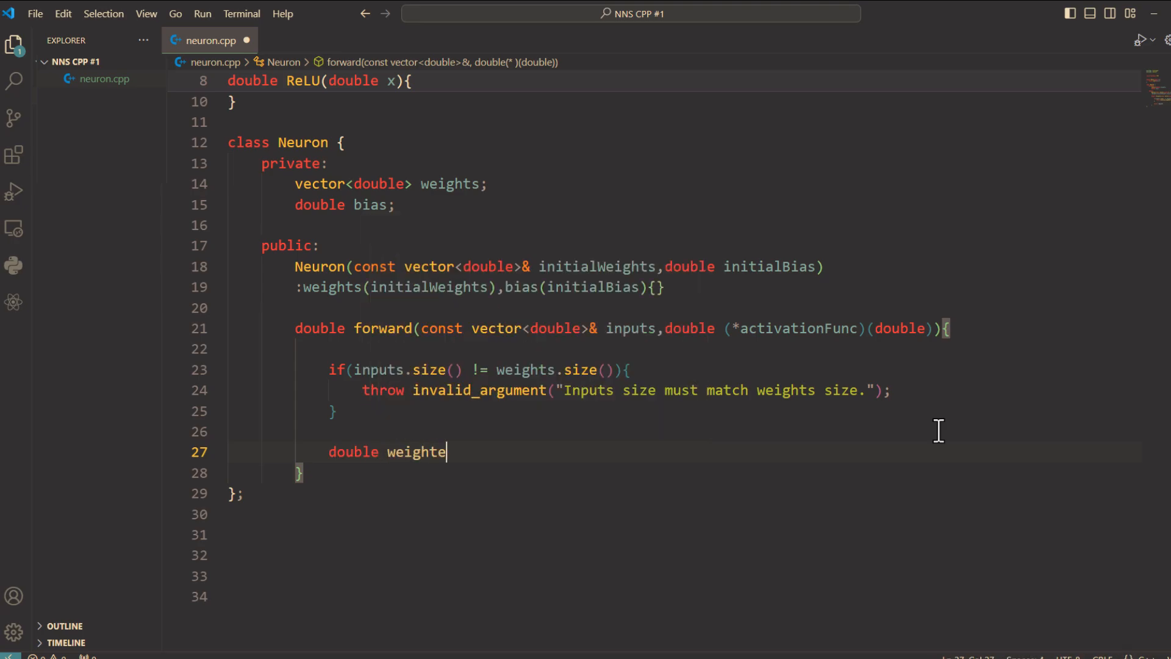
pyautogui.write('dSum = 0')
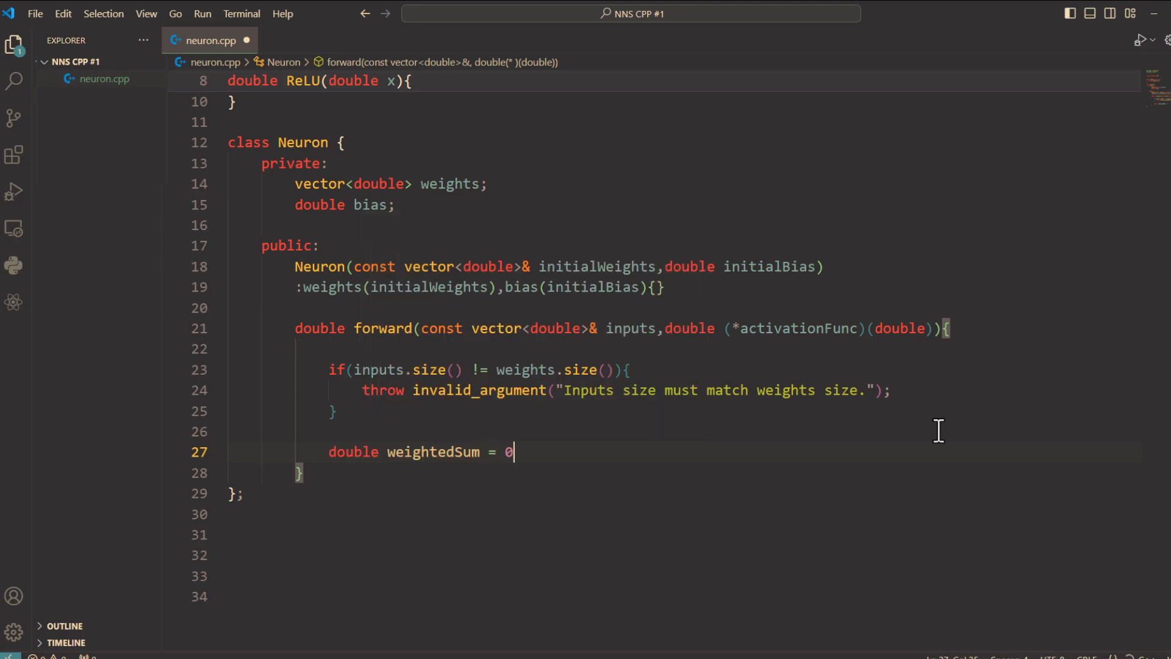
pyautogui.write('.0;')
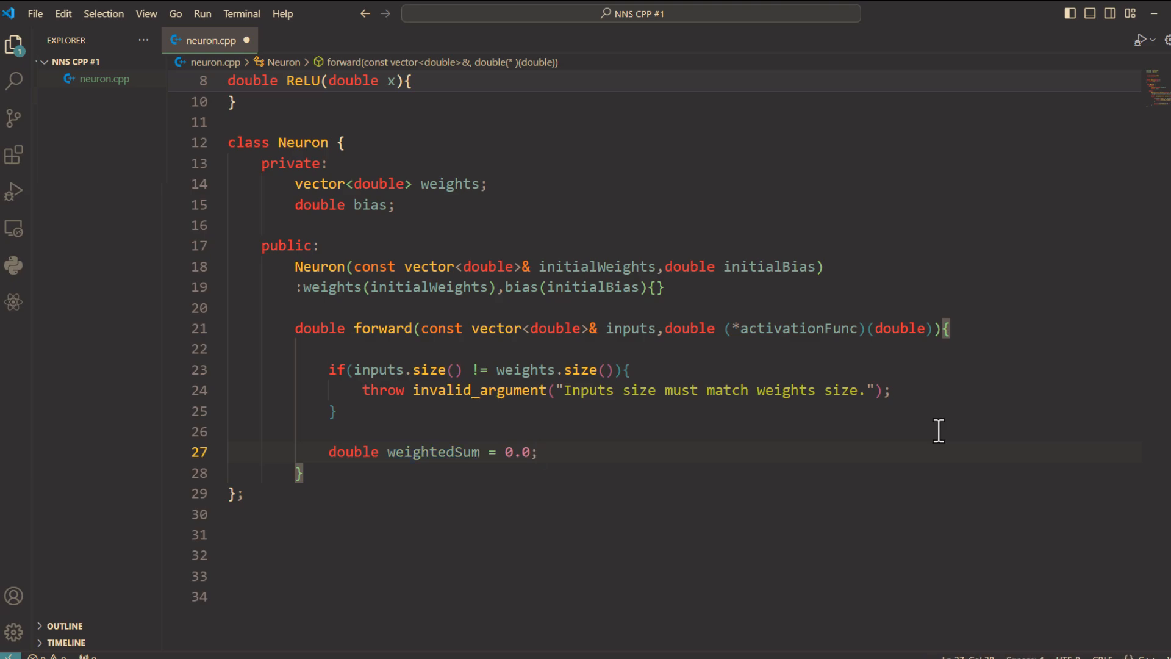
pyautogui.moveTo(1079, 262)
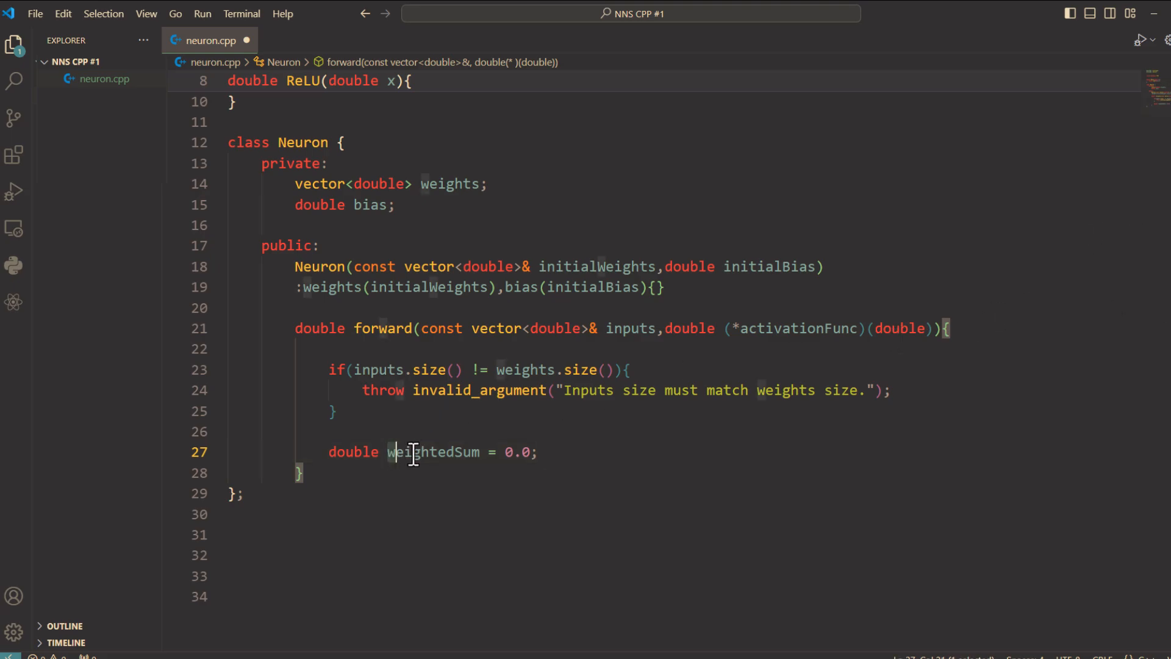
pyautogui.doubleClick(410, 451)
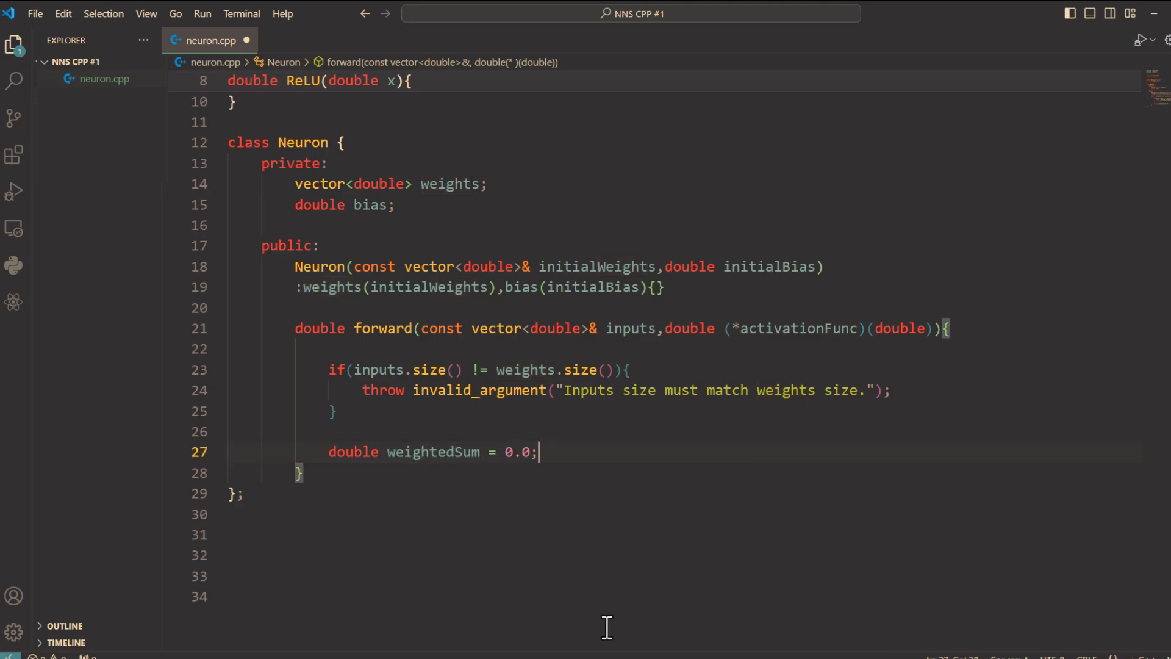
# - Loop over inputs with size_t i, adding inputs[i]*weights[i] to weightedSum
pyautogui.write('for(')
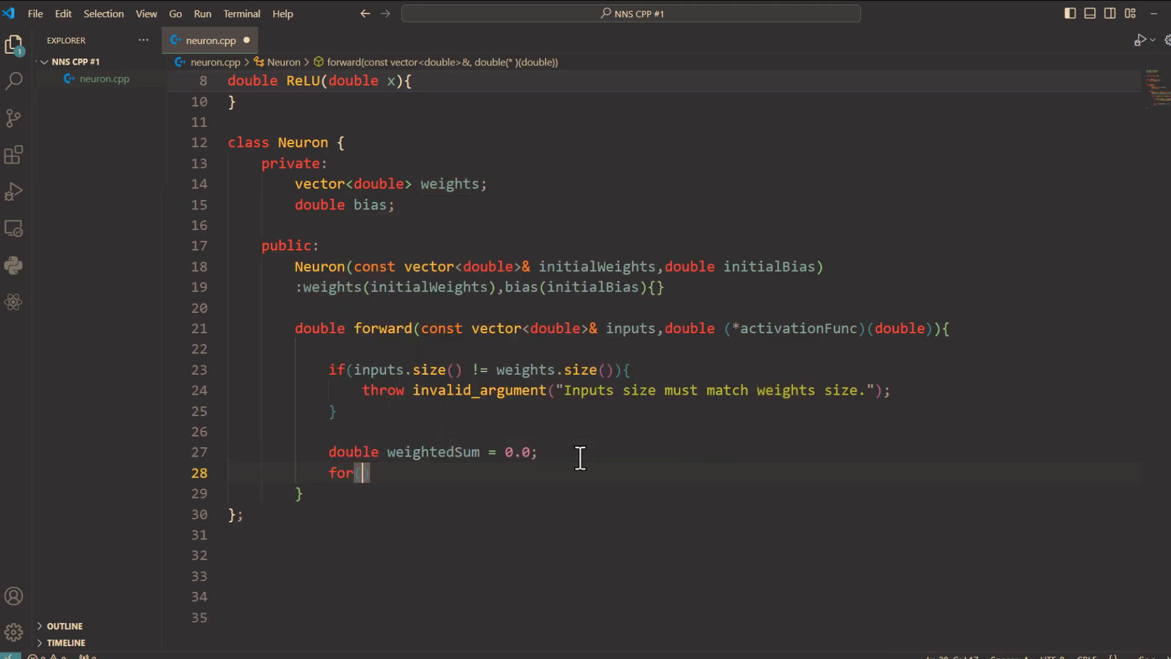
pyautogui.write('size_t i=0')
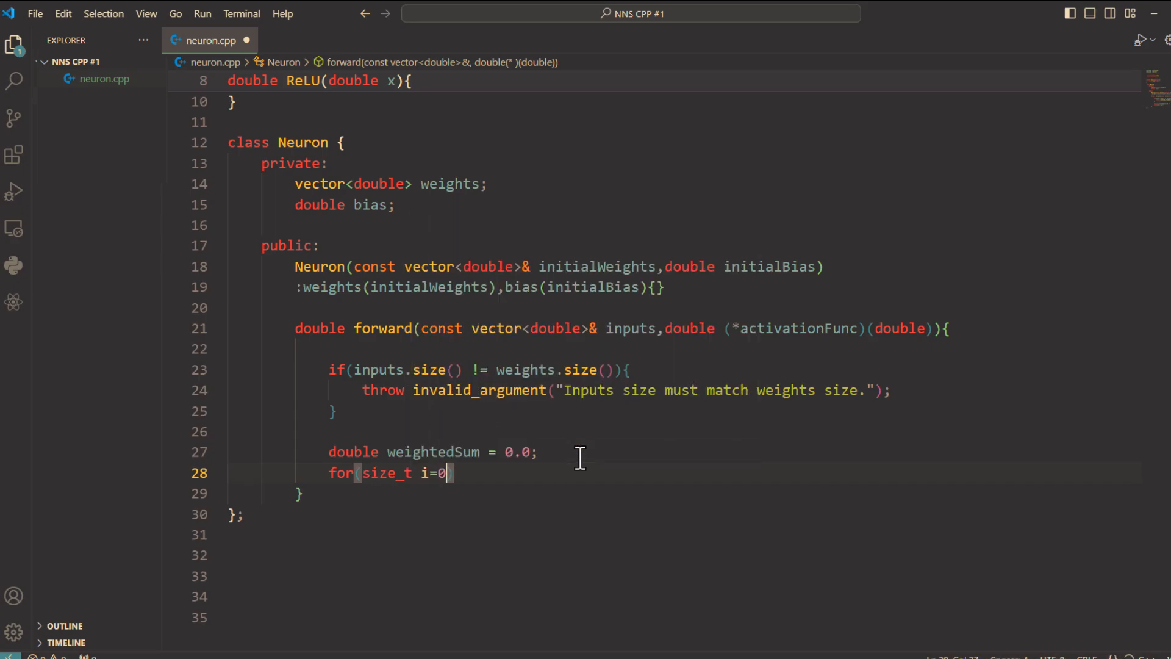
pyautogui.write(';i<')
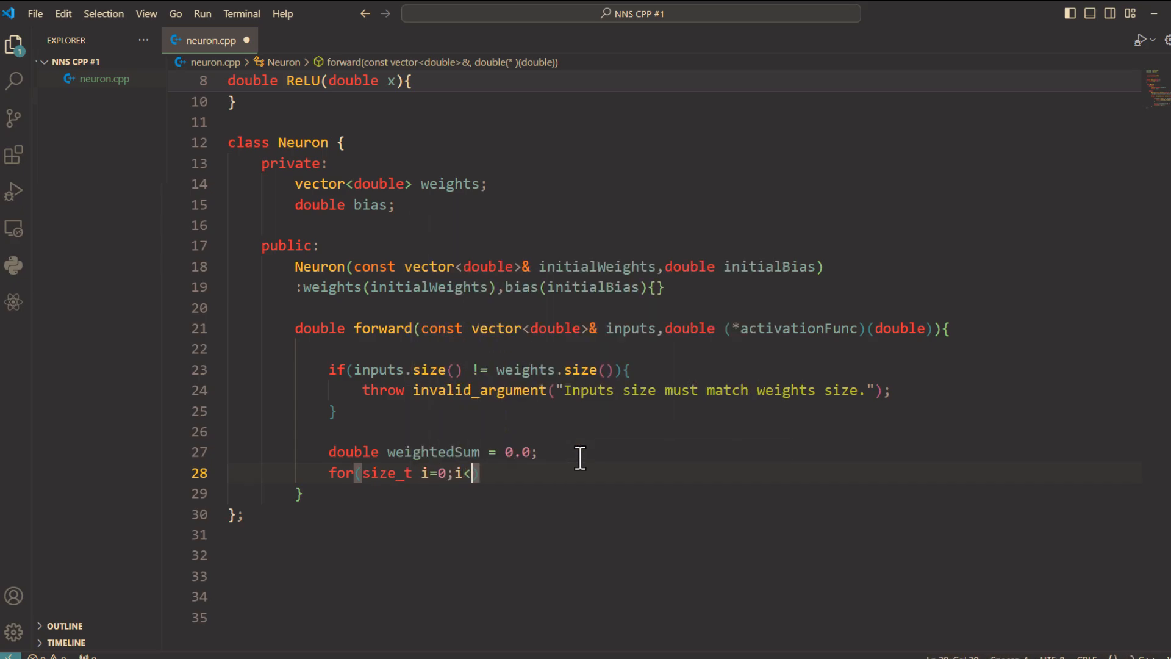
pyautogui.write('inputs')
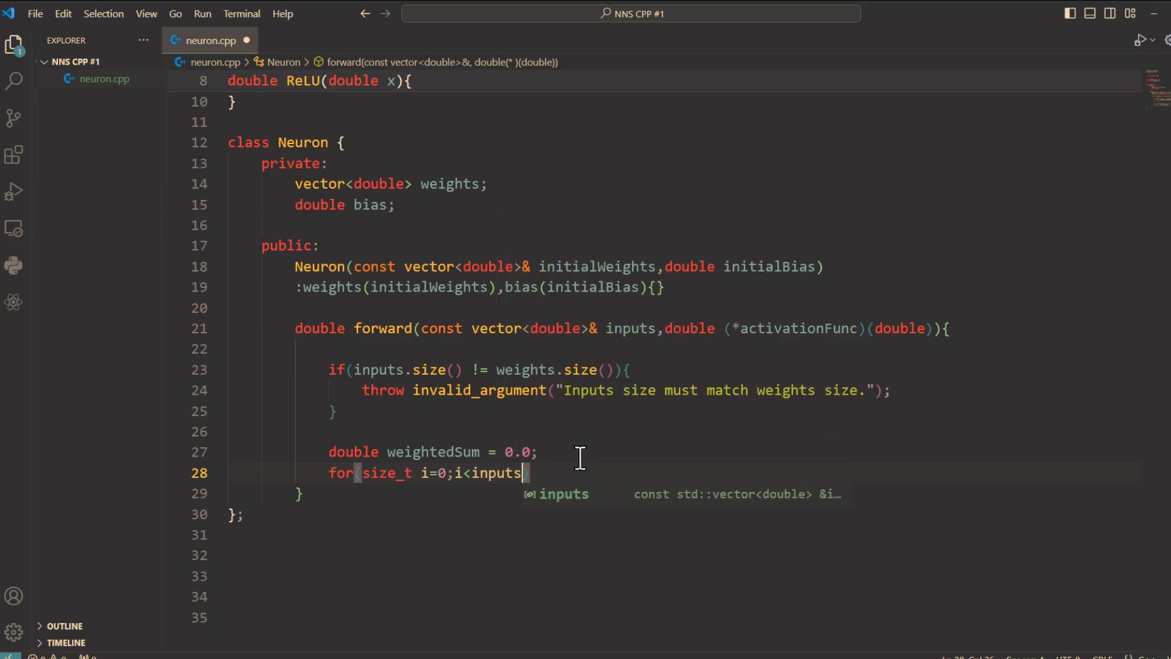
pyautogui.write('.size()')
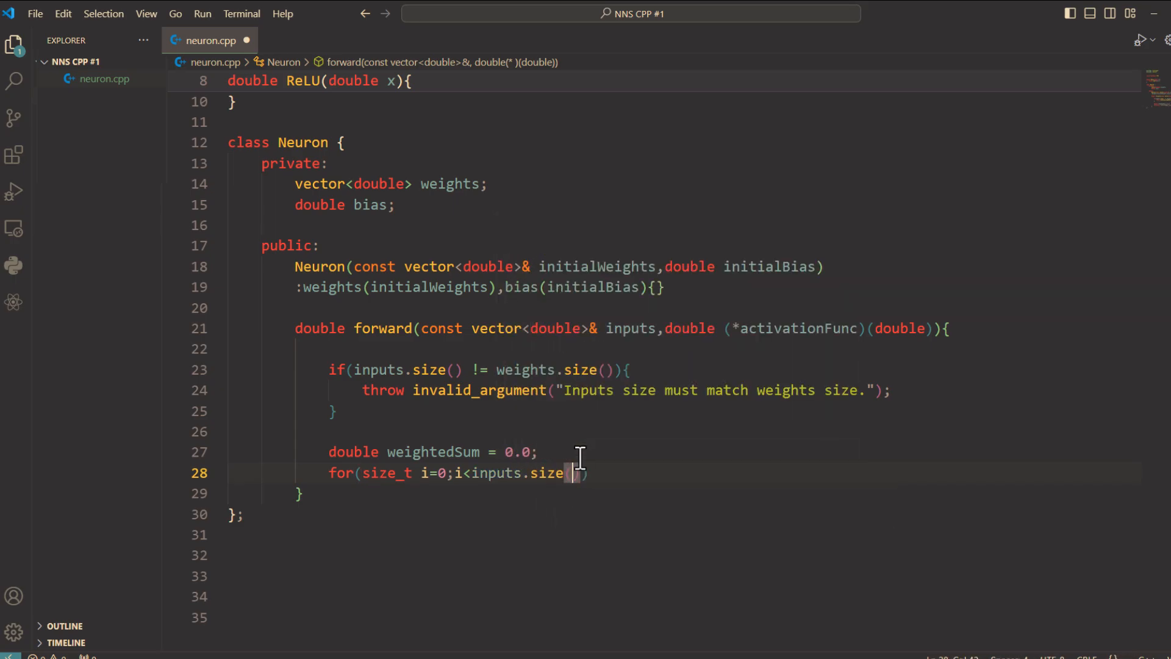
pyautogui.write(';++')
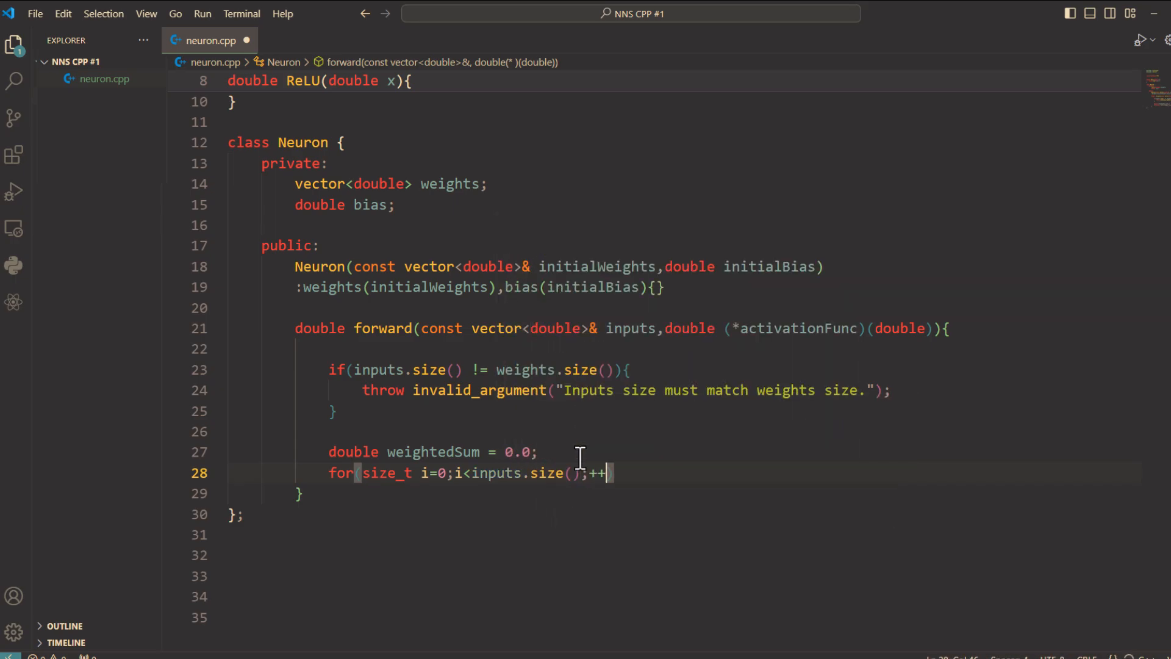
pyautogui.write('i){')
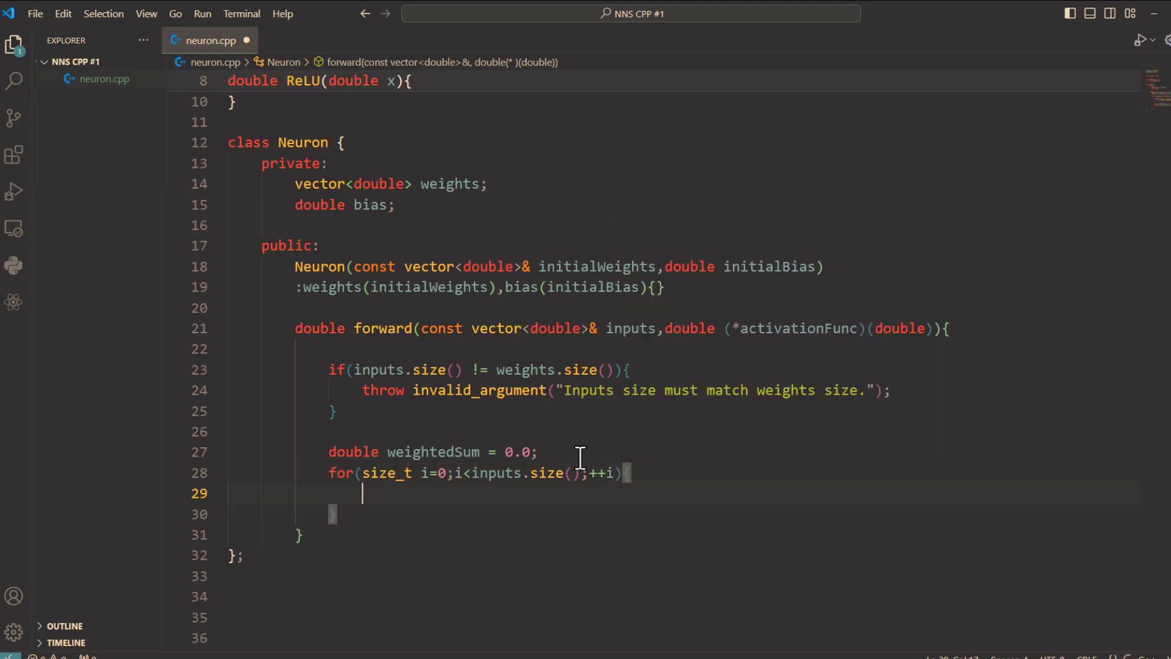
pyautogui.write('w')
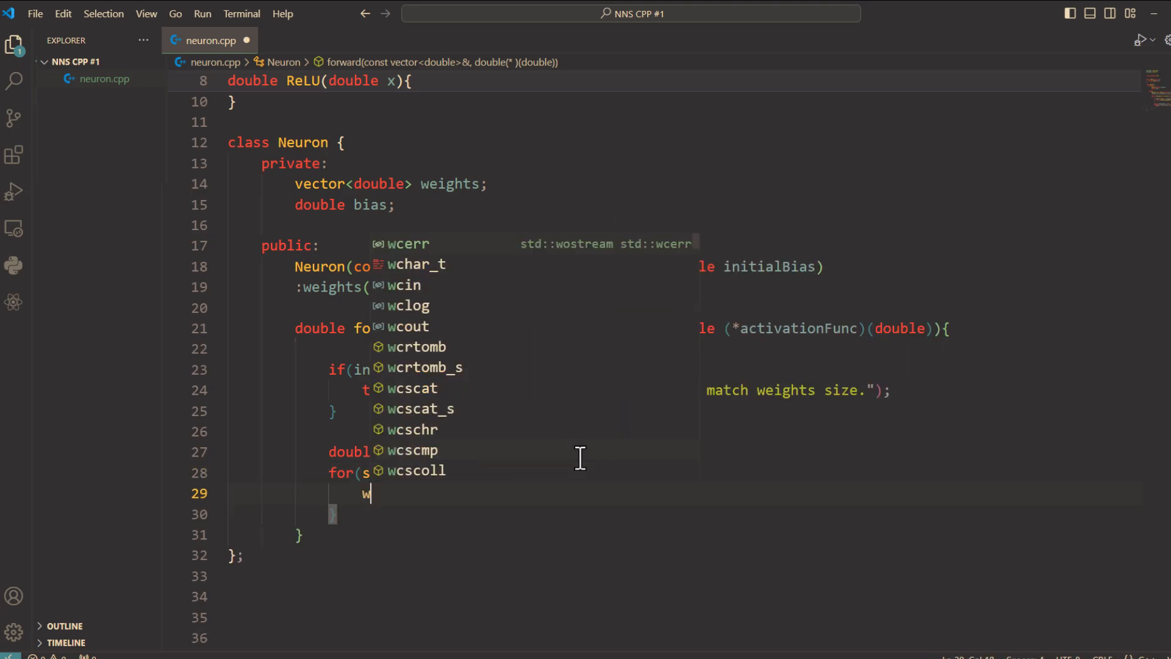
pyautogui.write('eightedSu')
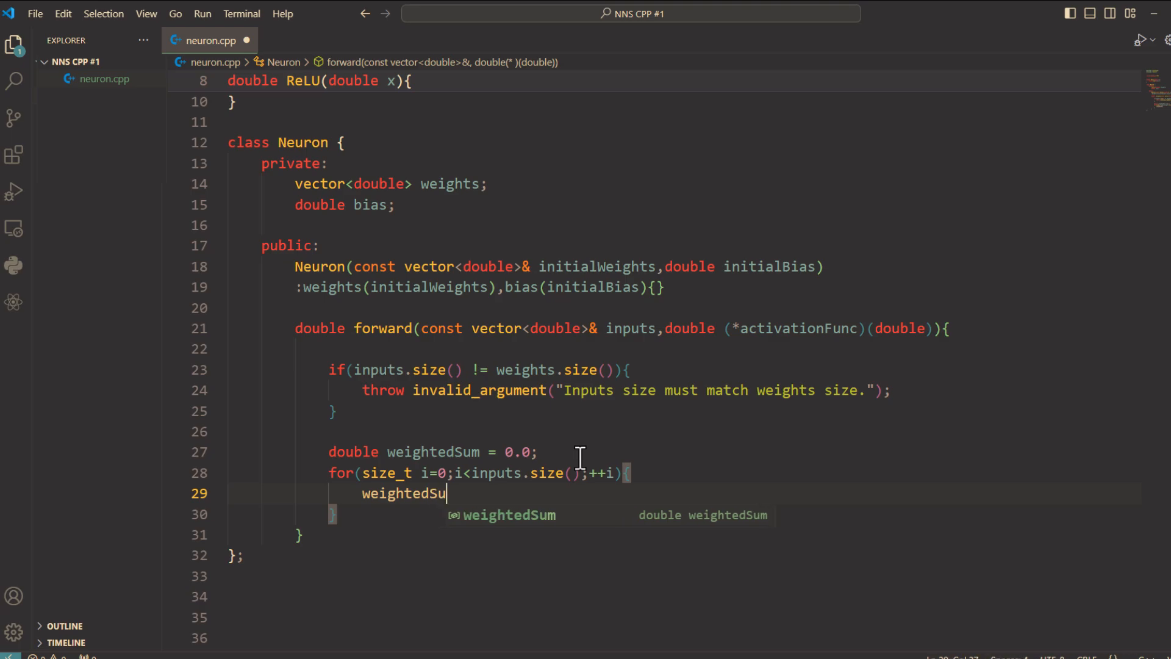
pyautogui.write('+= inputs[')
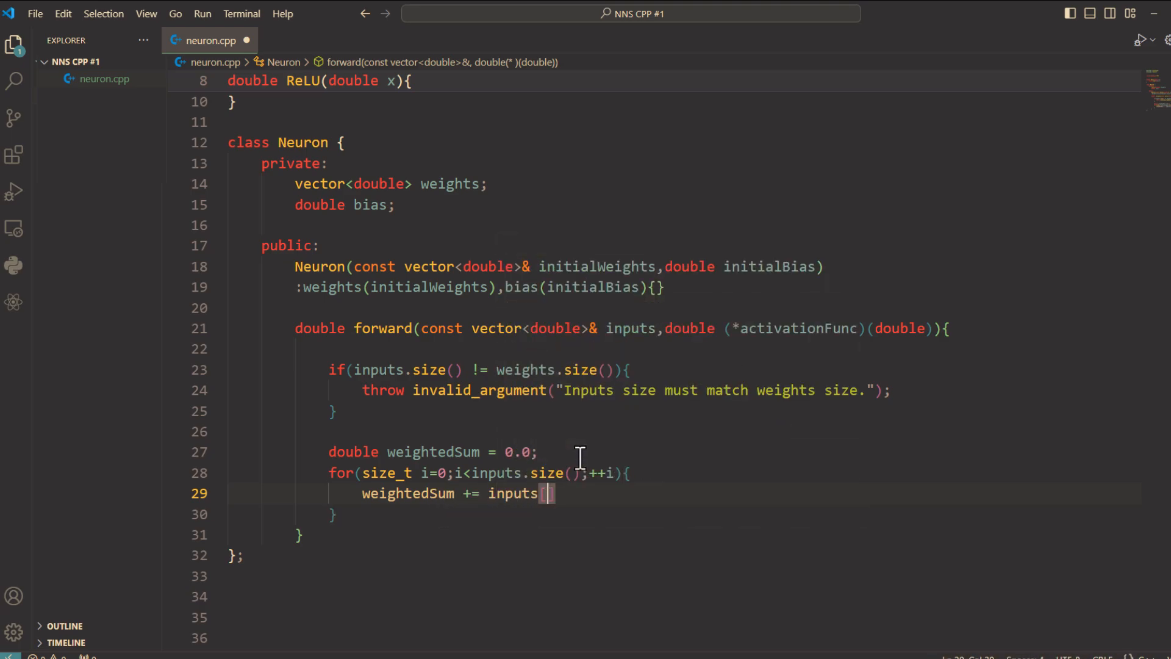
pyautogui.write('[i]*')
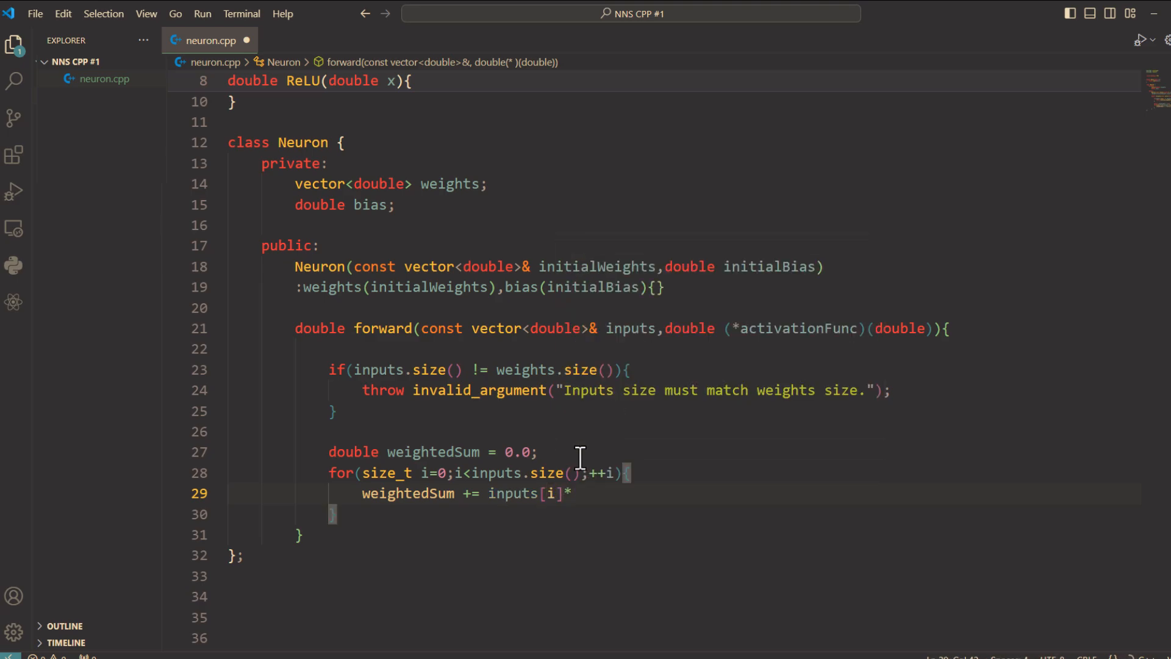
pyautogui.write('weights[i];')
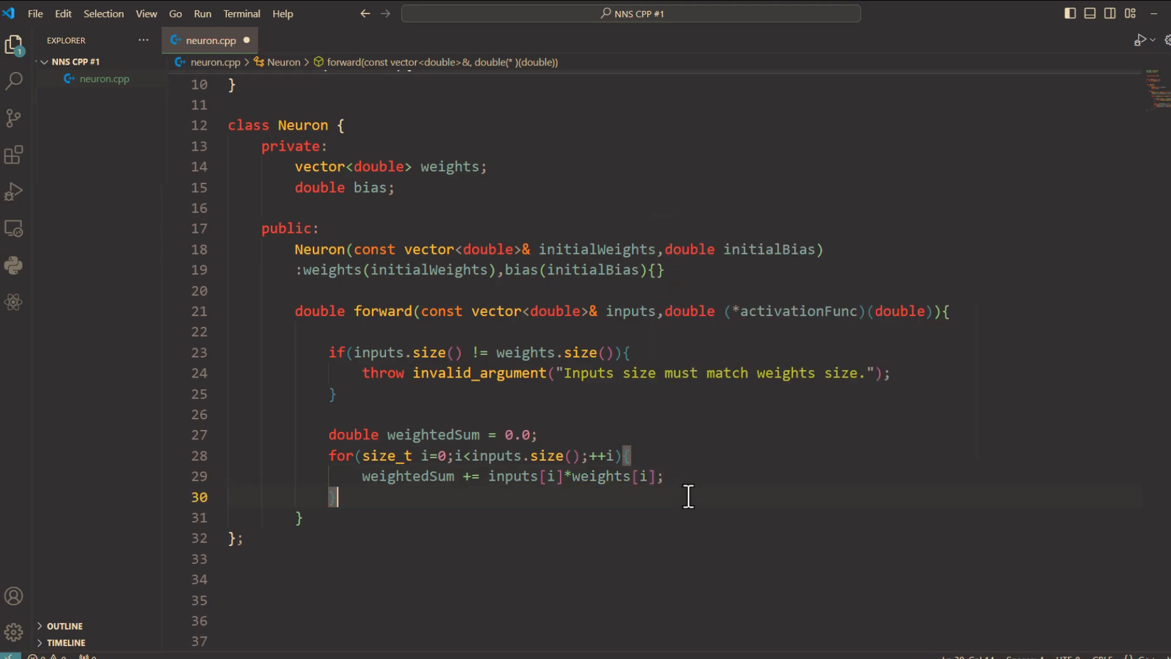
# - Add bias to weightedSum and return activationFunc(weightedSum)
pyautogui.write('weightedSum')
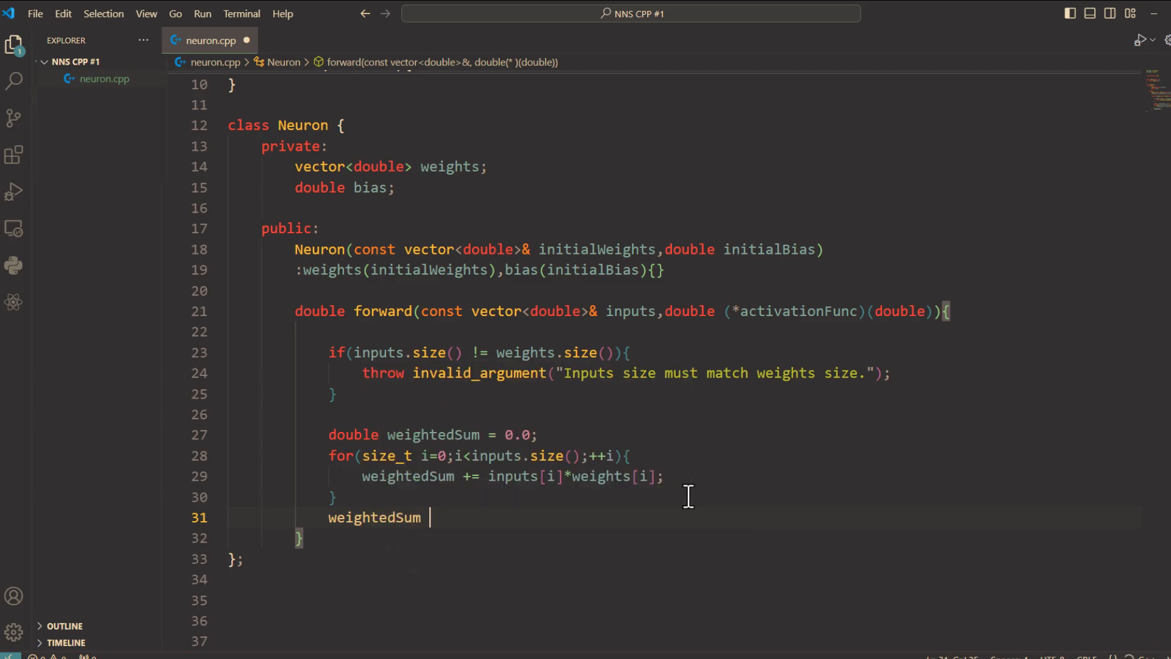
pyautogui.write('+= bias;')
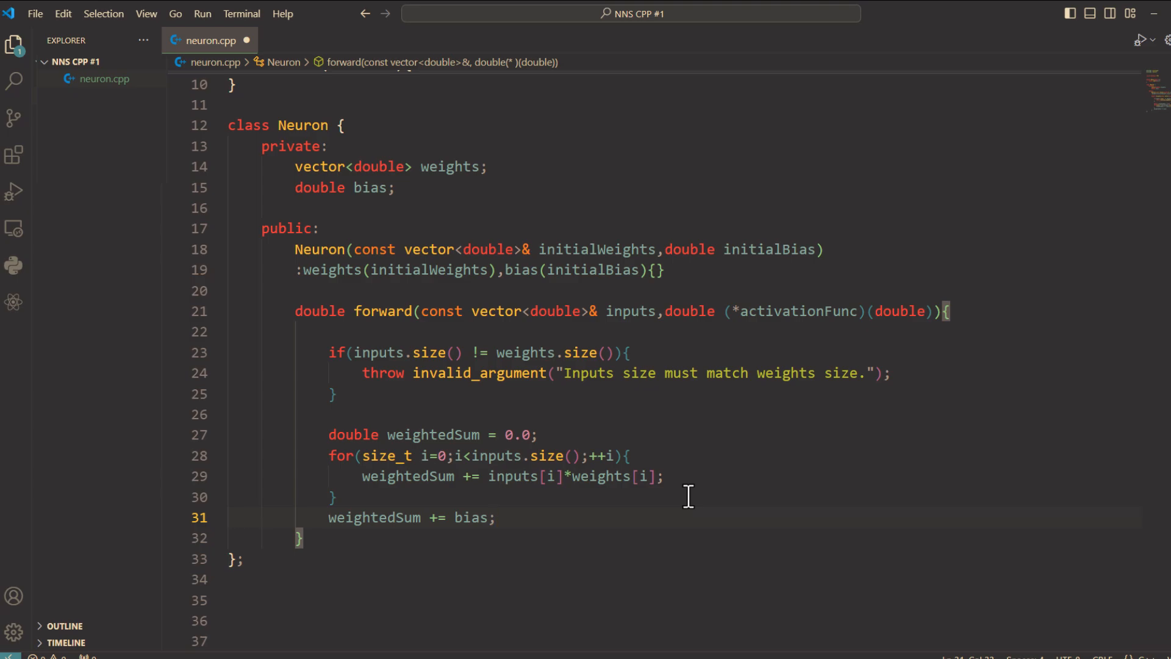
pyautogui.write('return activationFunc(')
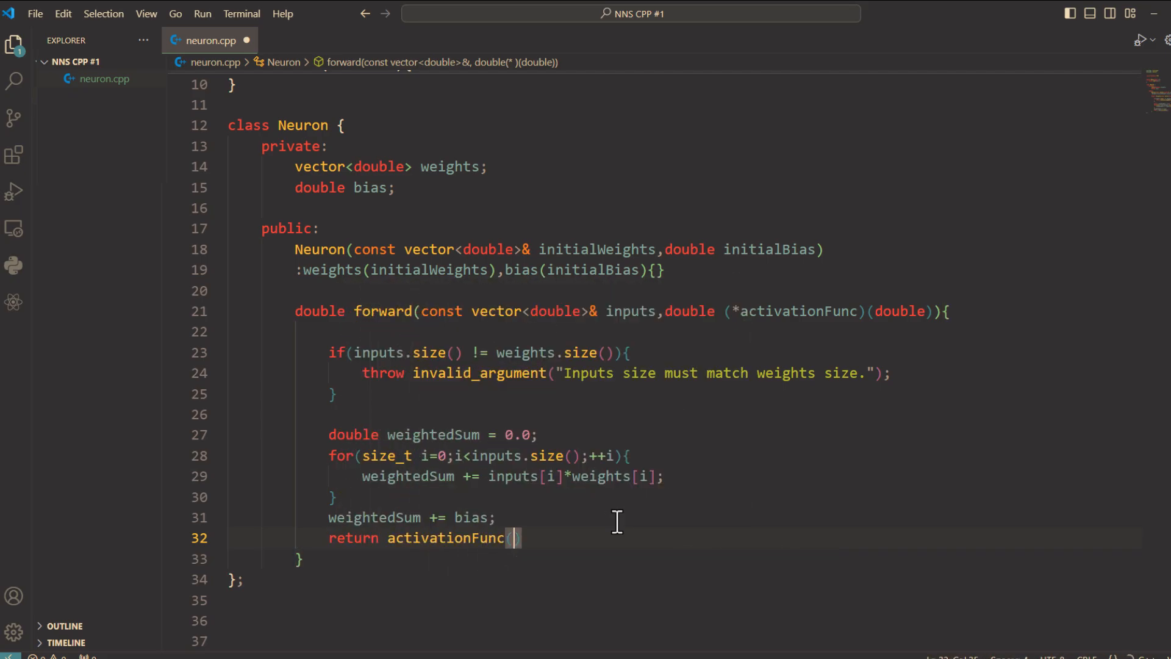
pyautogui.write('weightedSum')
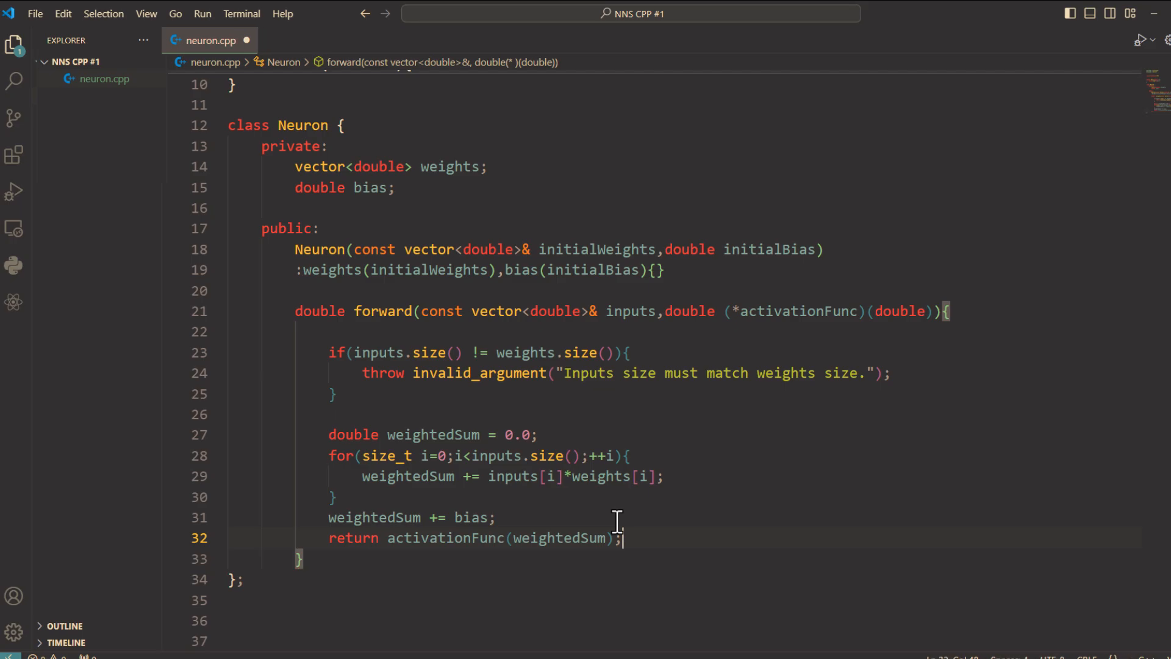
pyautogui.moveTo(575, 545)
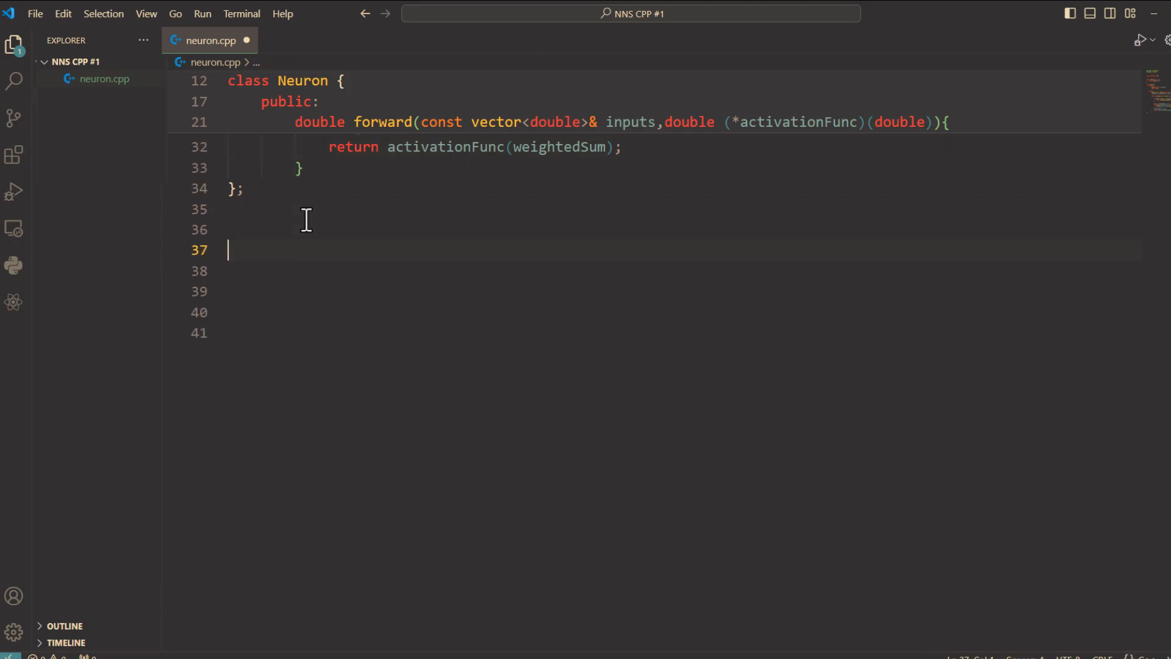
# - Open int main() and declare vector<double> weights = {0.5, -1.2, 0.3}
pyautogui.write('int mai')
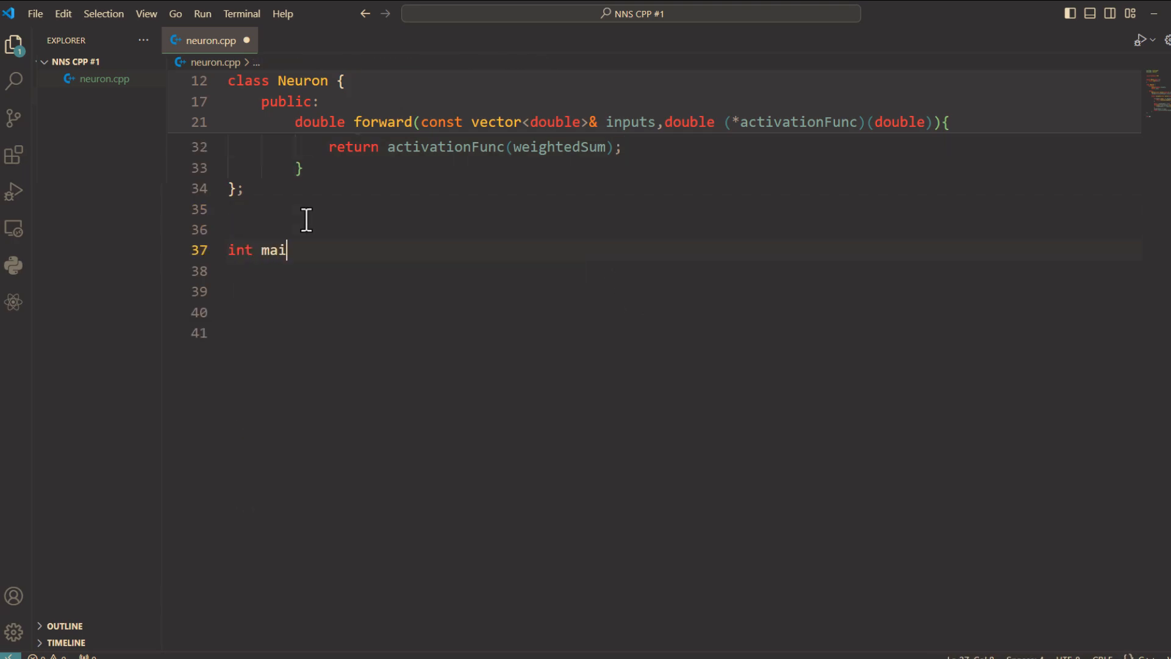
pyautogui.write('n()')
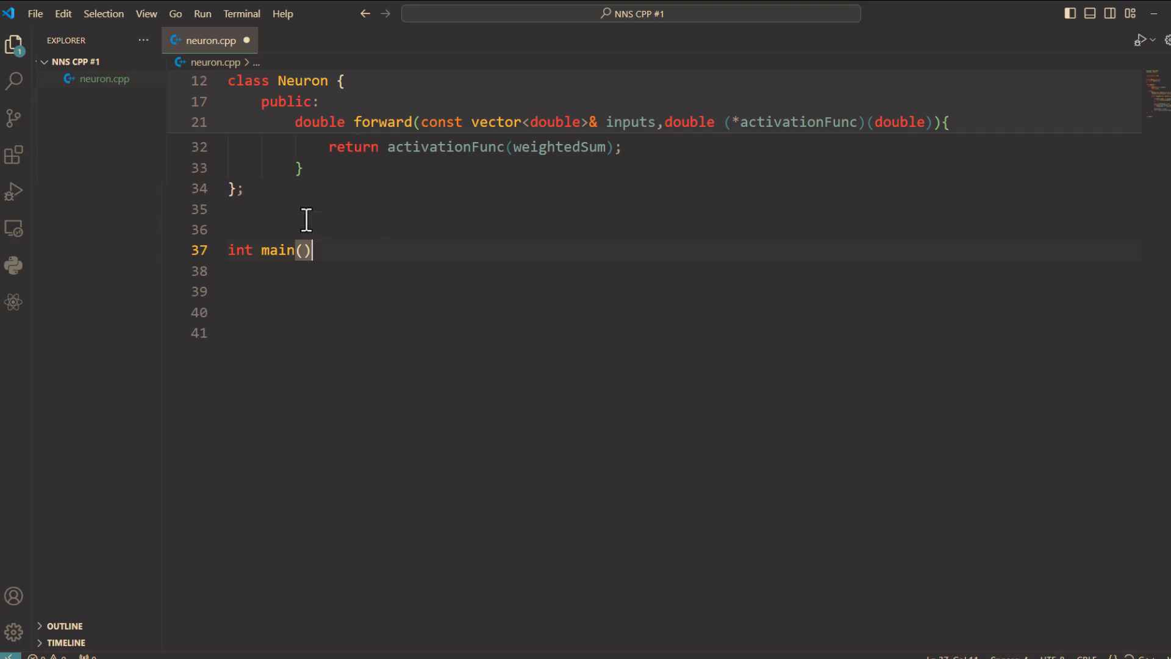
pyautogui.write('{')
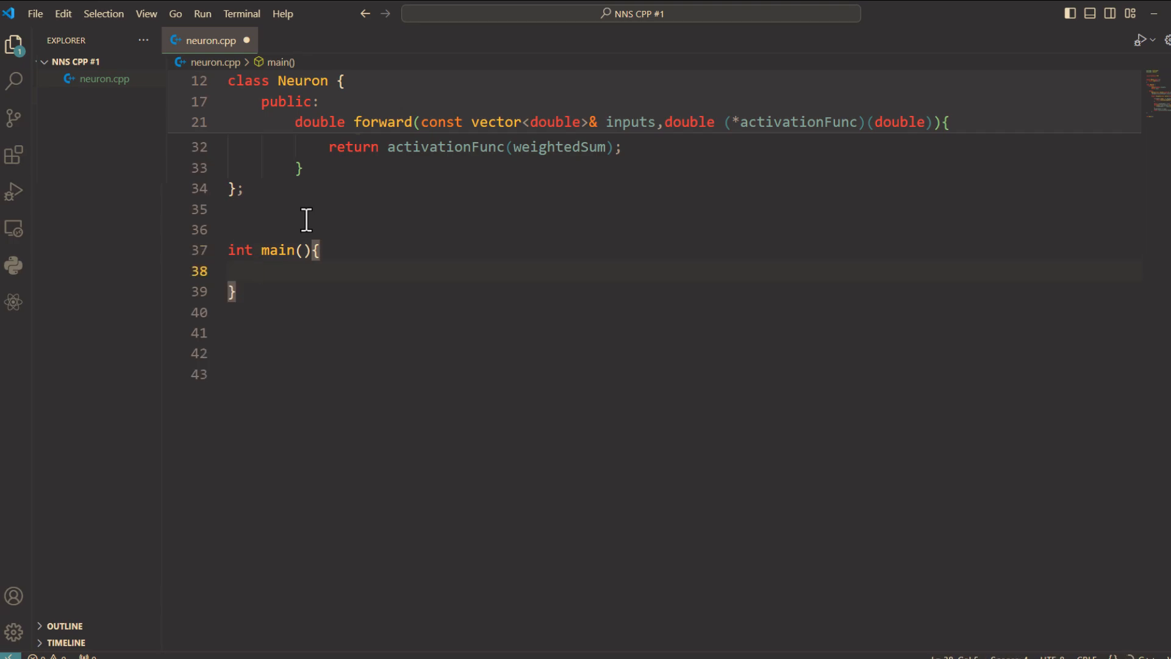
pyautogui.write('vector')
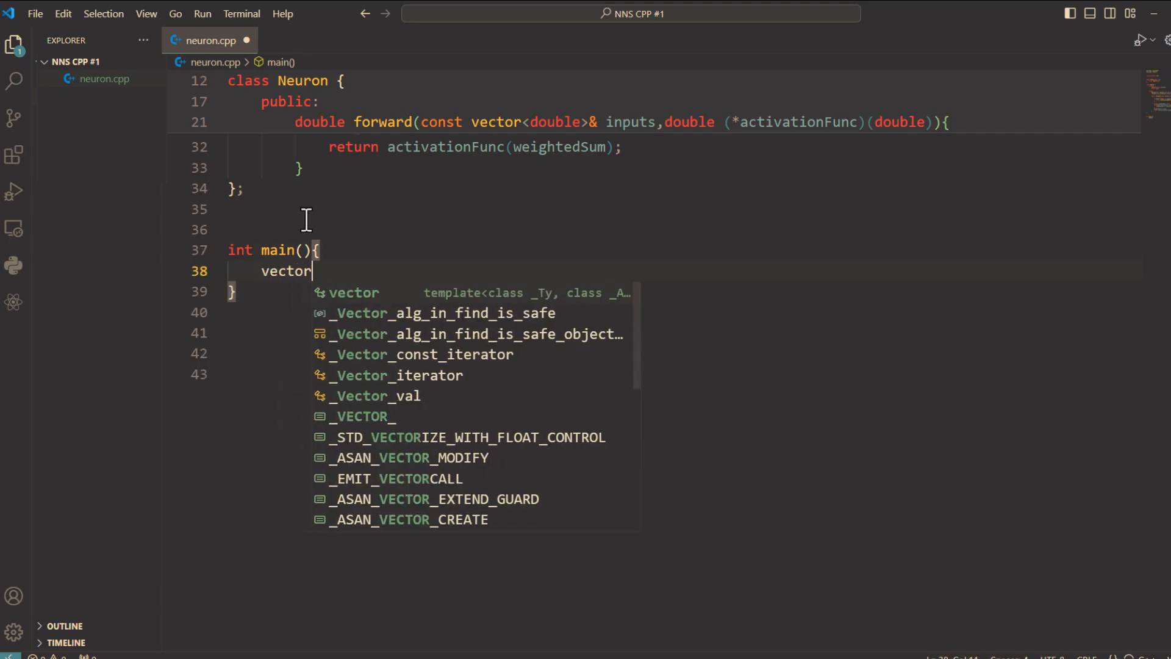
pyautogui.write('<double>')
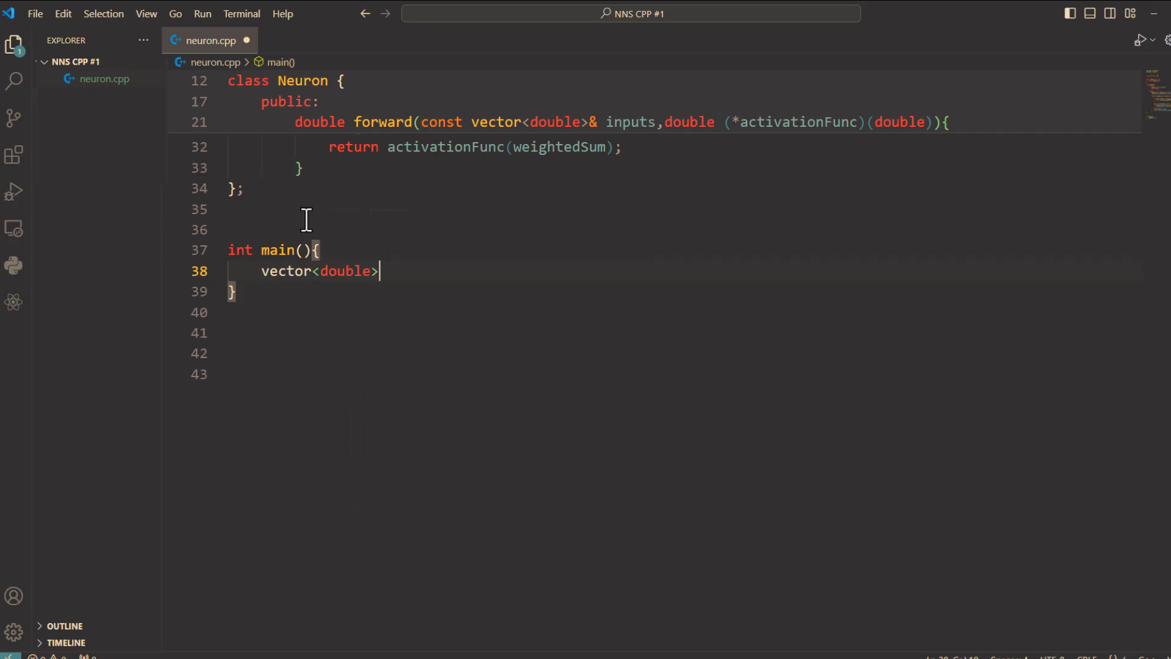
pyautogui.write('weights = {')
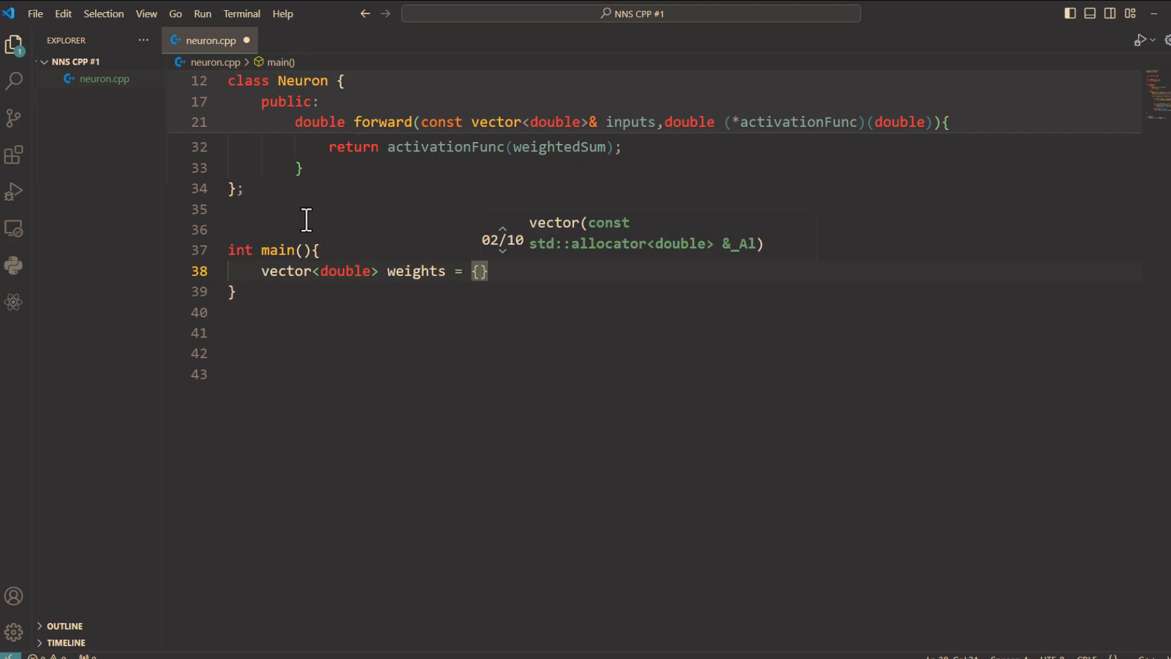
pyautogui.write('0.5,')
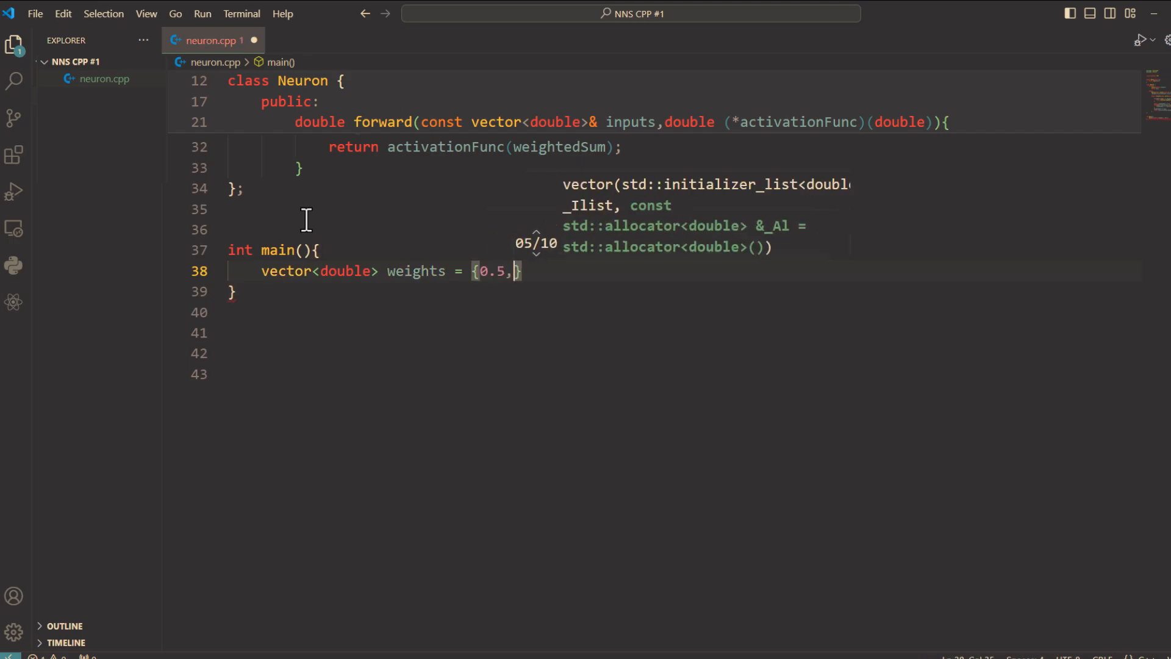
pyautogui.write('-1.')
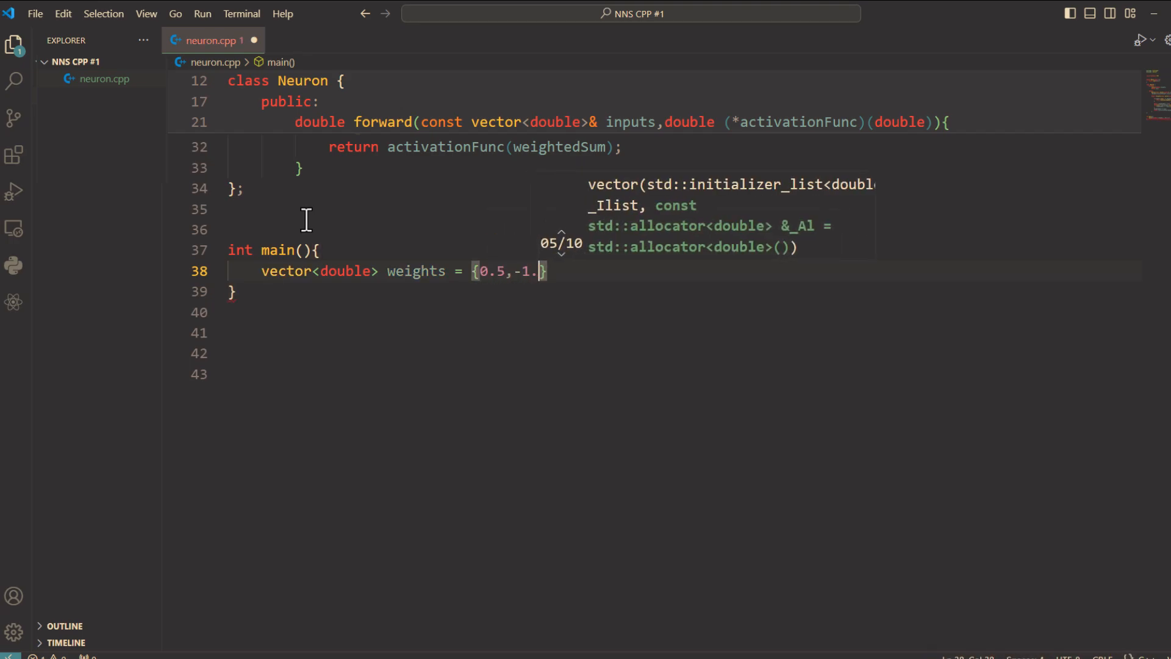
pyautogui.write('2,0.3')
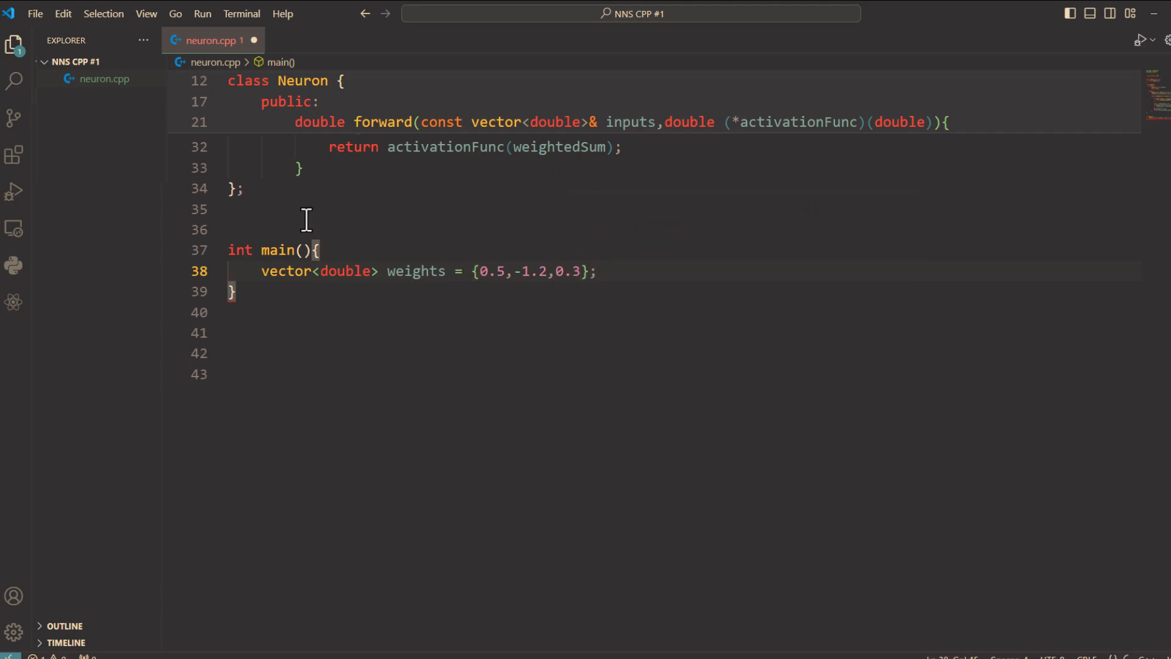
pyautogui.click(593, 271)
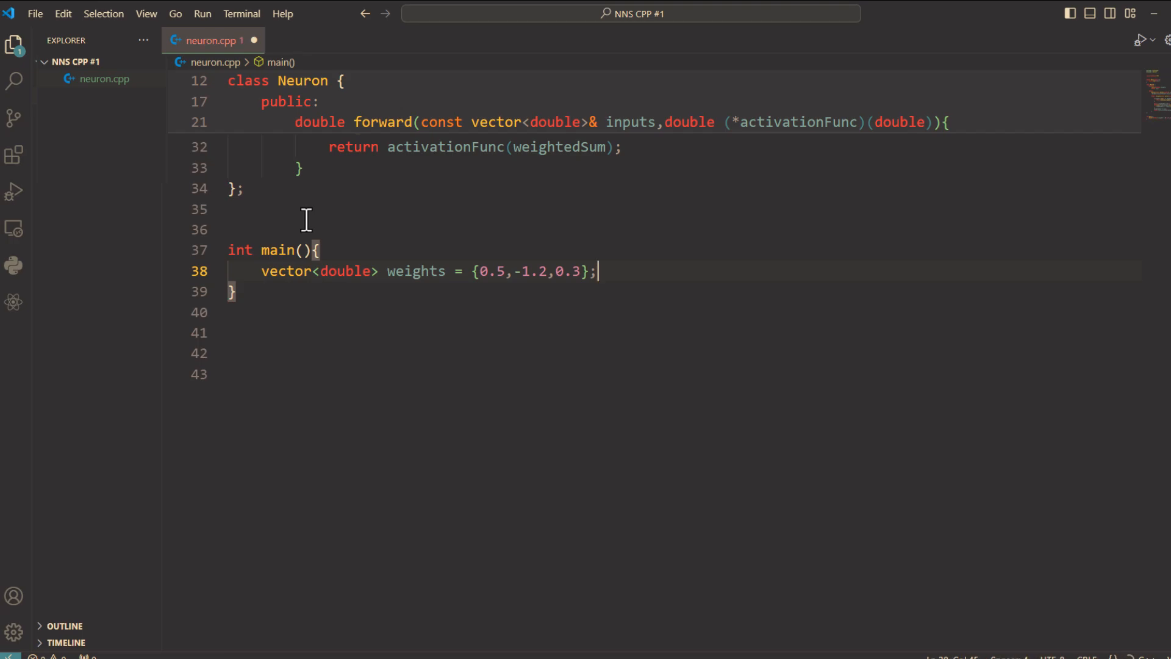
# - Declare double bias = 0.7 and construct Neuron neuron(weights, bias)
pyautogui.write('double')
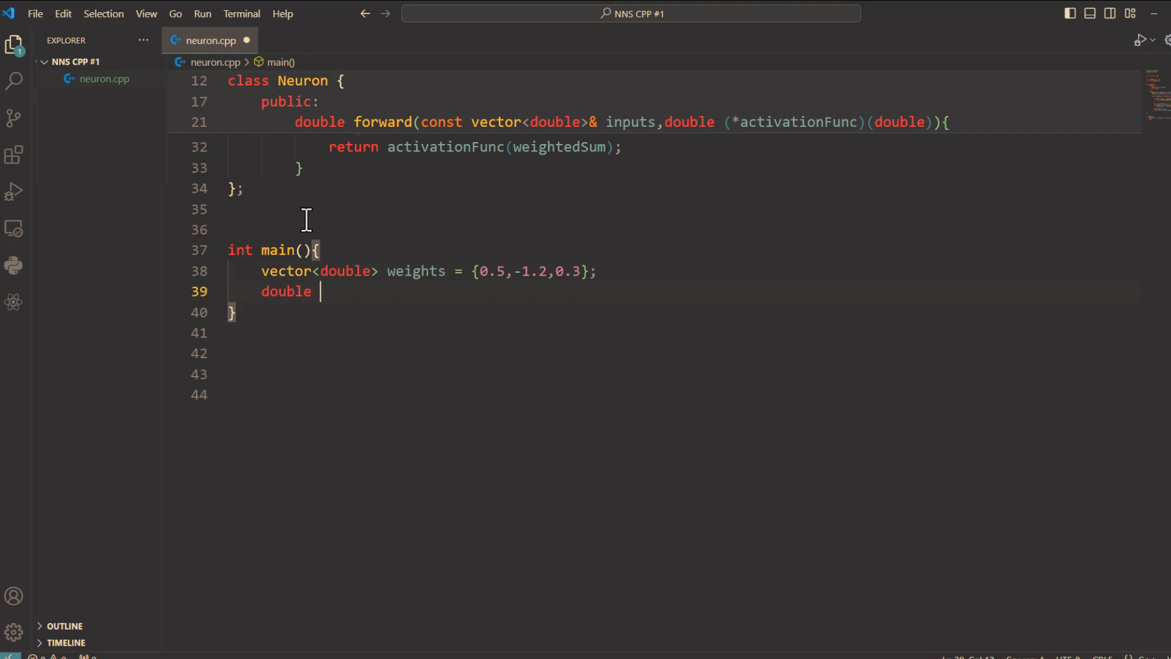
pyautogui.write('bias =')
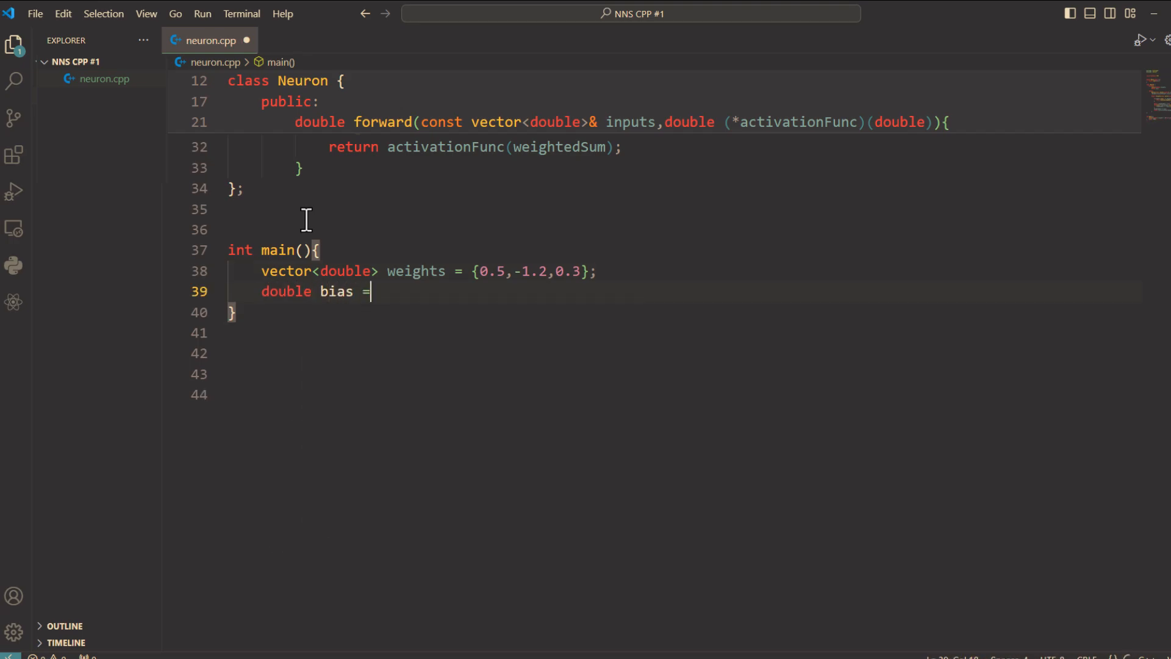
pyautogui.write('0.7;')
pyautogui.write('Neuron neuron')
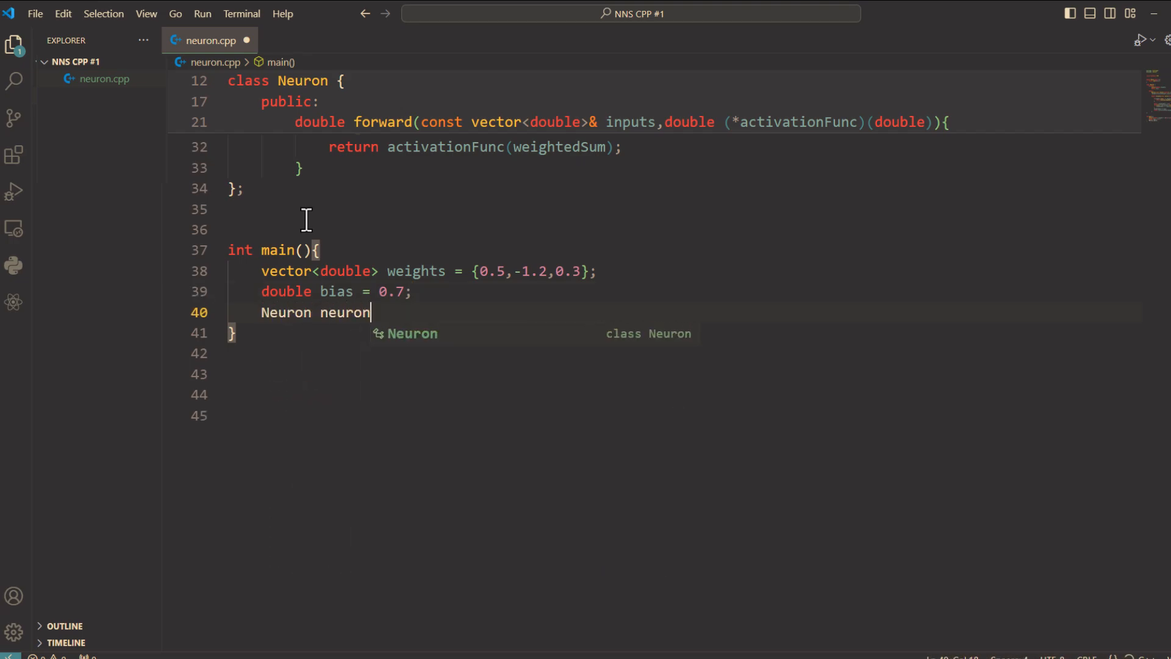
pyautogui.write('(weights,bias);')
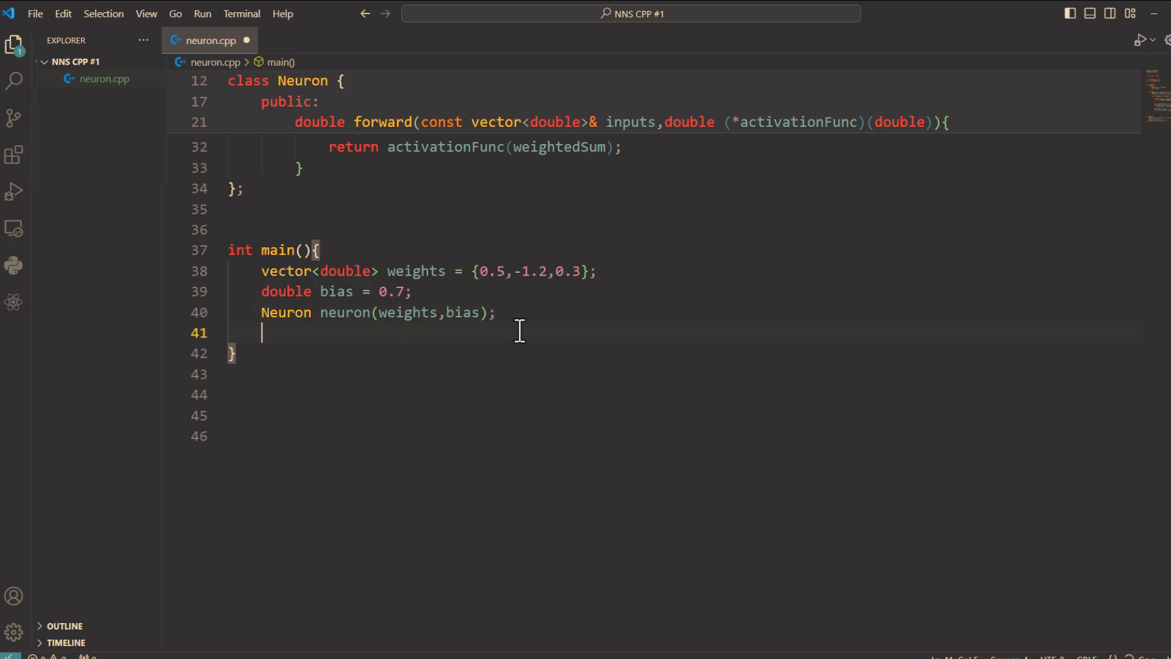
# - Declare vector<double> inputs = {1.0, 0.5, -1.0} in main()
pyautogui.write('vector<')
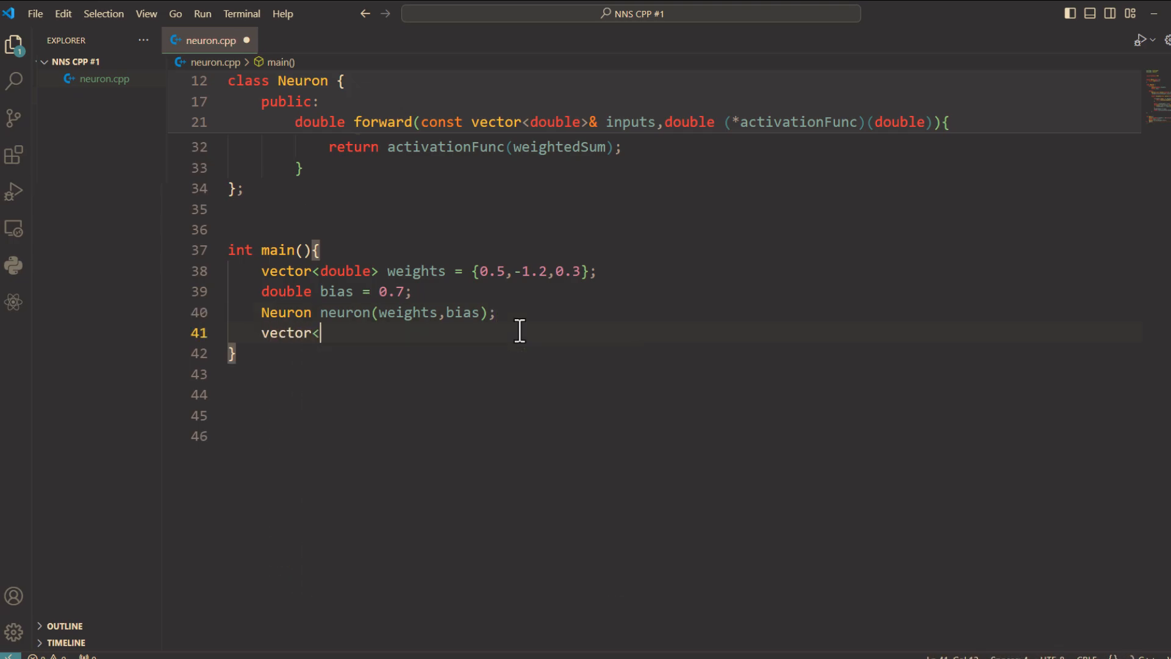
pyautogui.write('double> input')
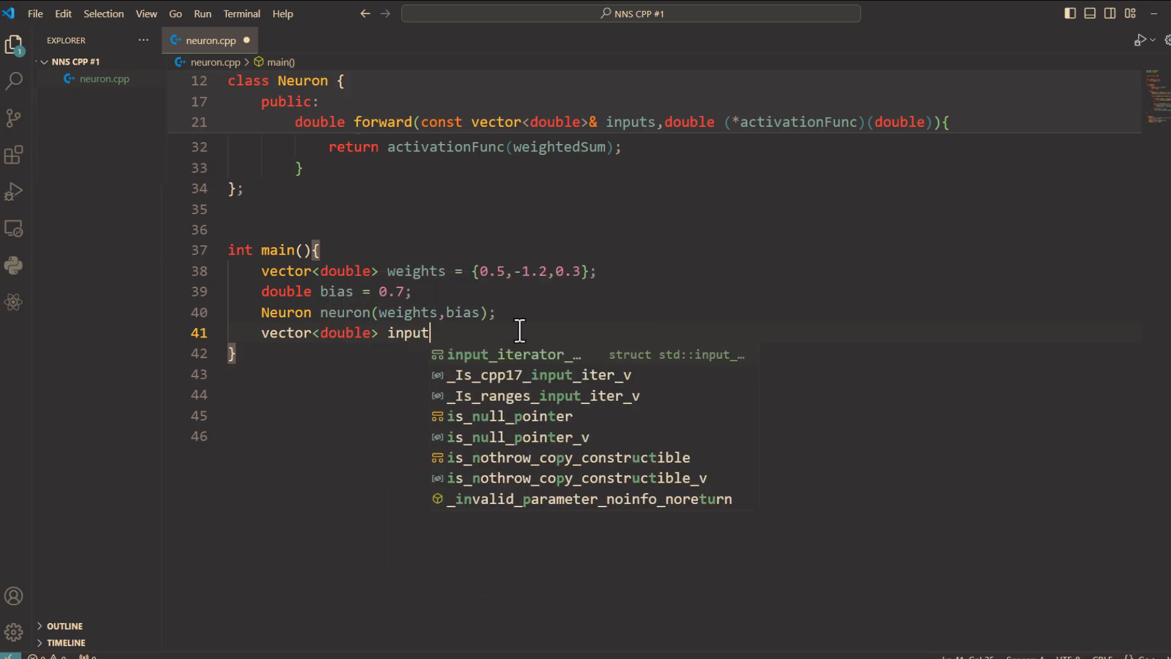
pyautogui.write('s = {}')
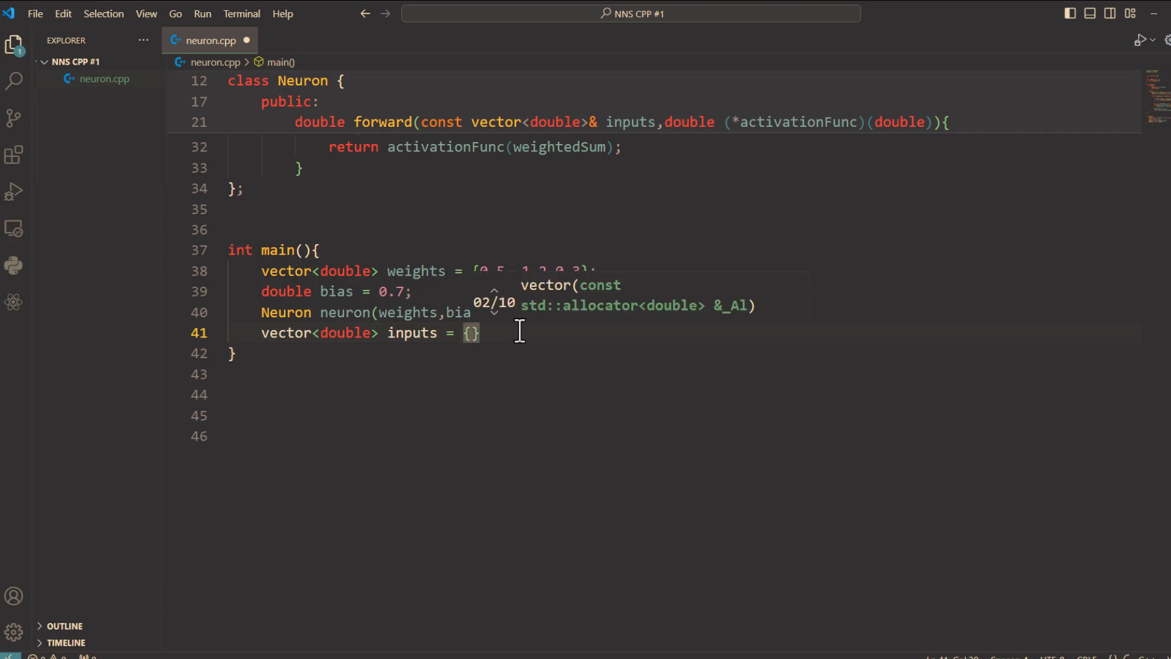
pyautogui.write('1.0,0.5,')
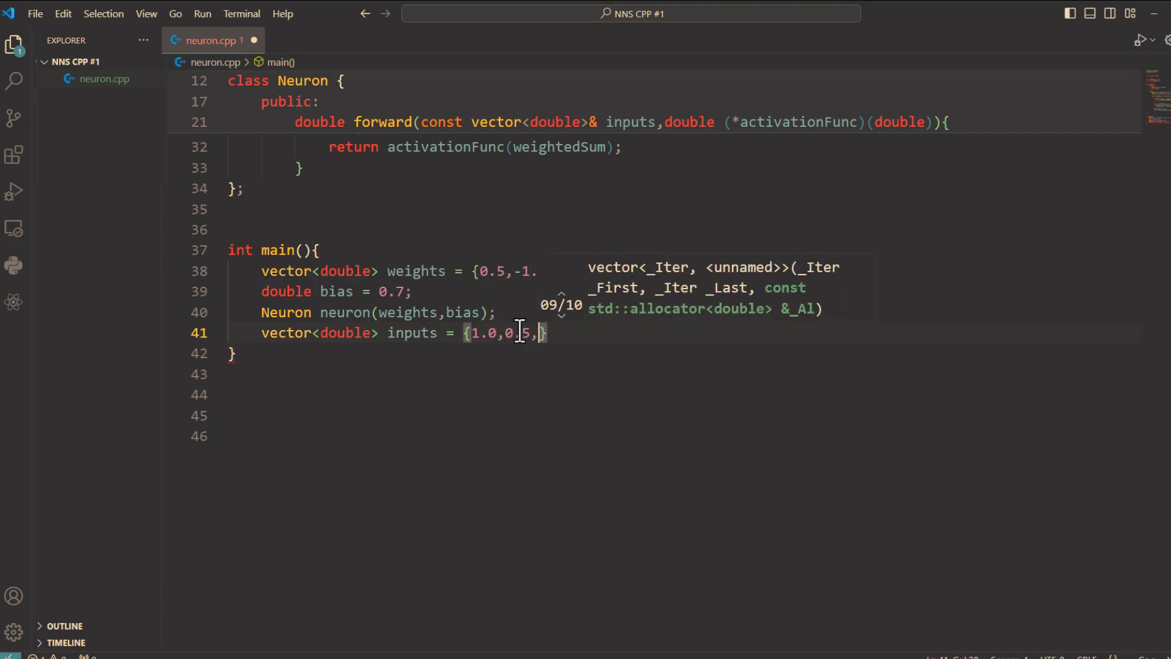
pyautogui.write('-1.0')
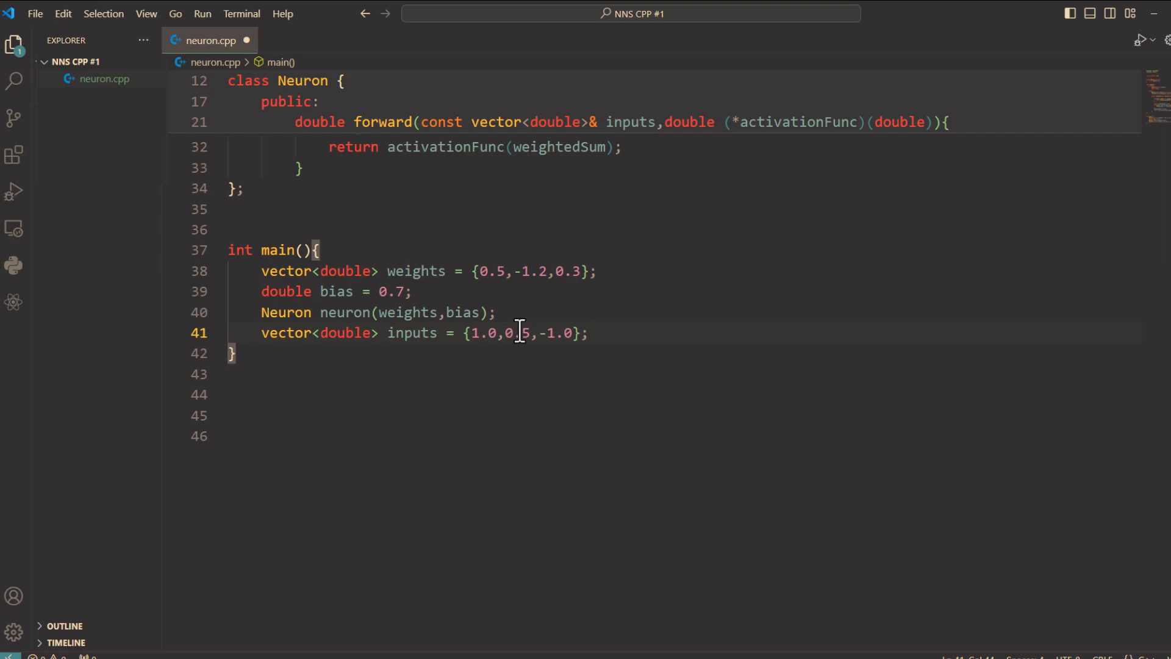
# - In main(), store neuron.forward(inputs, ReLU) in a double named output
pyautogui.write('double out')
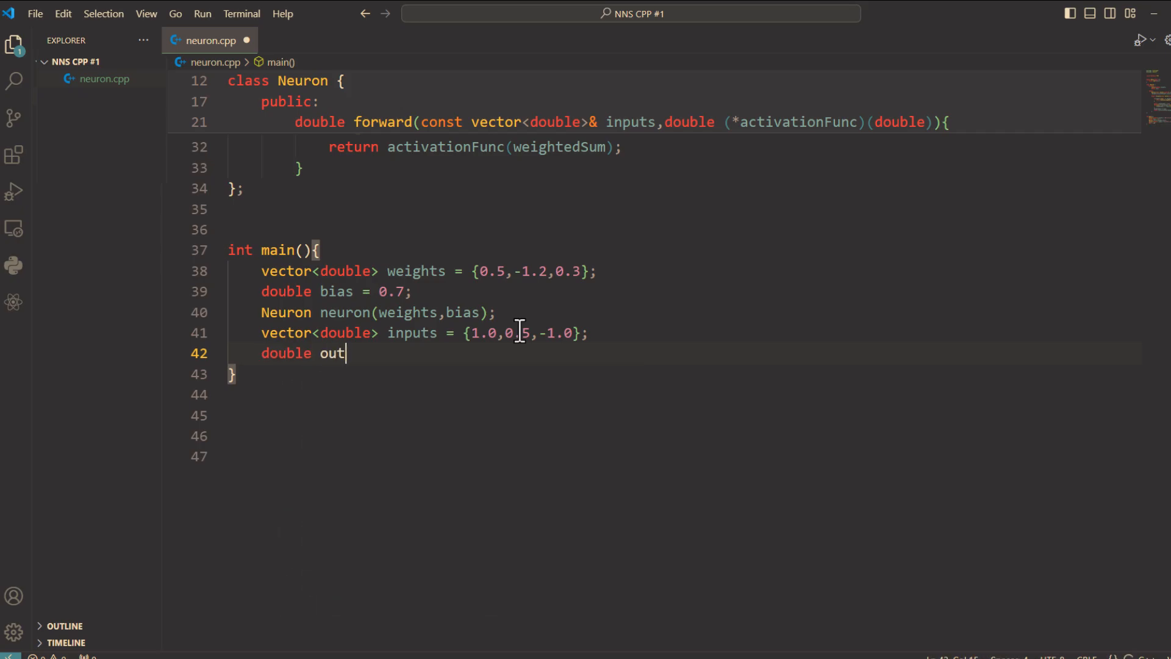
pyautogui.write('put =')
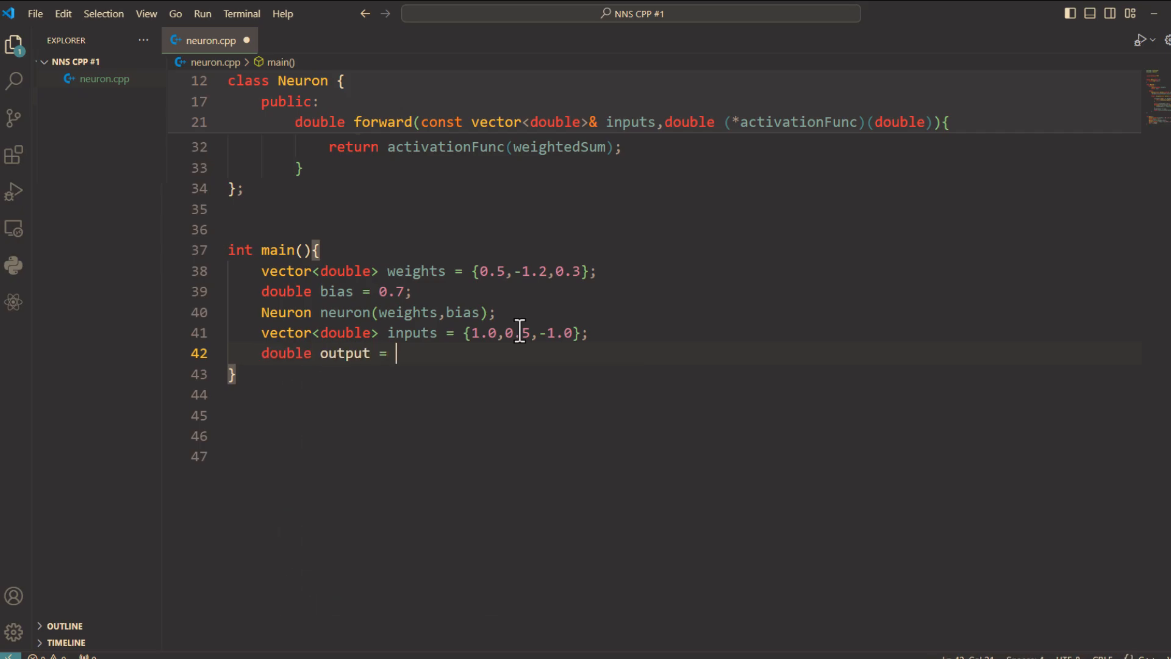
pyautogui.write('neuron')
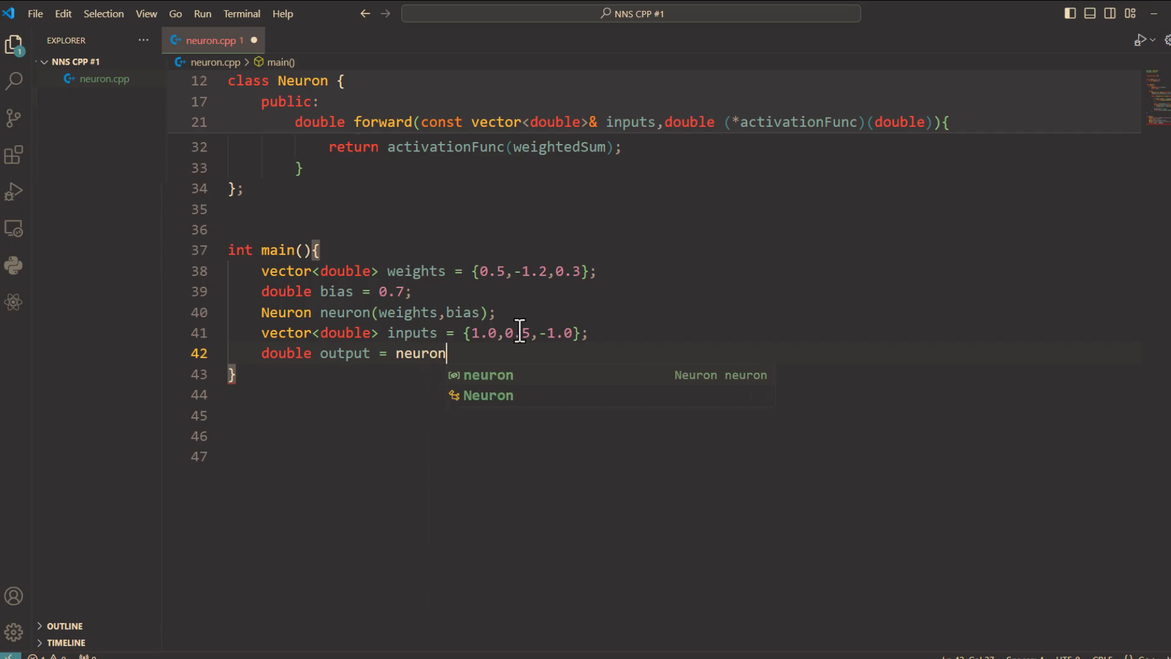
pyautogui.write('.forwar')
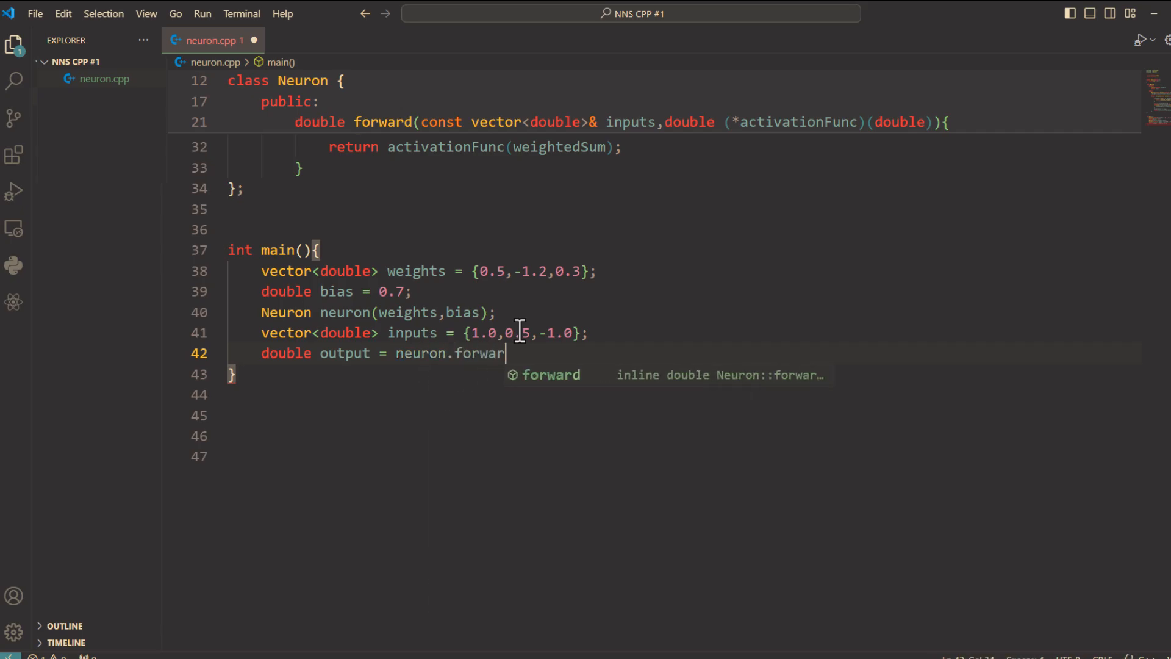
pyautogui.write('(inputs,R')
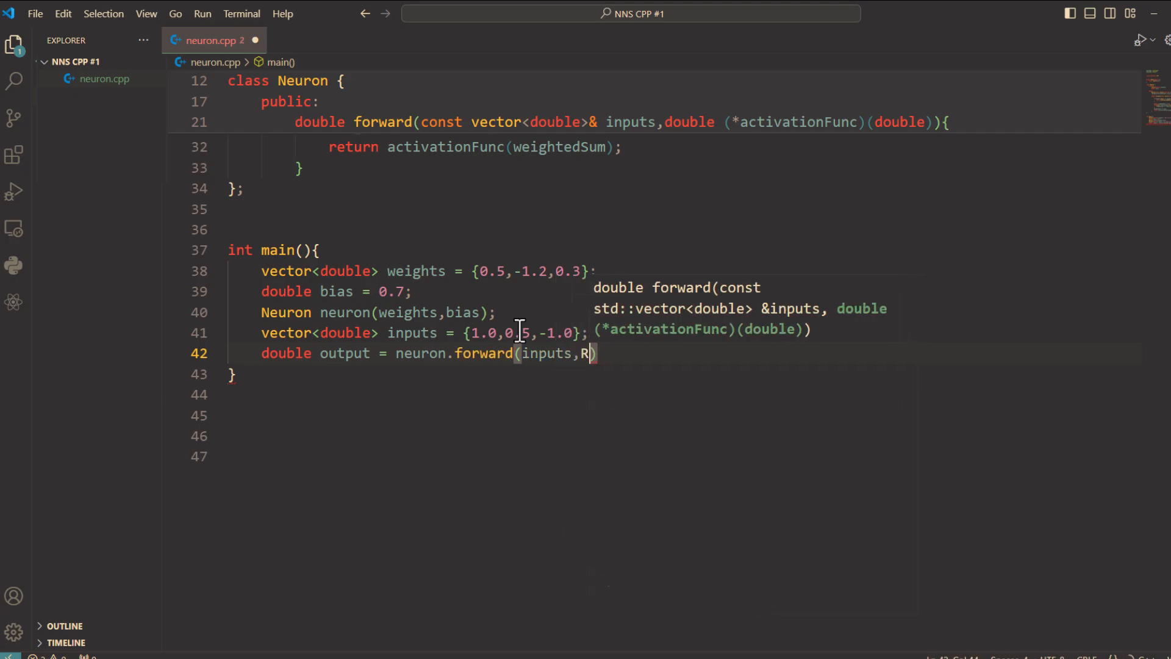
pyautogui.write('eLU')
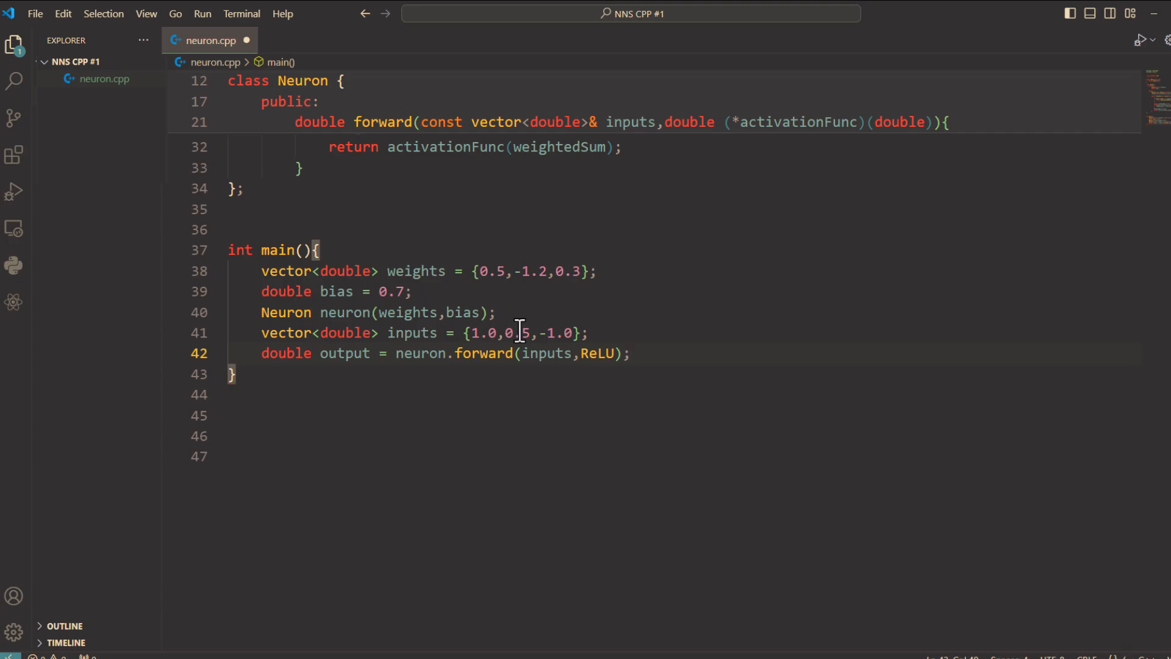
pyautogui.press('Enter')
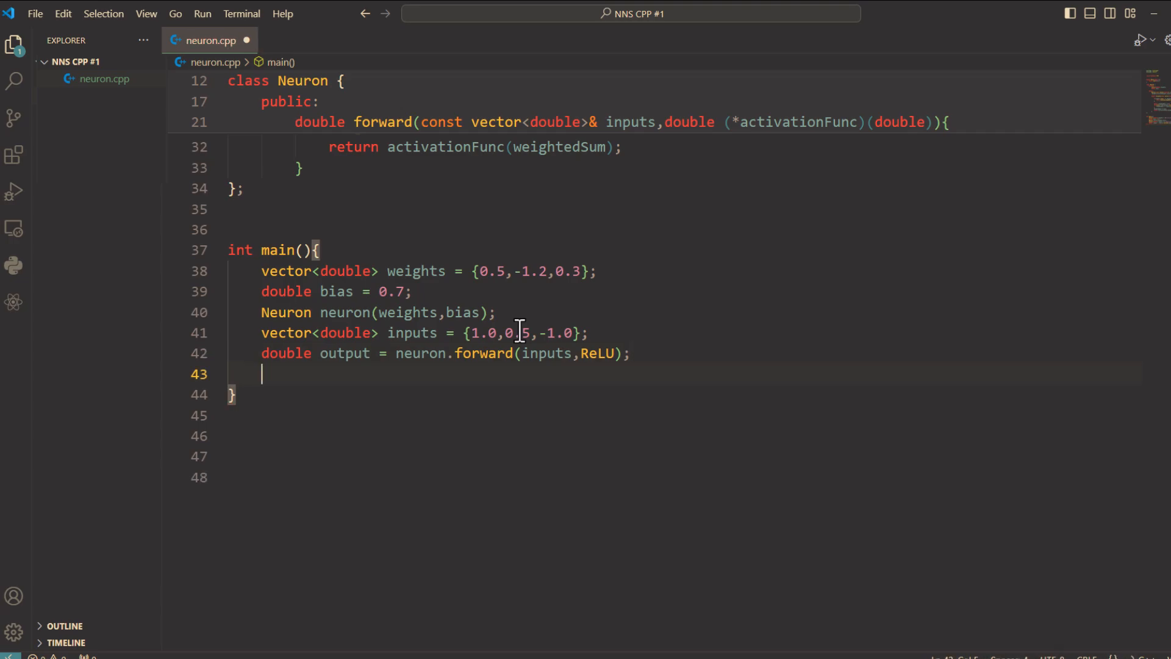
# - Print "Output with ReLU" followed by output and endl using cout
pyautogui.write('cout<<"')
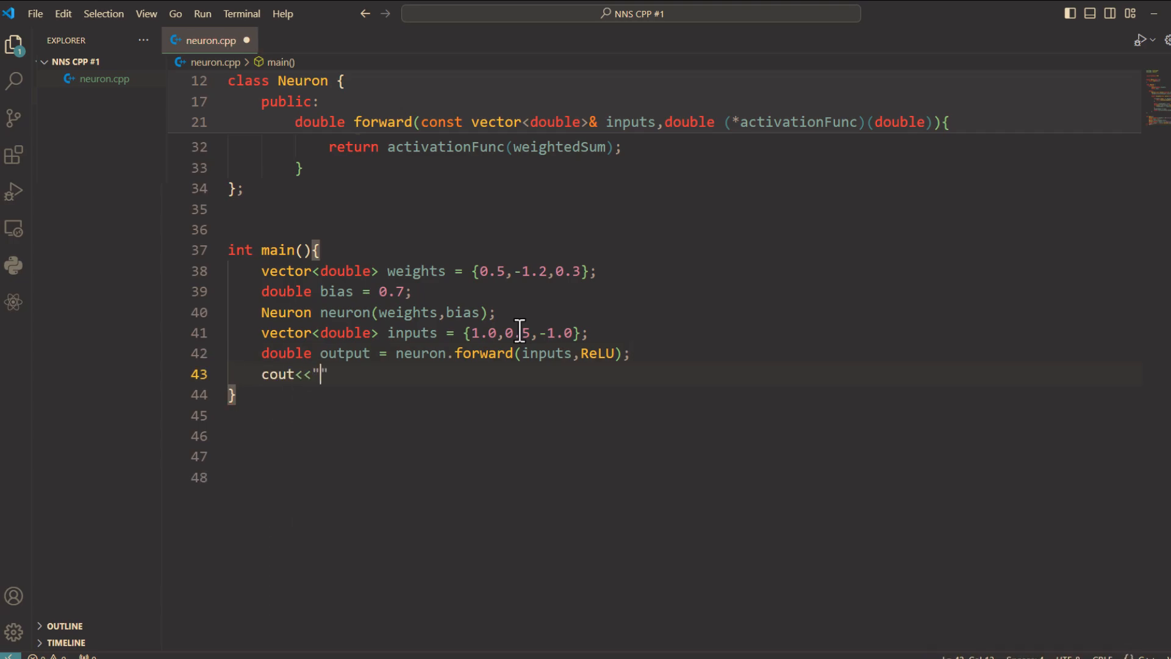
pyautogui.write('Output w')
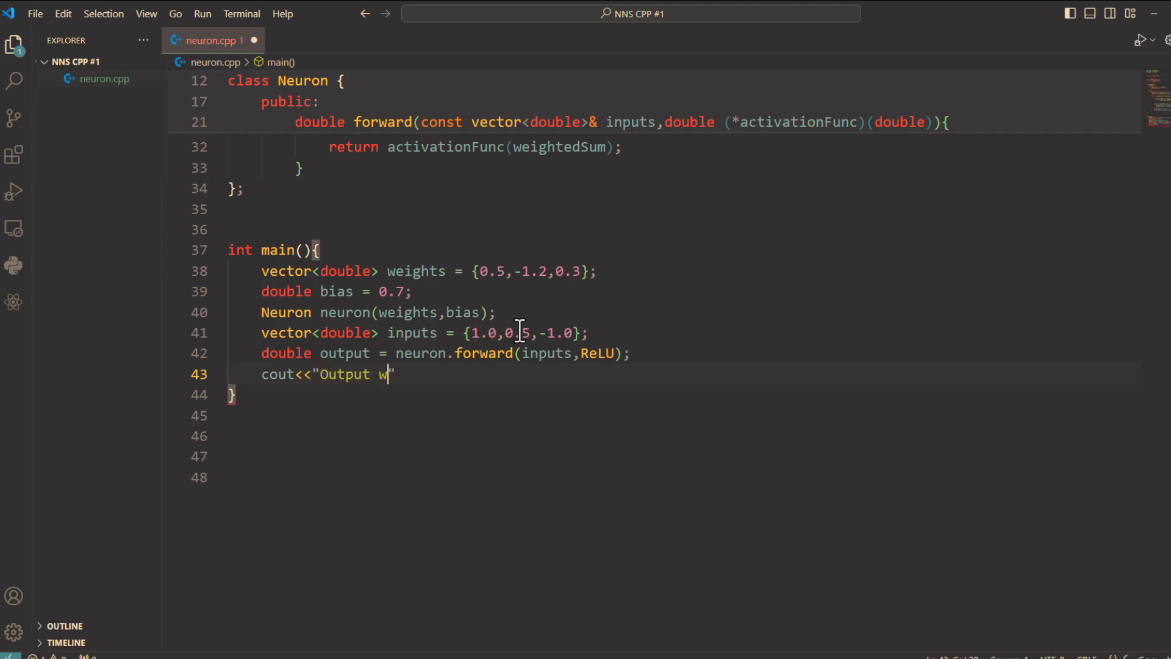
pyautogui.write('ith ReL')
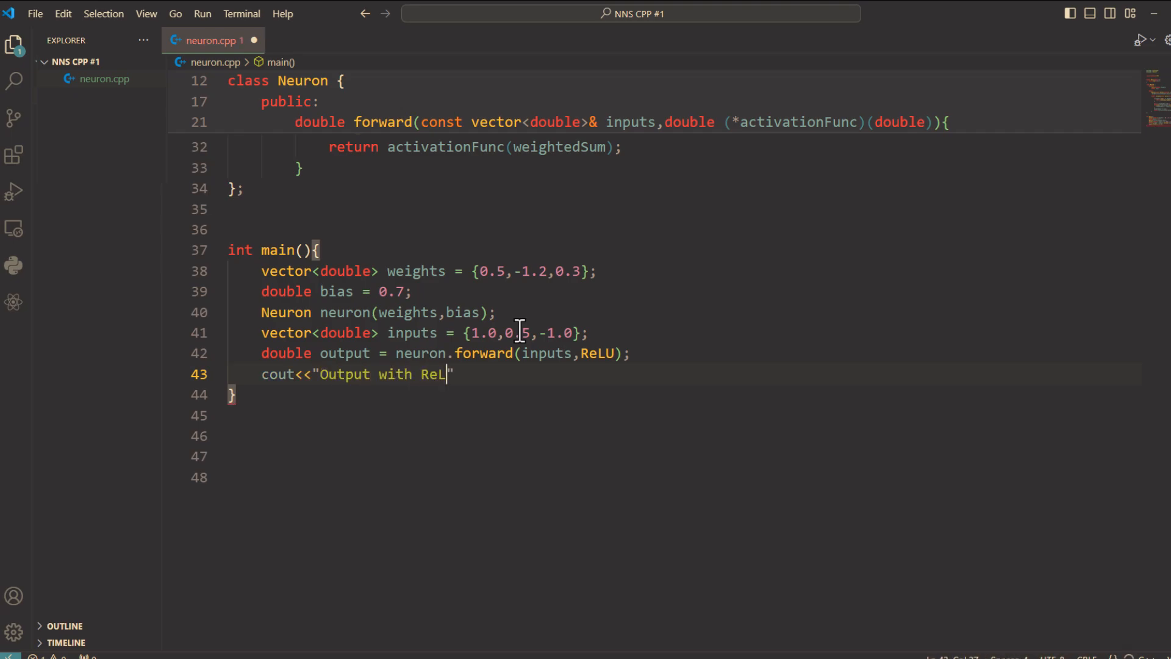
pyautogui.write('U"<')
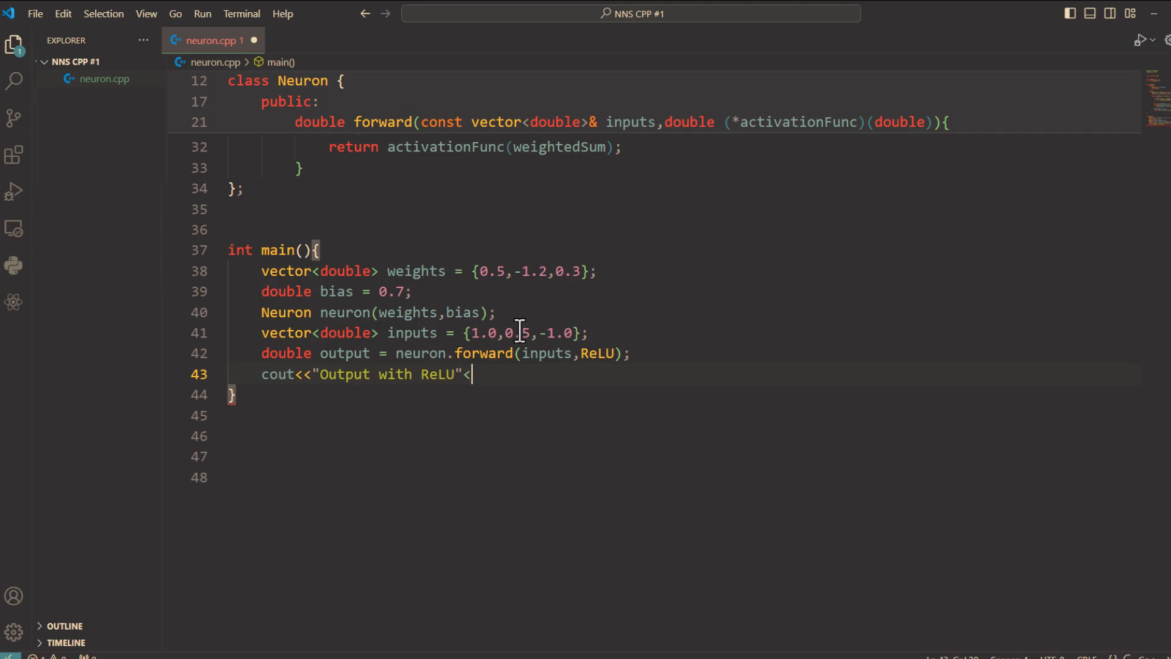
pyautogui.write('<output')
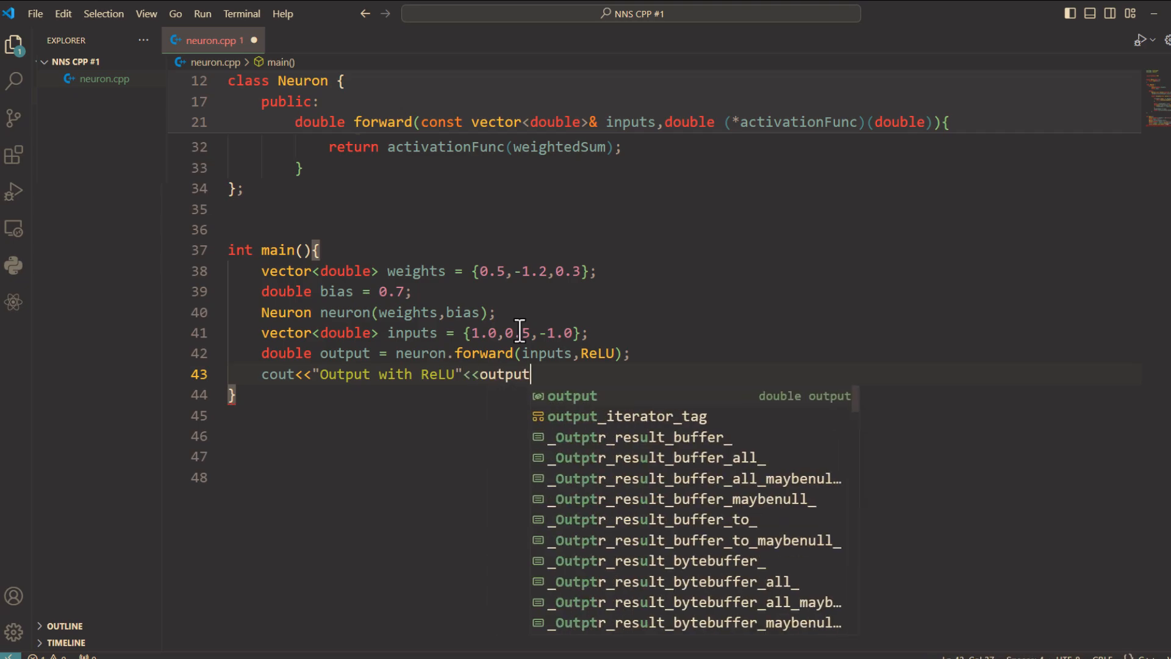
pyautogui.write('<< endl')
pyautogui.write('g++')
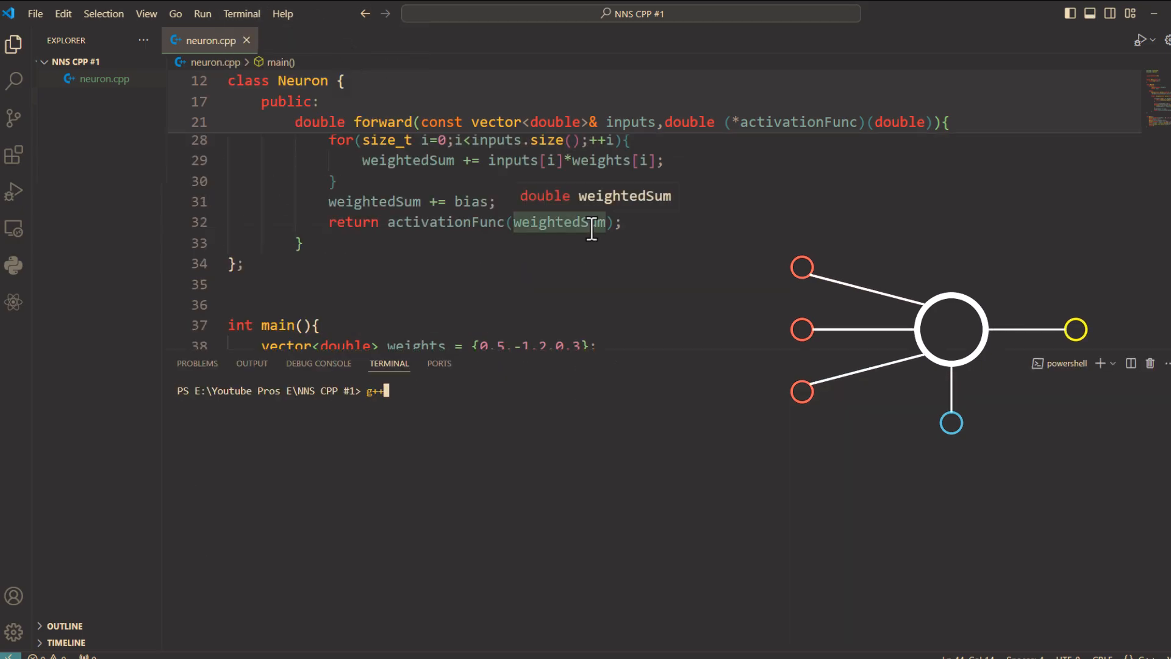
# - Compile neuron.cpp with g++ -std=c++17 into n.exe and run ./n.exe, printing Output with ReLU0.3
pyautogui.write('-std=c++17 neuron.cpp -o n.exe')
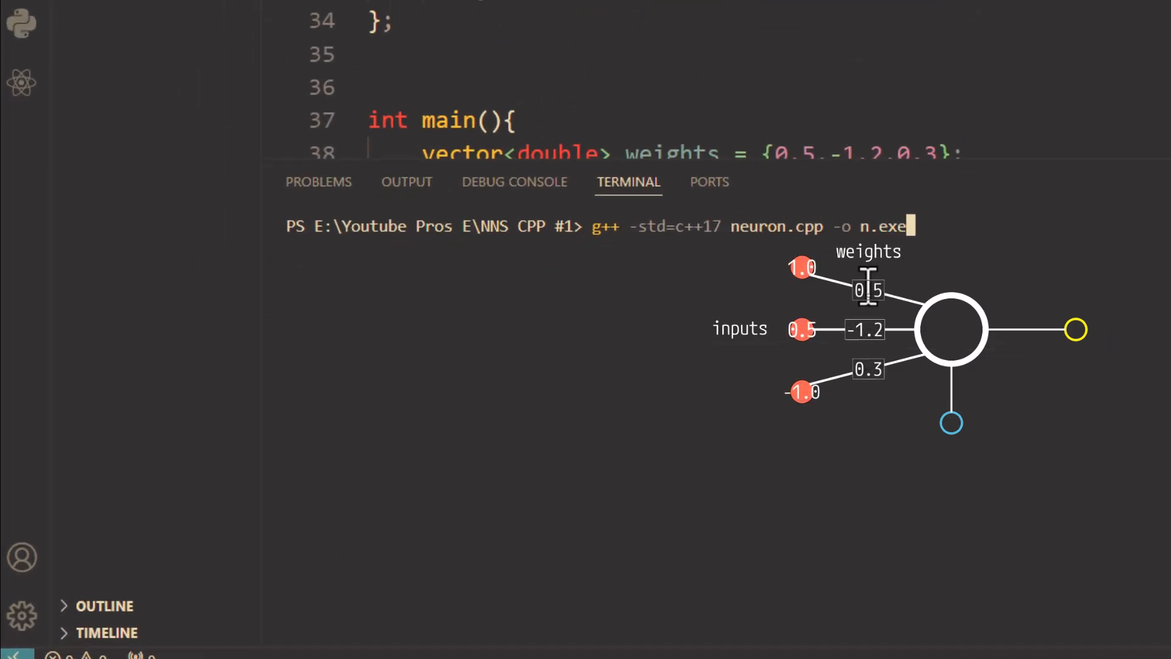
pyautogui.press('Return')
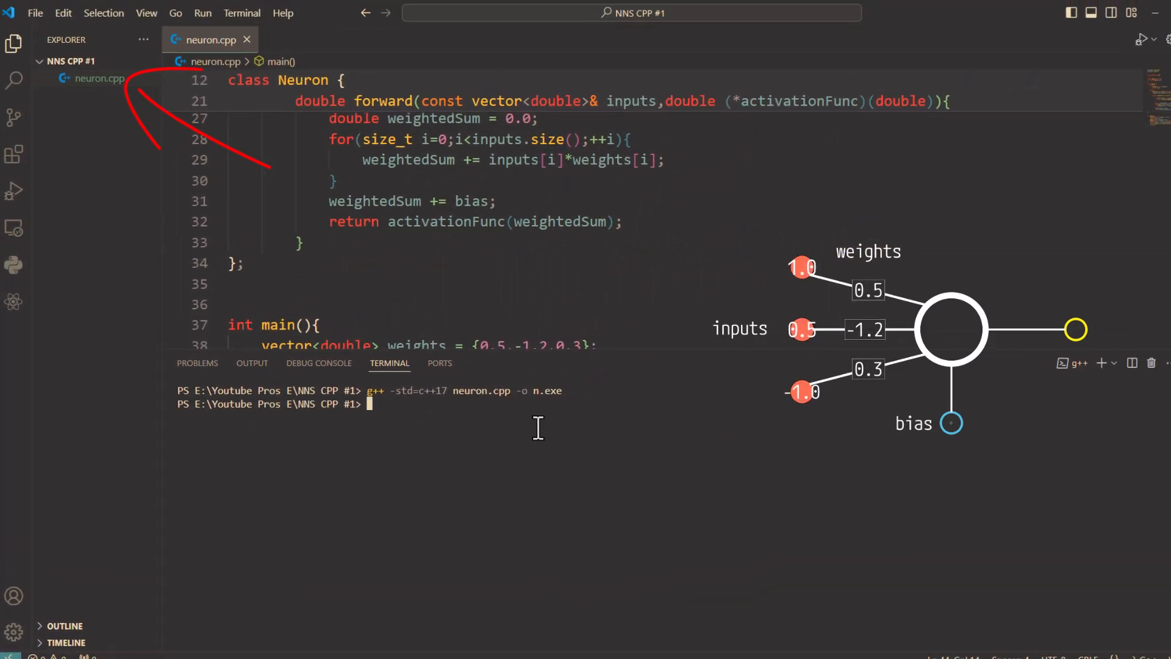
pyautogui.write('./n')
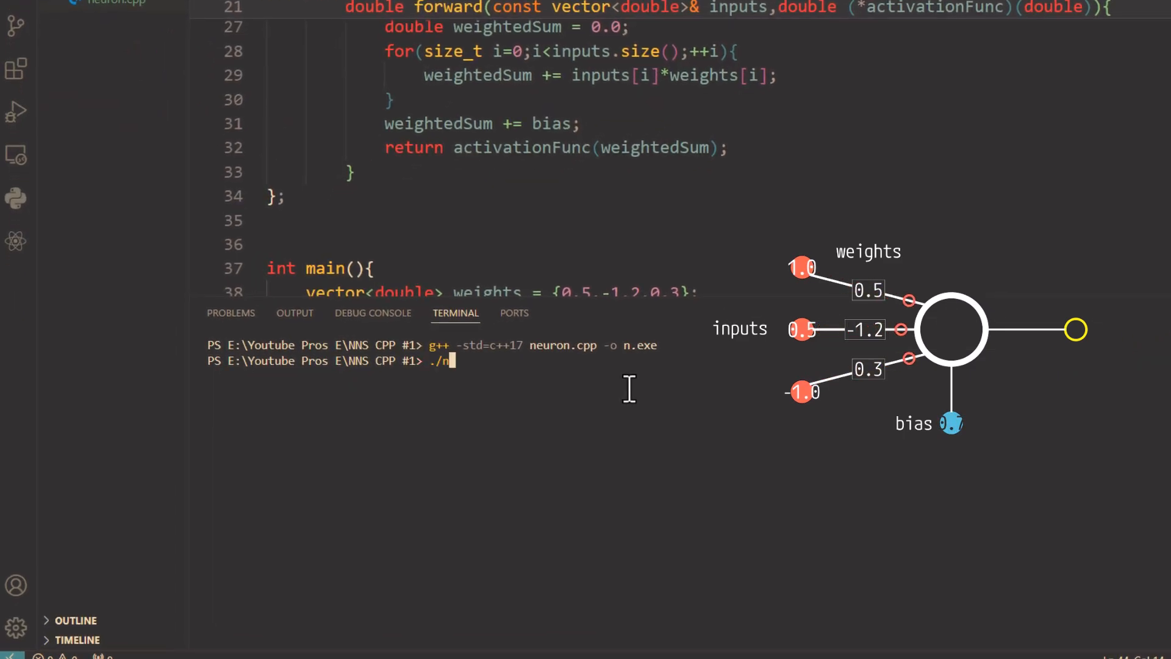
pyautogui.press('Return')
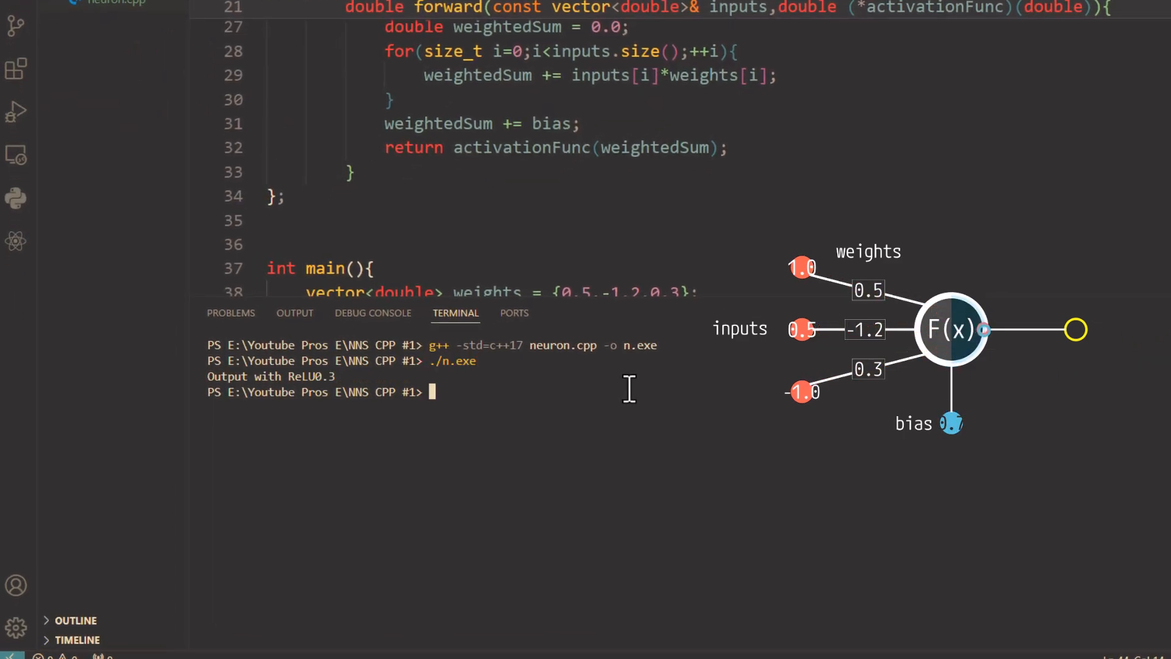
pyautogui.scroll(-3)
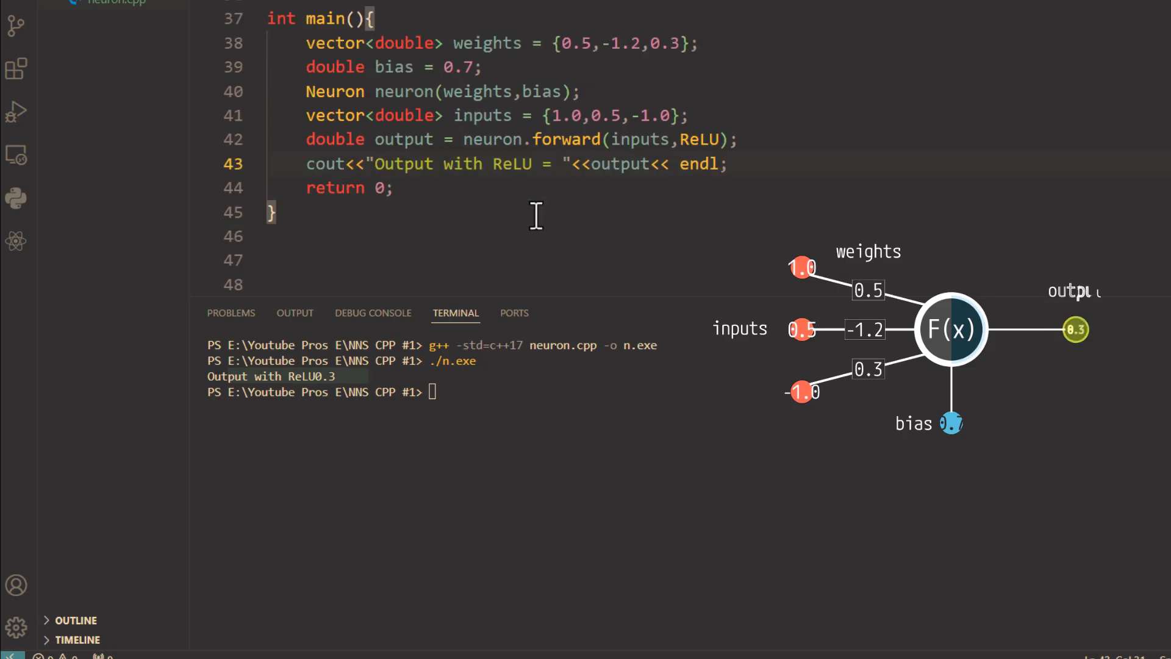